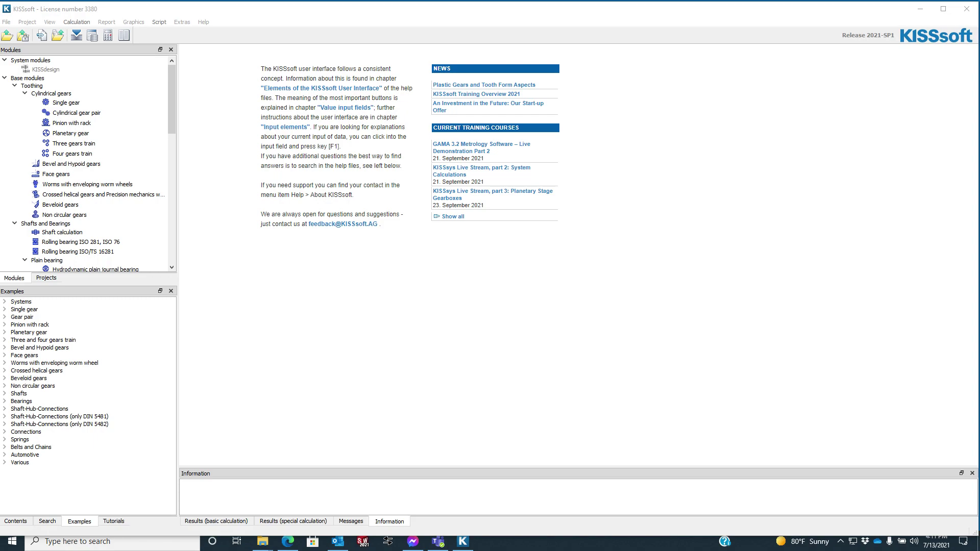
- Click through the start page's help panel list, scrolling down and back up
click(73, 143)
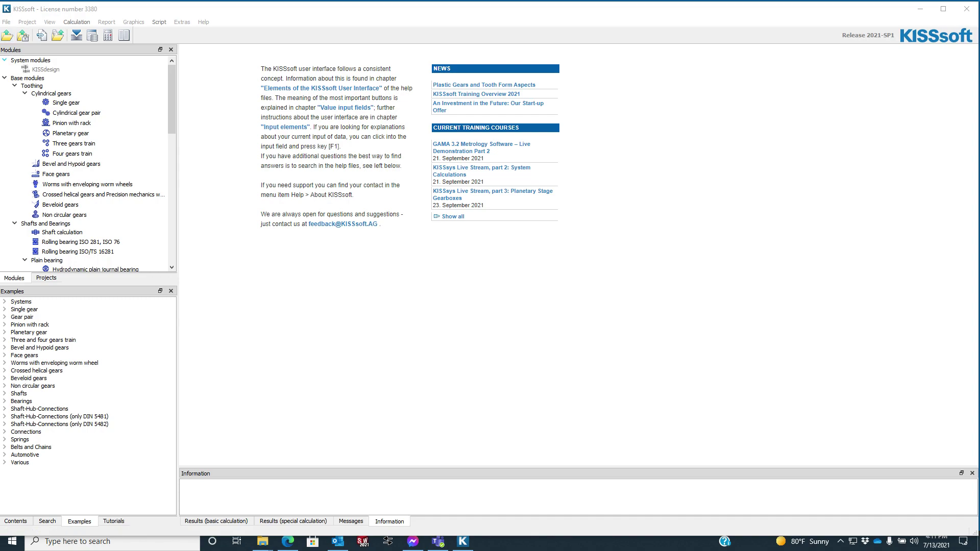
click(28, 77)
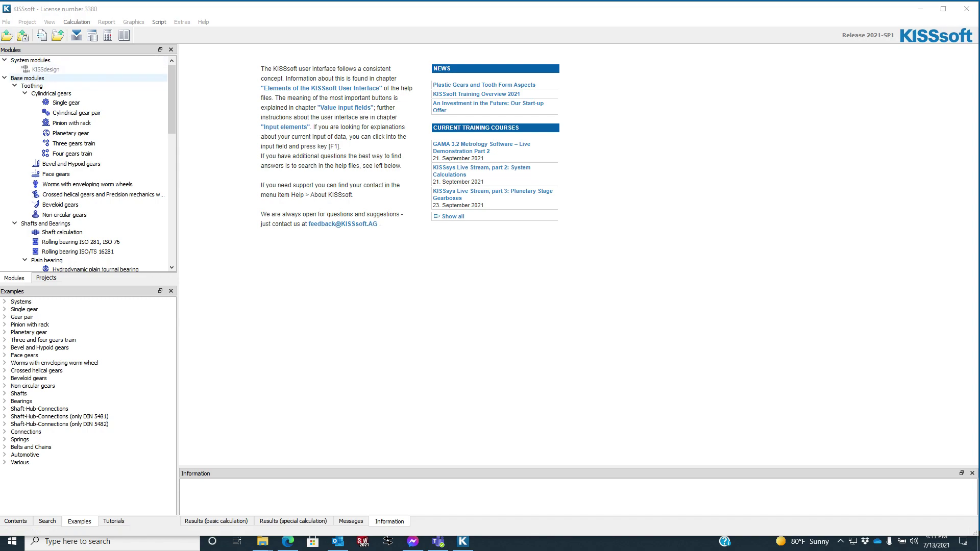
click(73, 154)
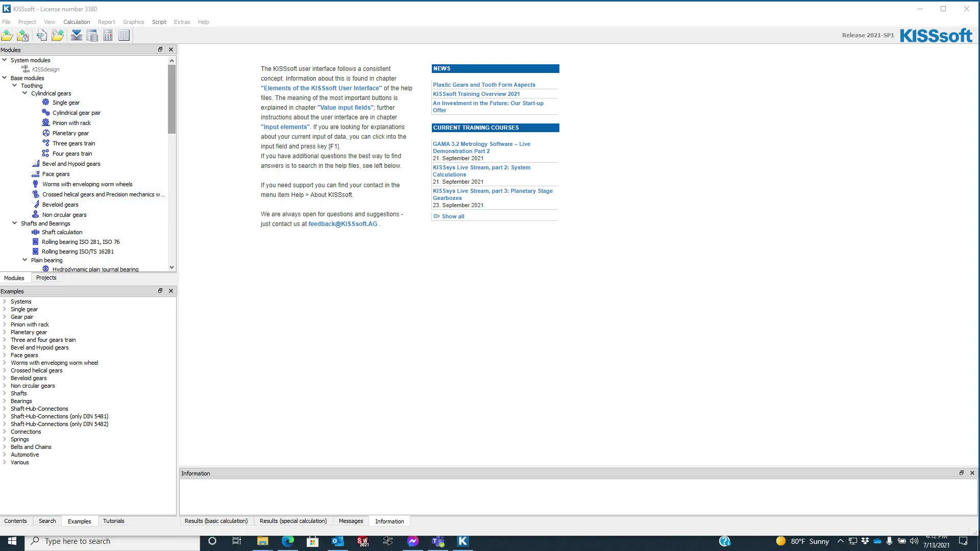
scroll(down, 3)
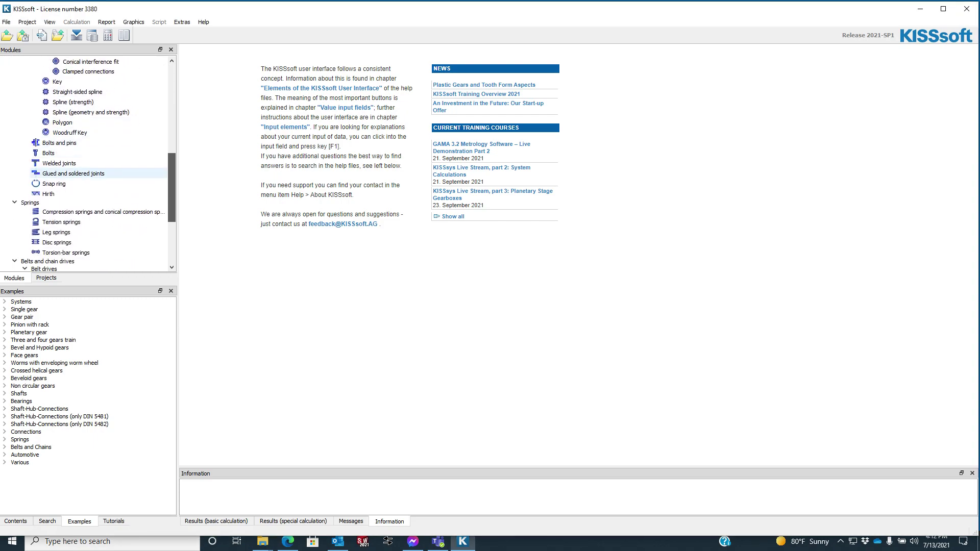
scroll(up, 3)
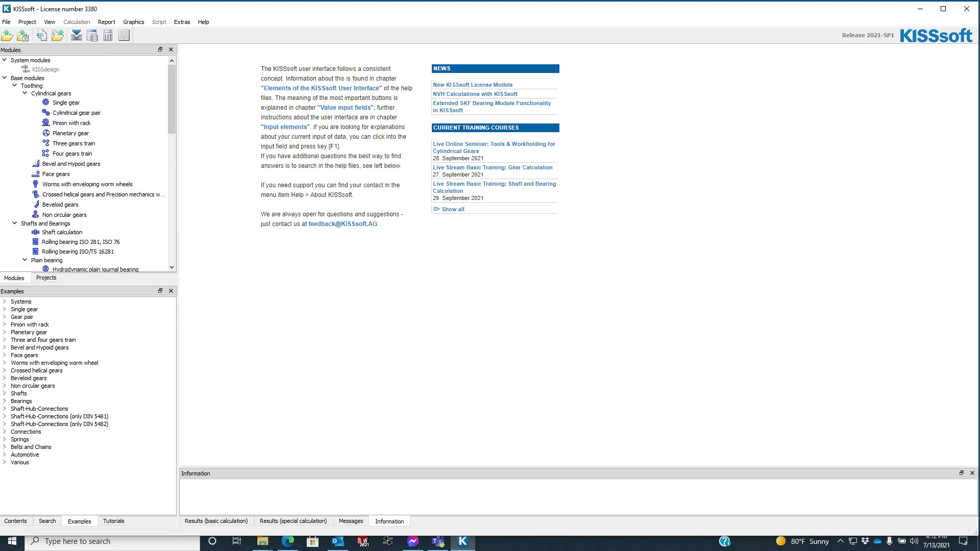
click(21, 401)
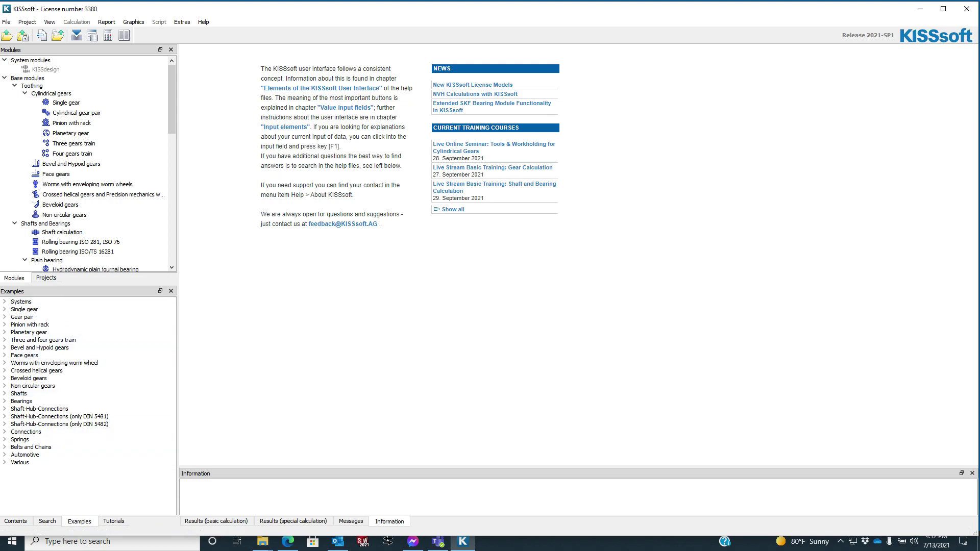
- Browse the help Contents, Search, Tutorials and Examples tabs, expanding the Gear pair examples
click(15, 521)
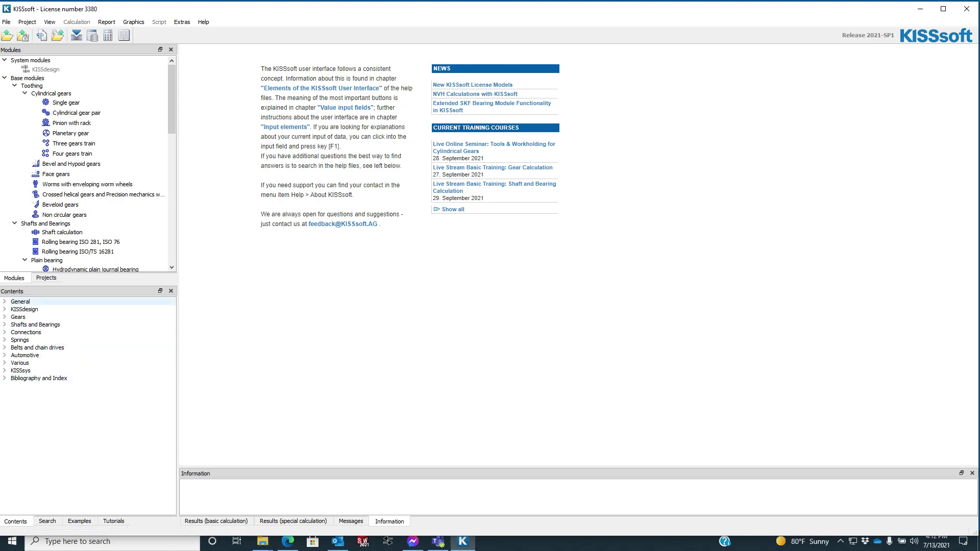
click(47, 521)
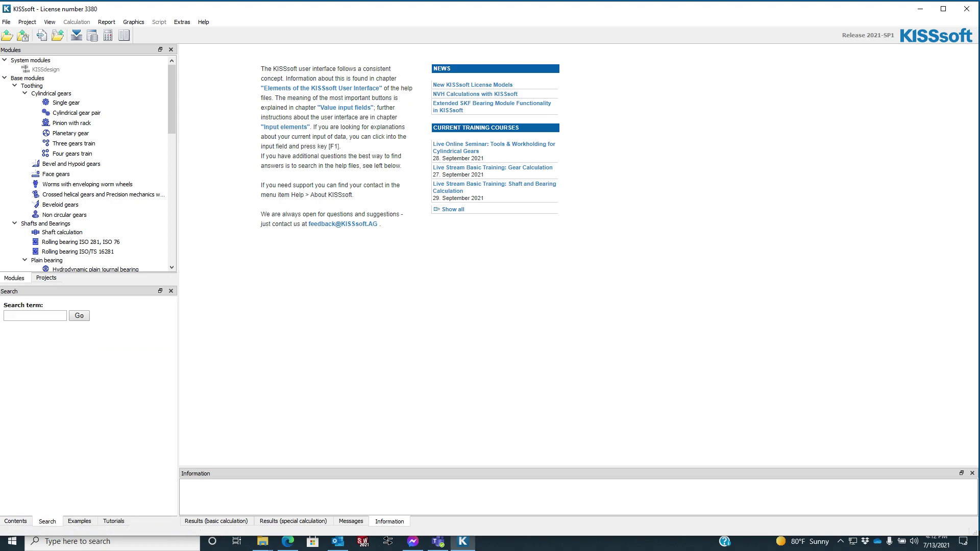
click(113, 521)
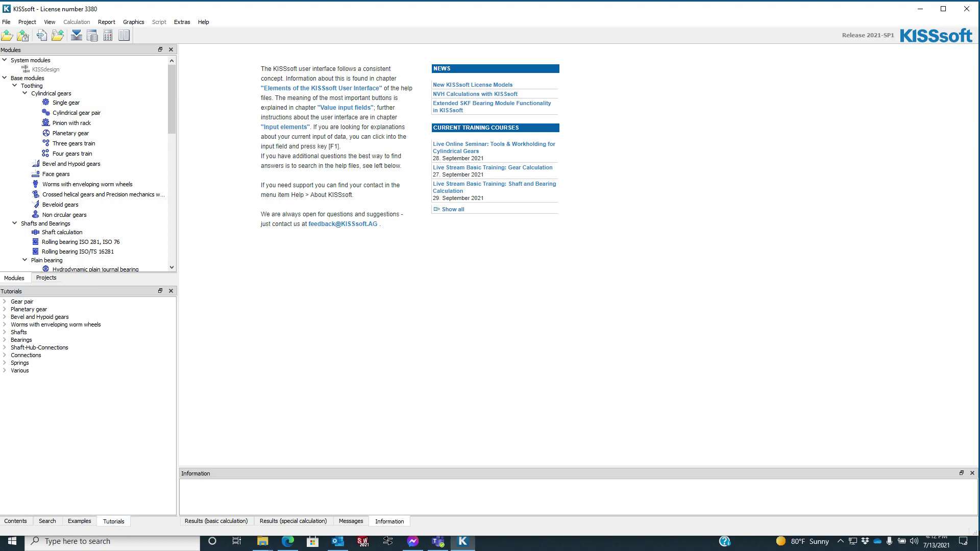
click(78, 521)
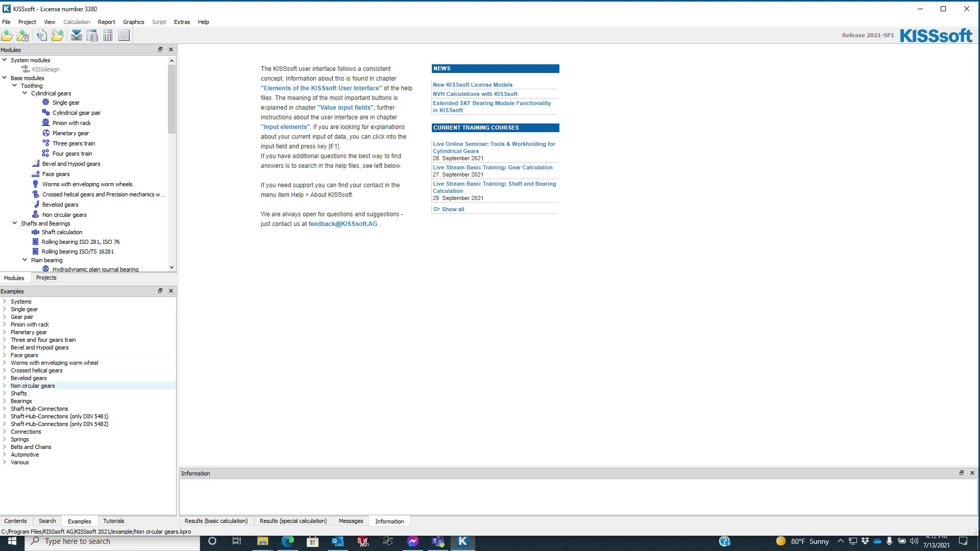
click(55, 363)
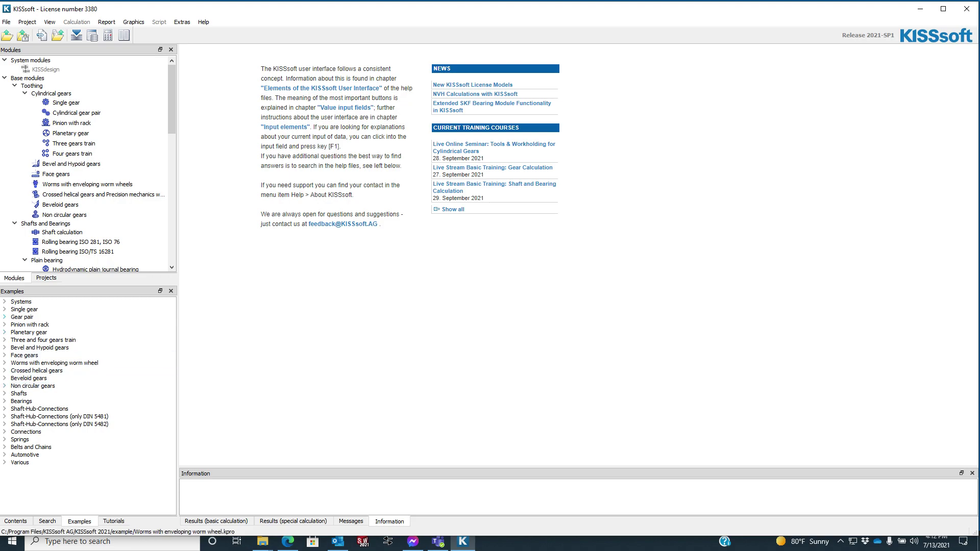
click(21, 317)
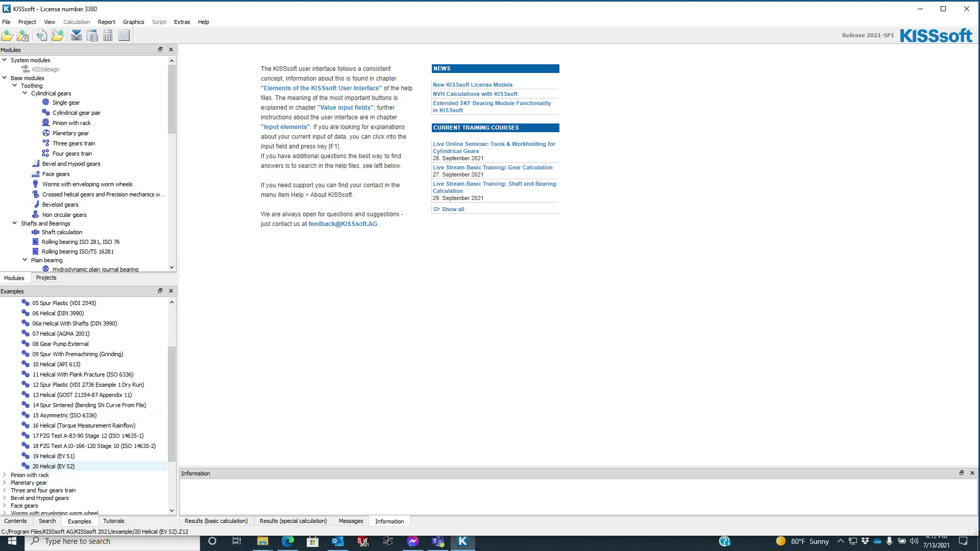
- Return to the Tutorials list and expand and scroll through the Gear pair tutorials
click(114, 521)
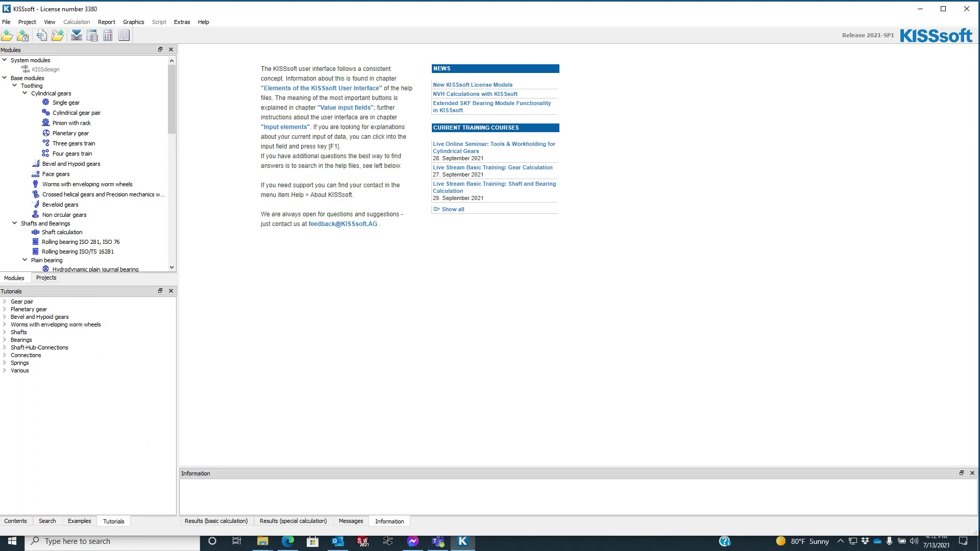
click(21, 301)
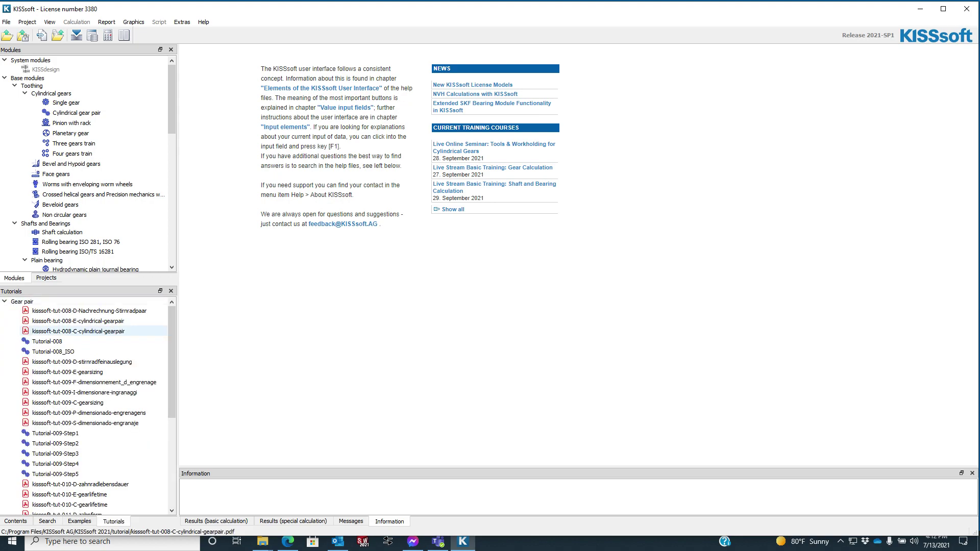
click(70, 495)
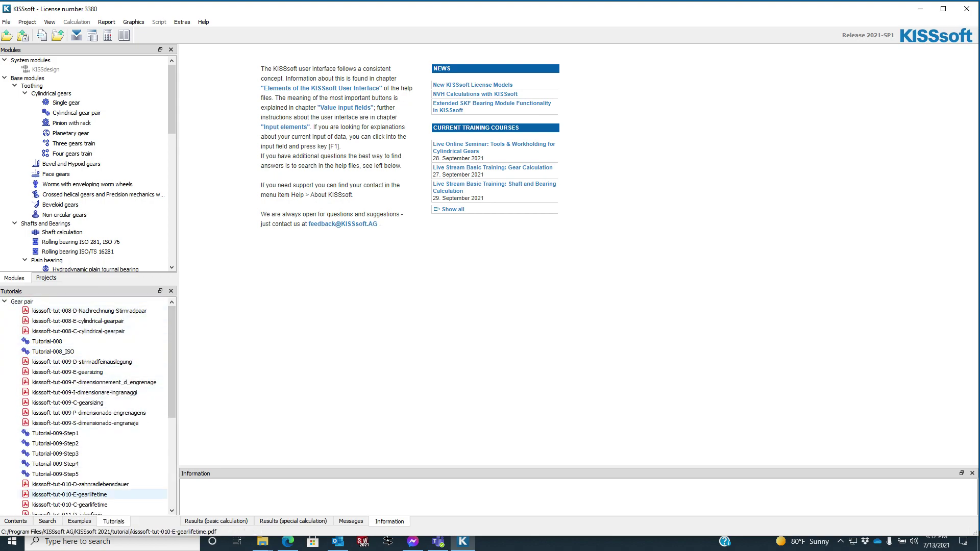
scroll(down, 3)
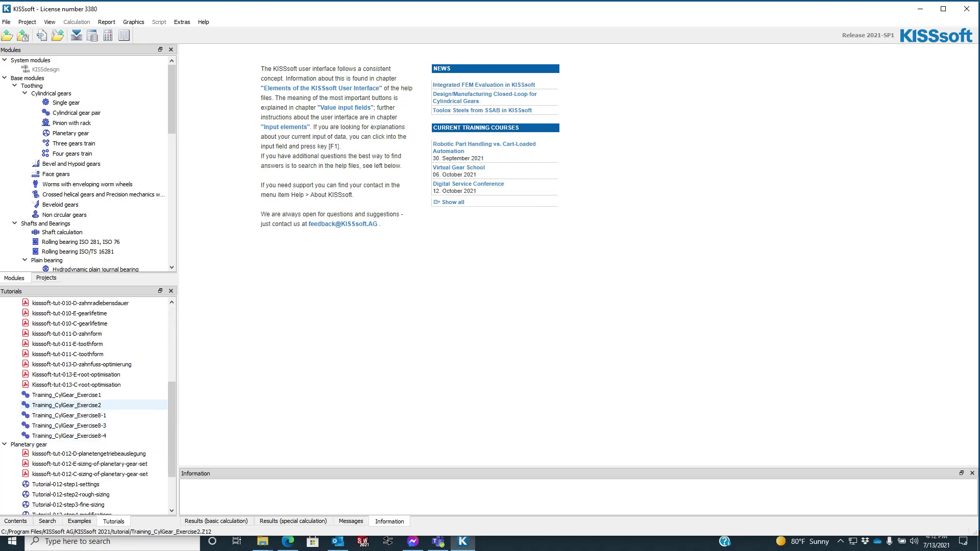
scroll(down, 3)
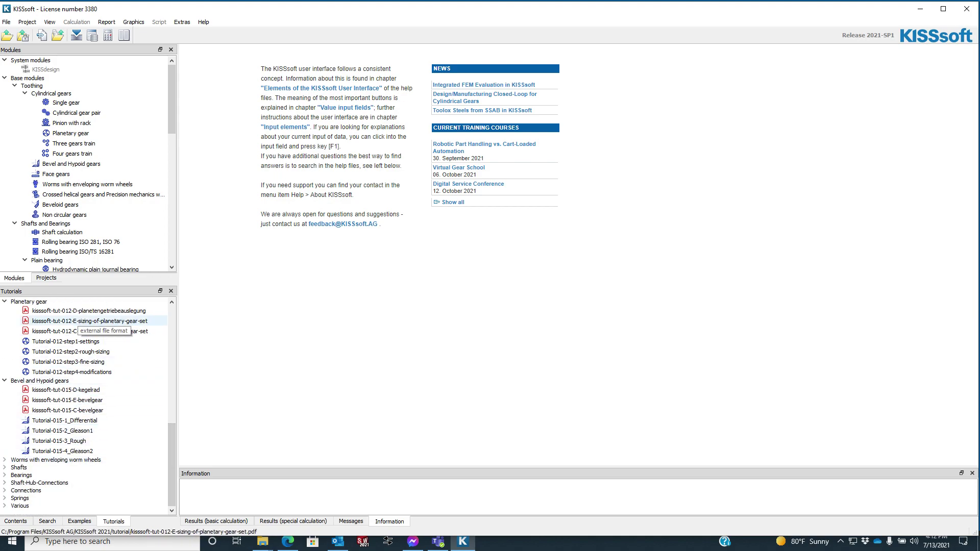
- Collapse the Planetary gear, Bevel and Gear pair tutorial groups back to categories
click(73, 331)
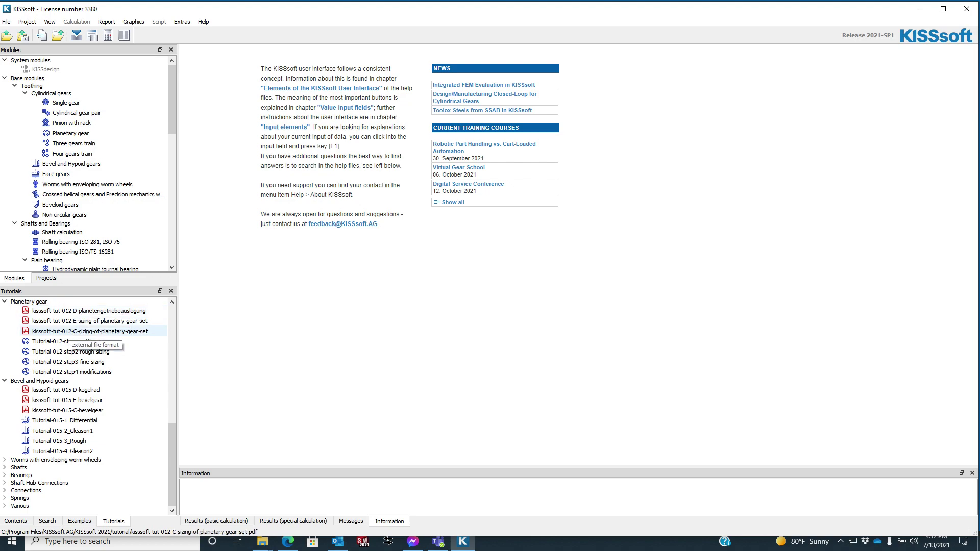
click(64, 421)
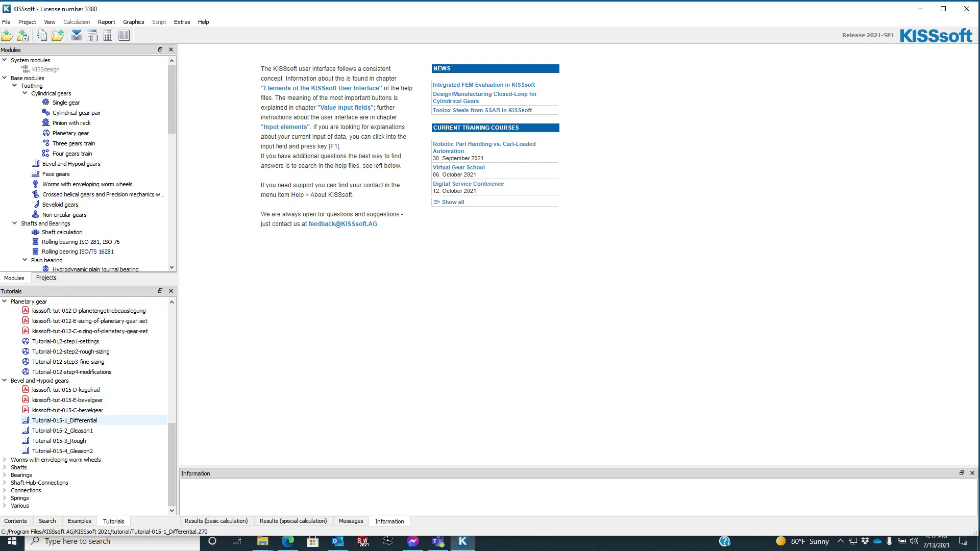
click(56, 460)
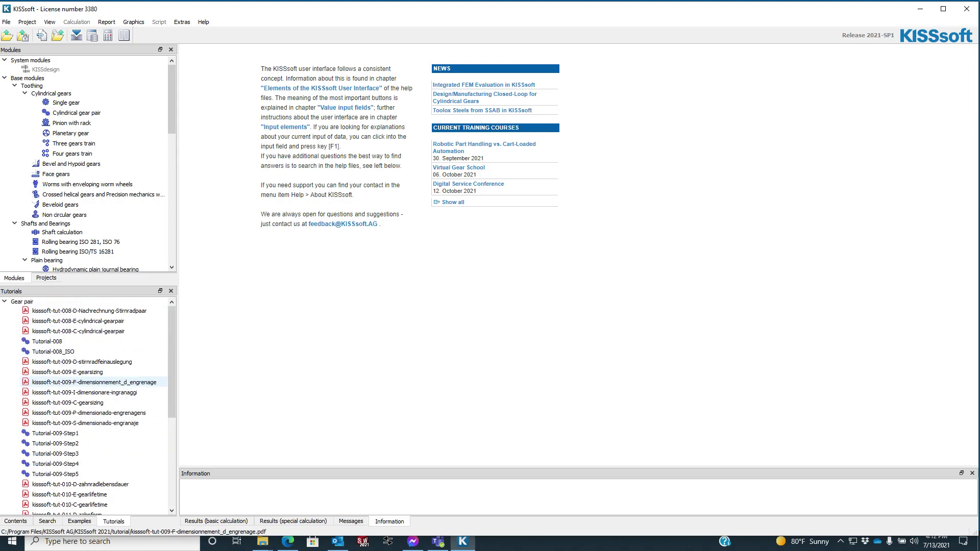
click(5, 302)
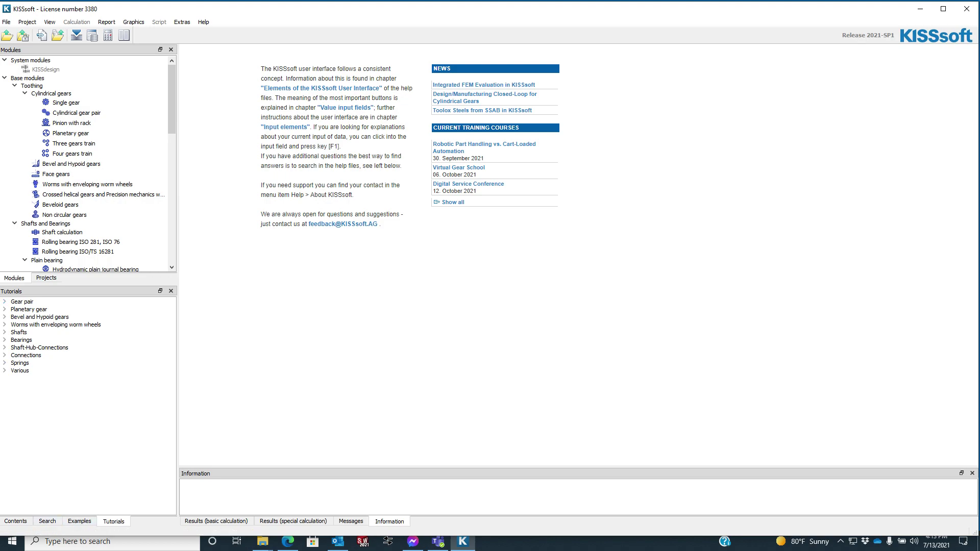
click(71, 133)
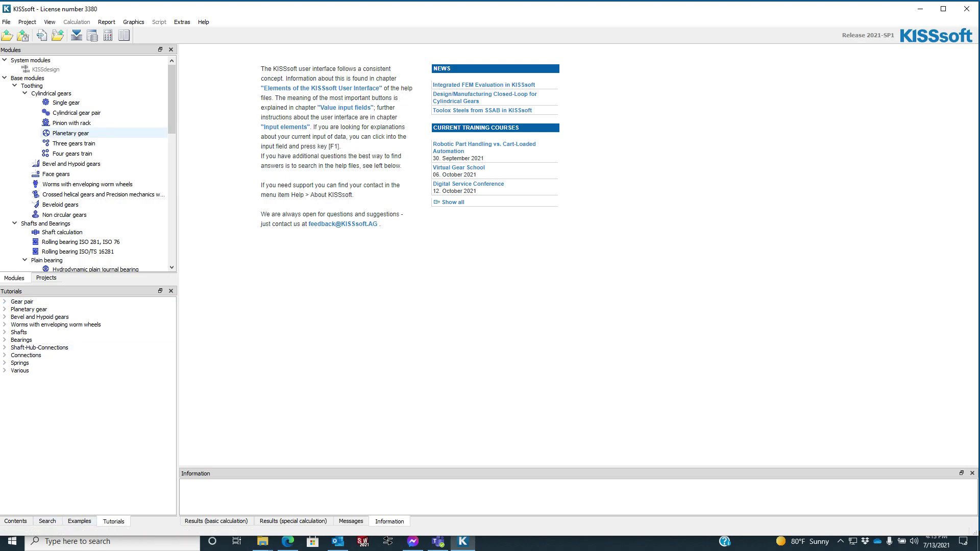
click(107, 21)
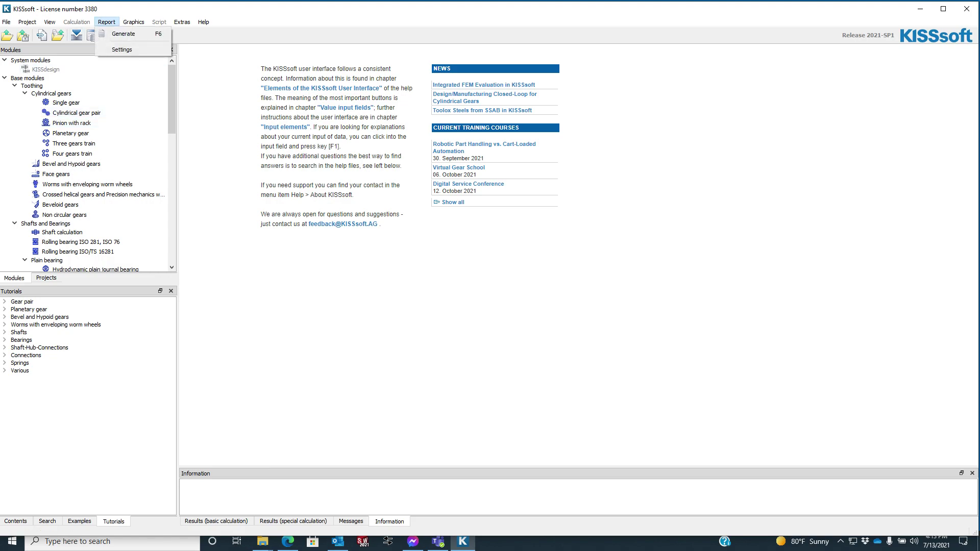
click(133, 22)
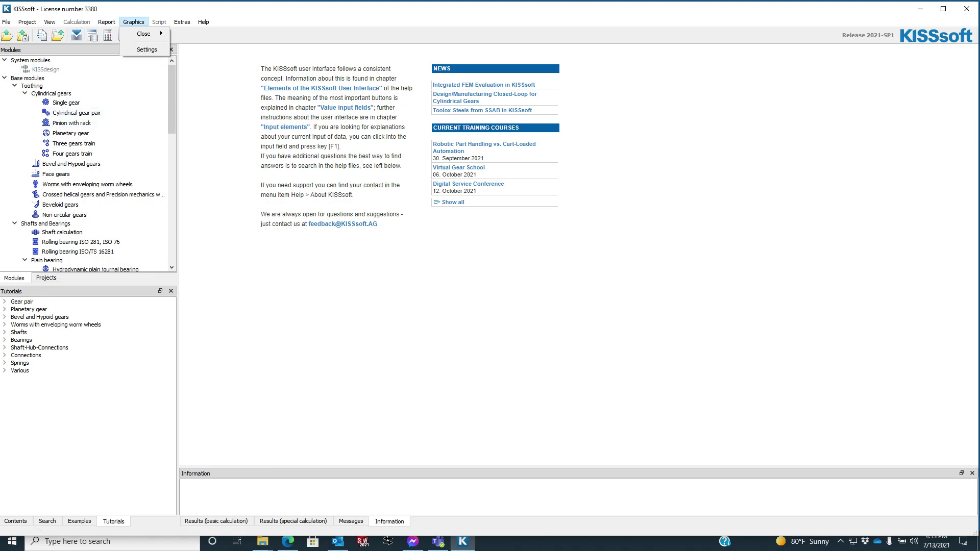
click(181, 22)
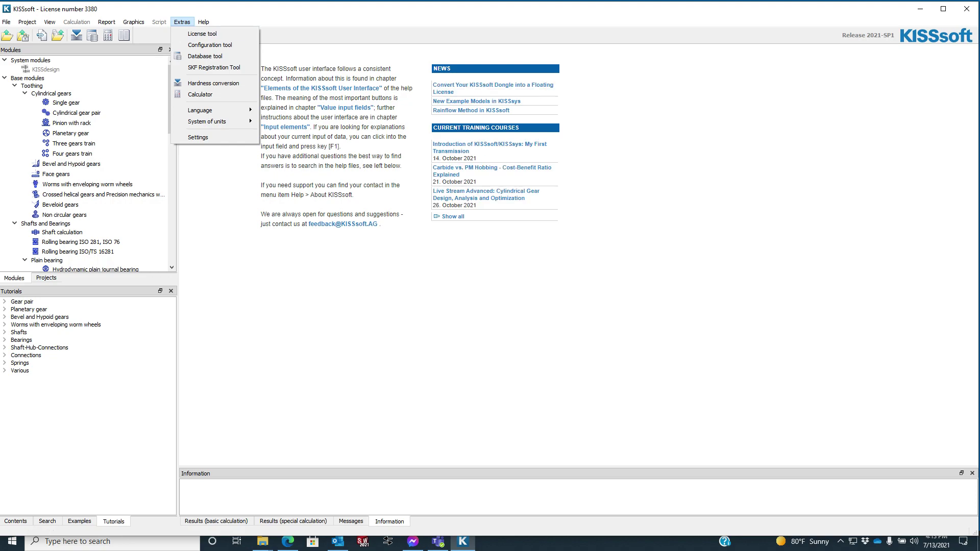
click(6, 21)
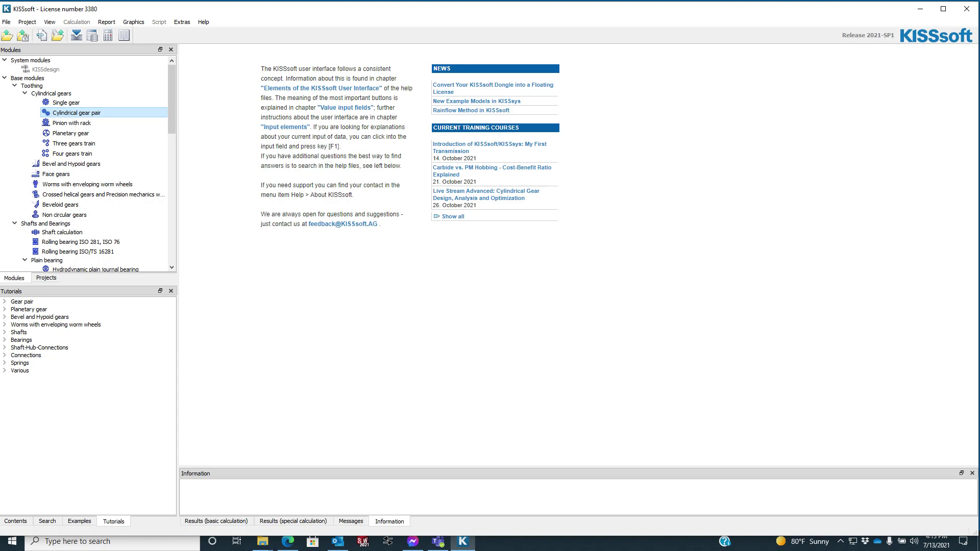
- Start a new cylindrical gear pair calculation and bring up its module-specific settings dialog
double_click(72, 112)
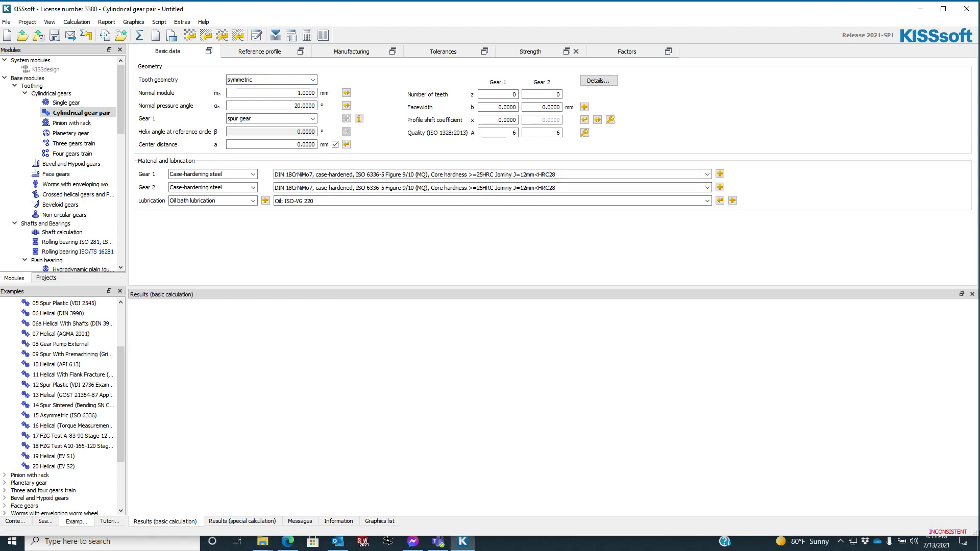
mouse_move(172, 34)
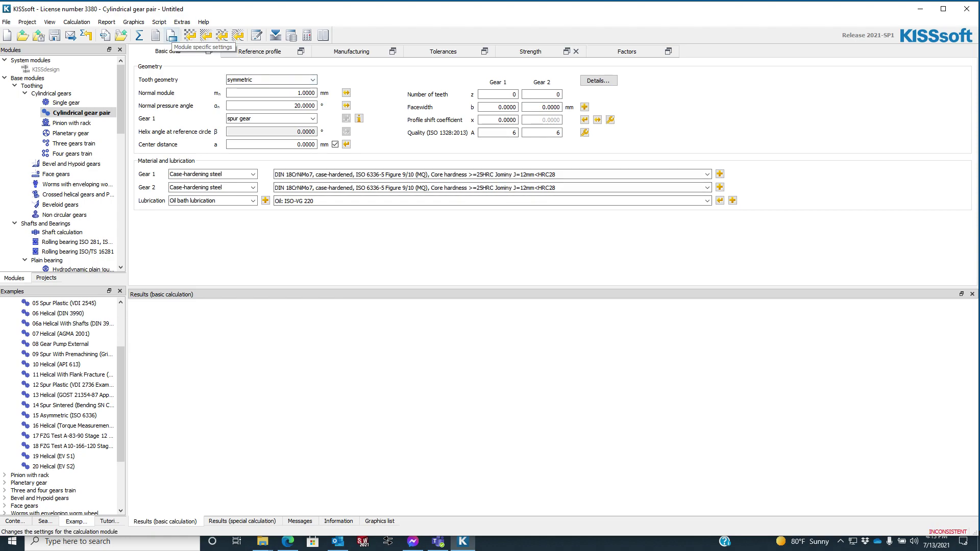
click(210, 35)
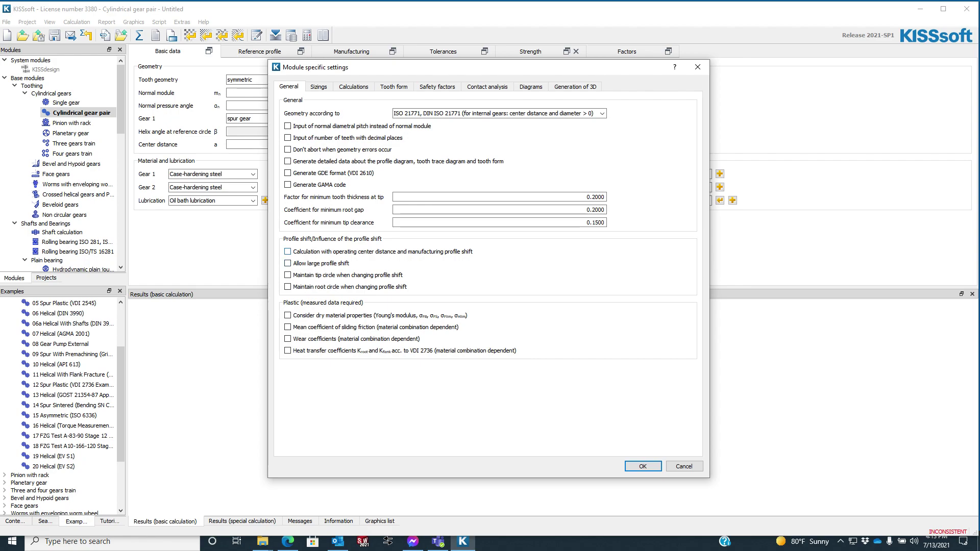
- After browsing Calculations and Sizings, tick operating center distance with manufacturing profile shift; view Safety factors
click(353, 86)
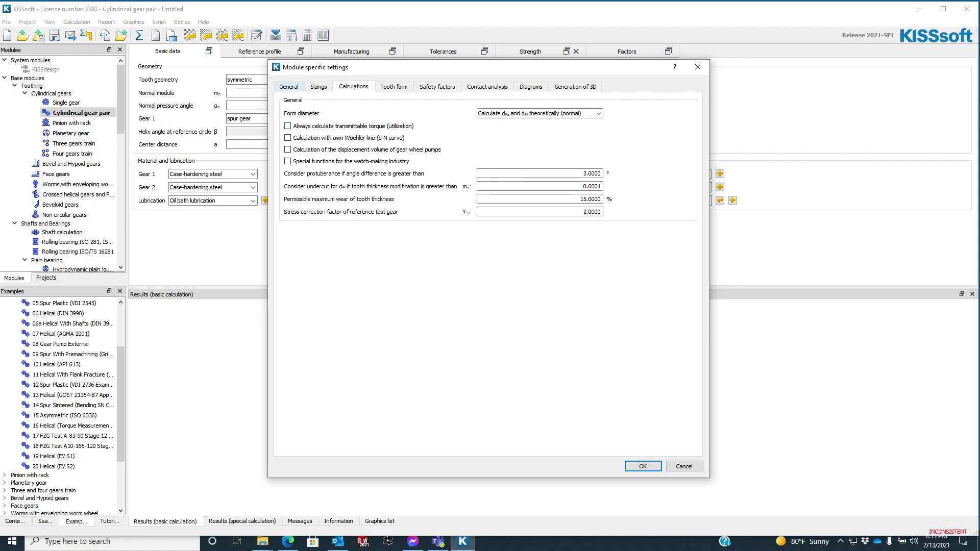
click(289, 86)
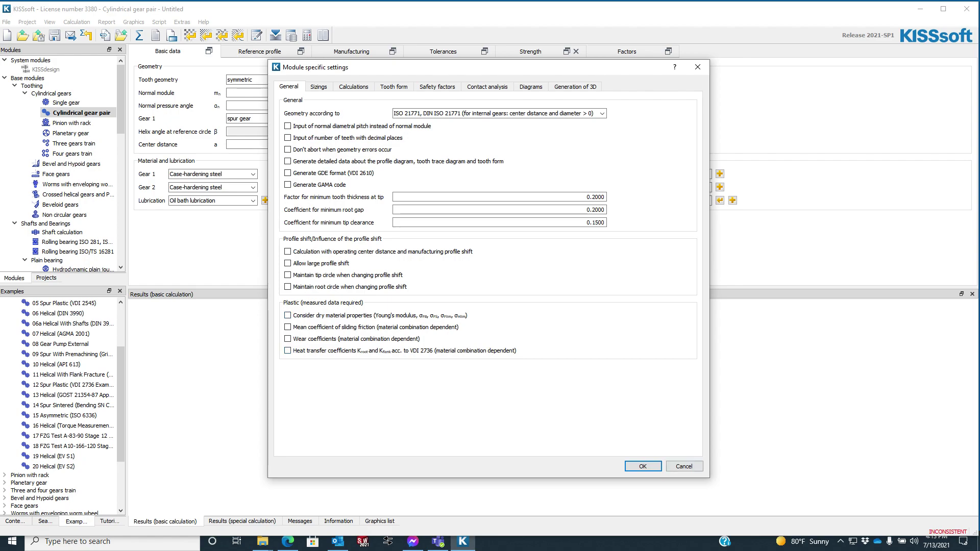
click(317, 86)
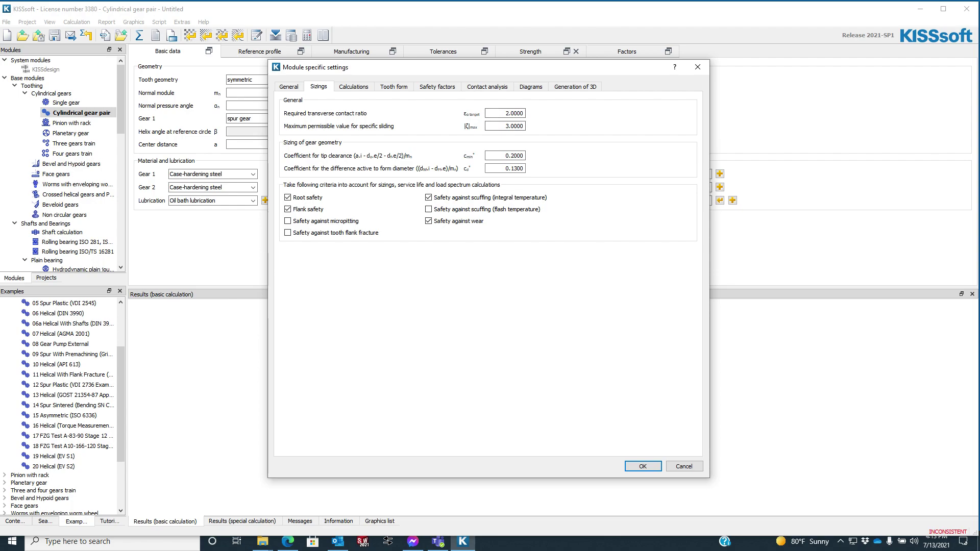
click(353, 87)
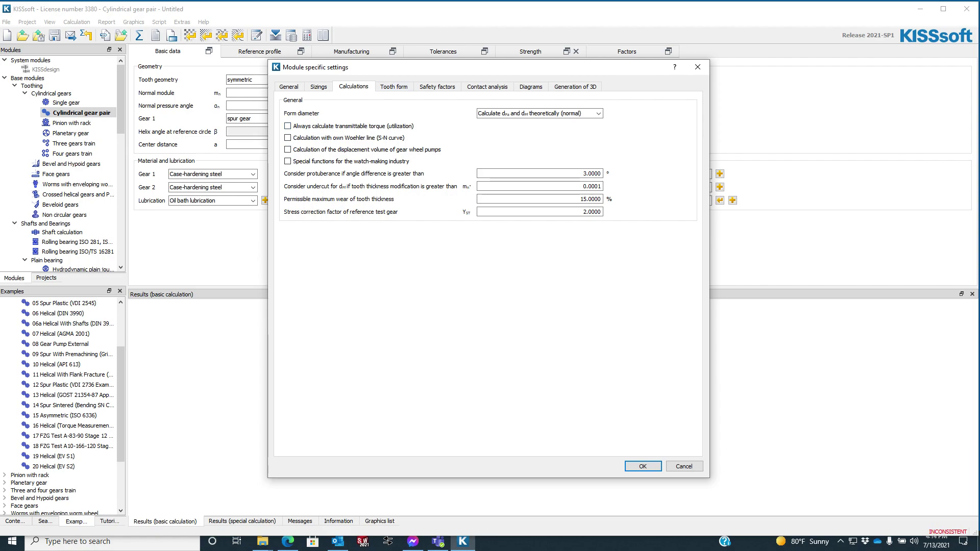
click(288, 86)
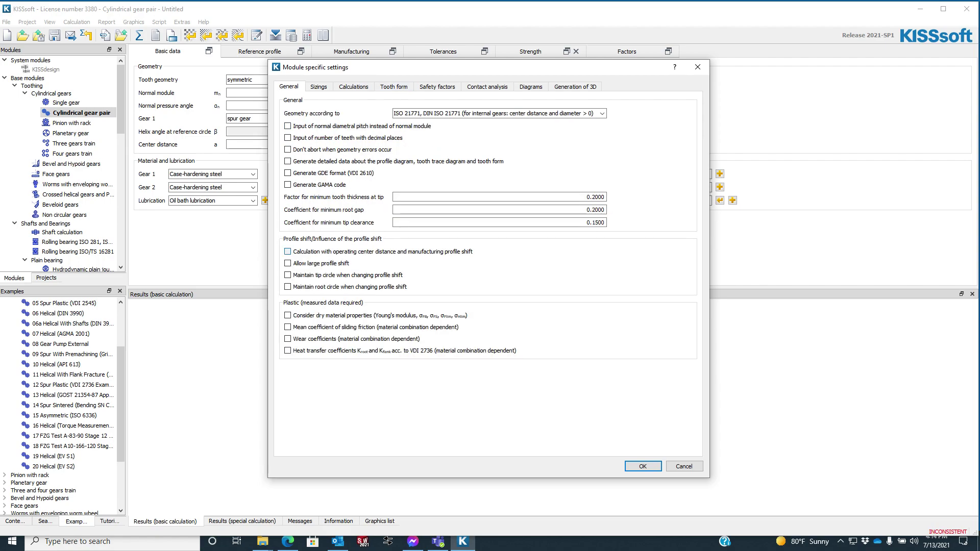
click(288, 250)
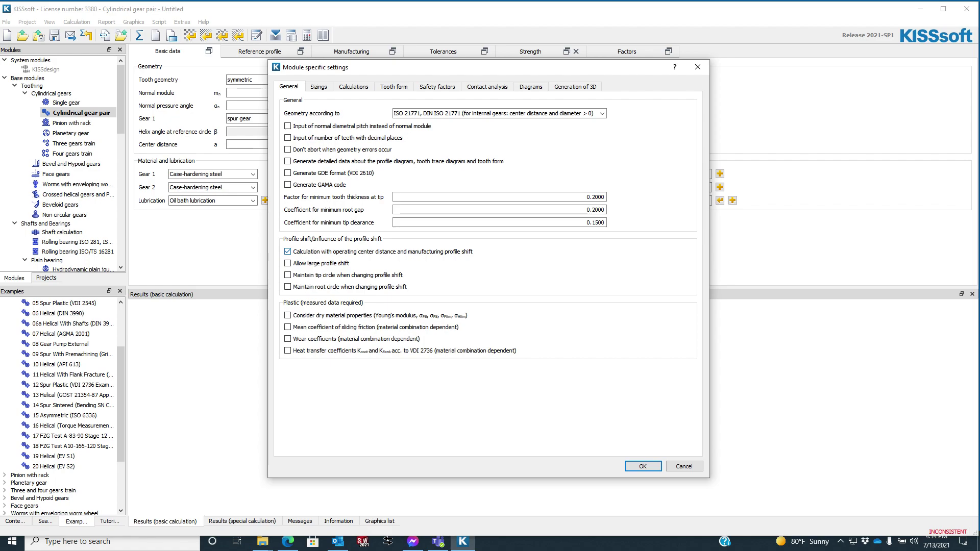
click(437, 86)
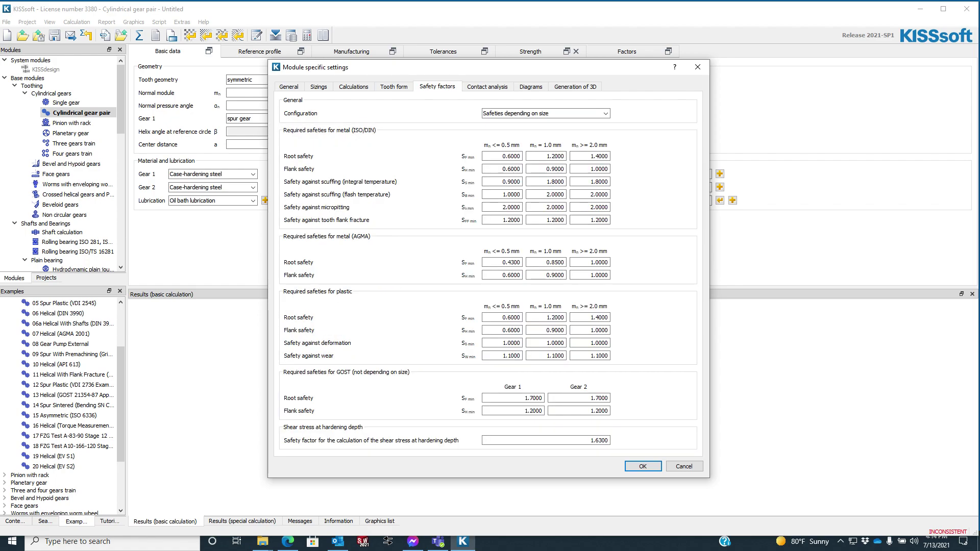
- Review Contact analysis and Diagrams settings, leaving the profile diagram Y-axis unchanged, then view 3D generation
click(487, 86)
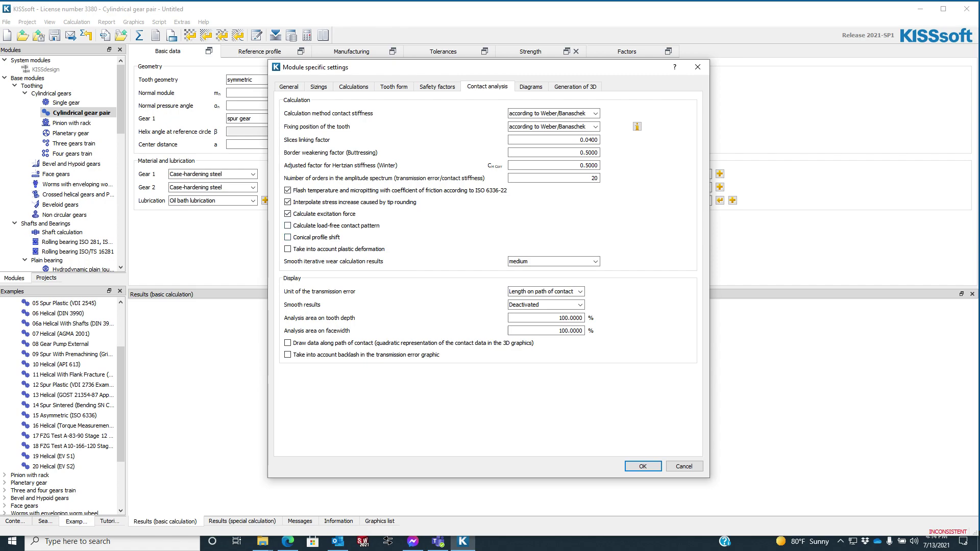
click(531, 87)
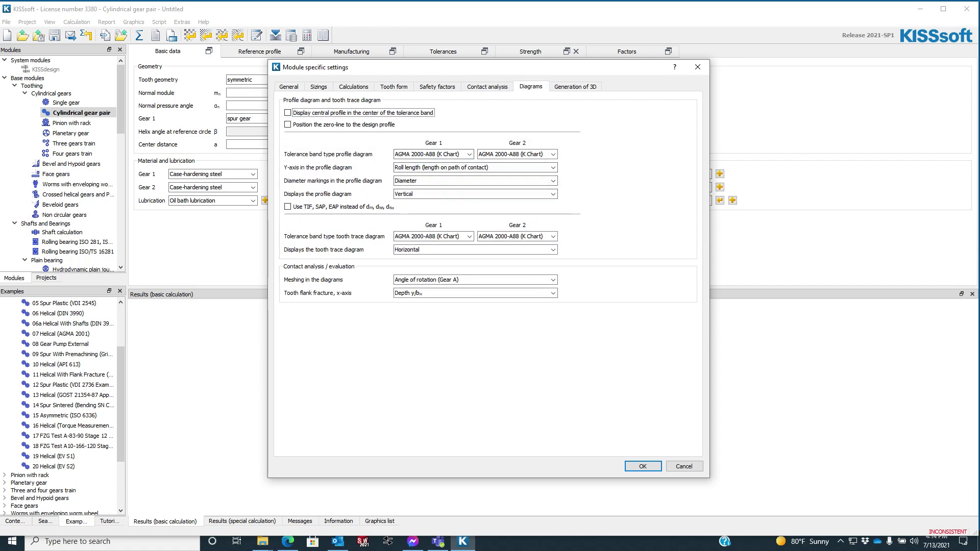
click(468, 155)
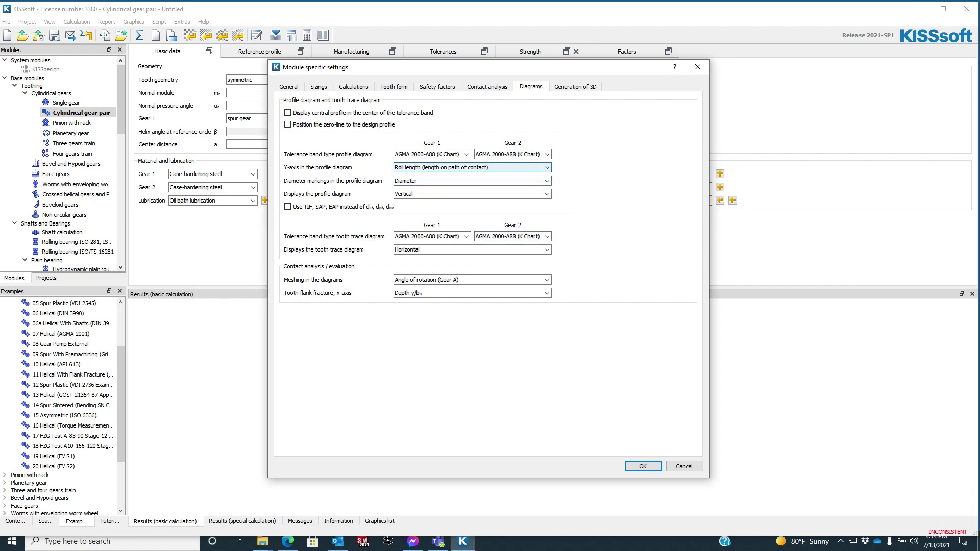
click(546, 167)
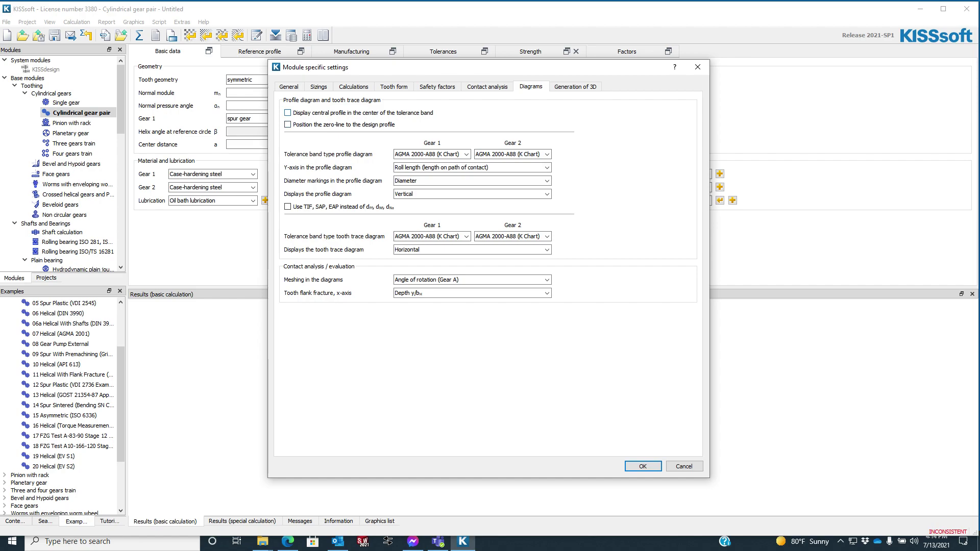
click(574, 86)
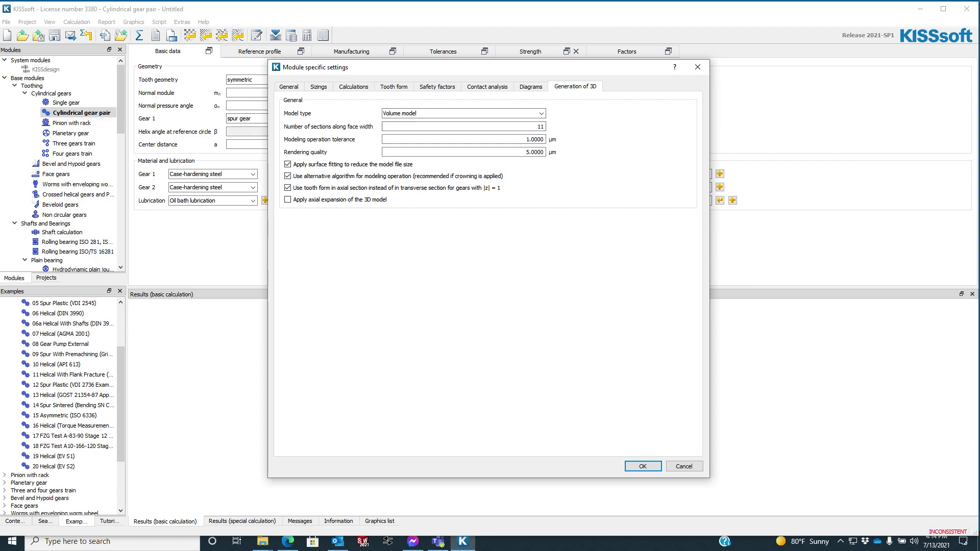
mouse_move(977, 541)
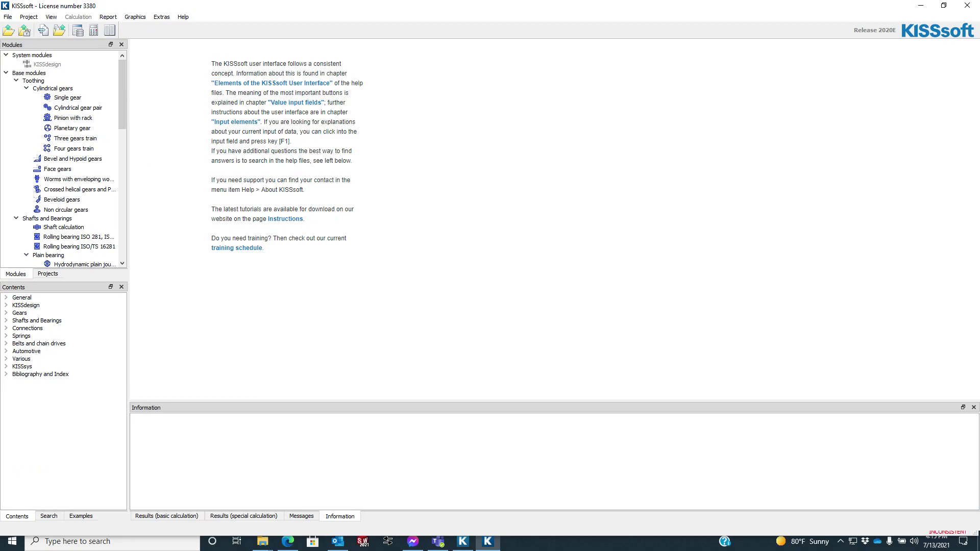
- Select Cylindrical gear pair in the KISSsoft 2020 module tree
click(77, 108)
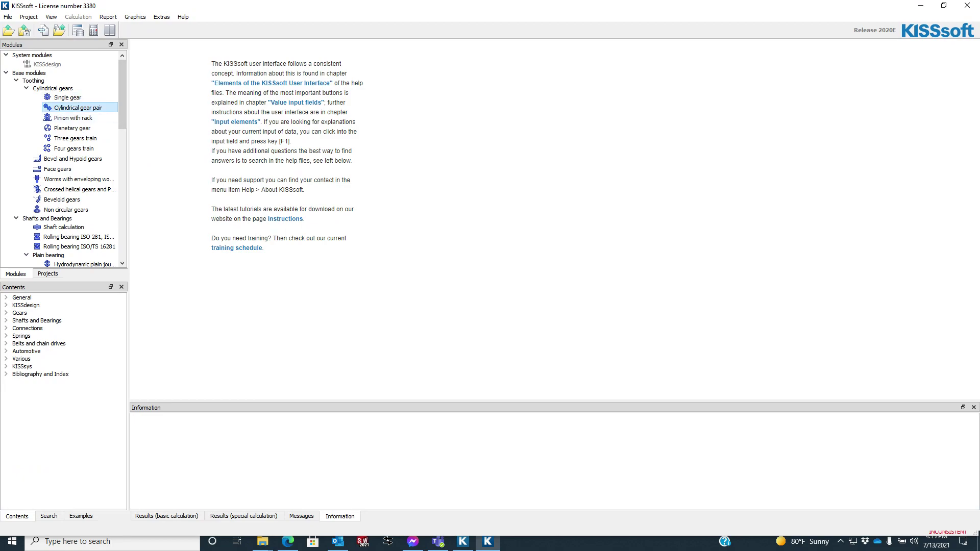
- Open the 2020 gear pair calculation and browse its Calculations and General pages and quality input options
double_click(69, 107)
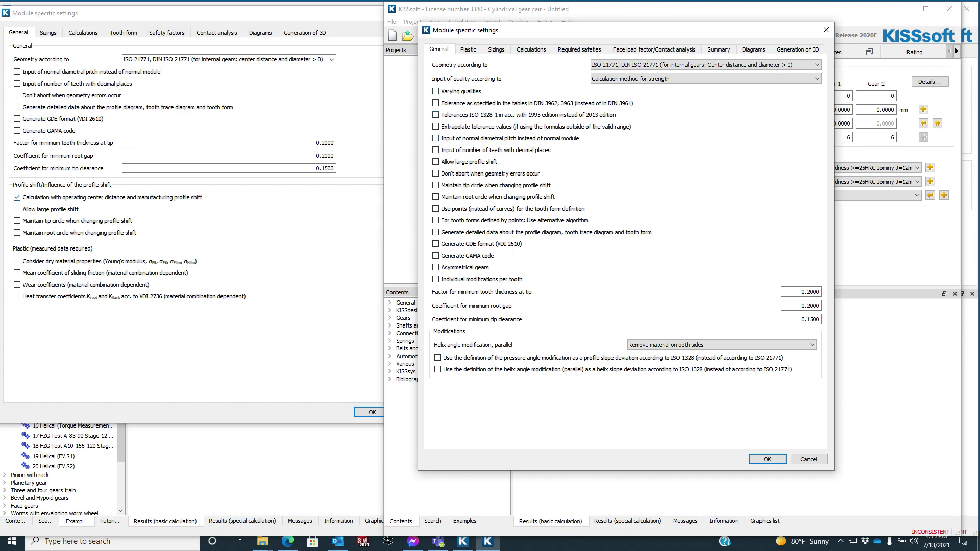
click(531, 49)
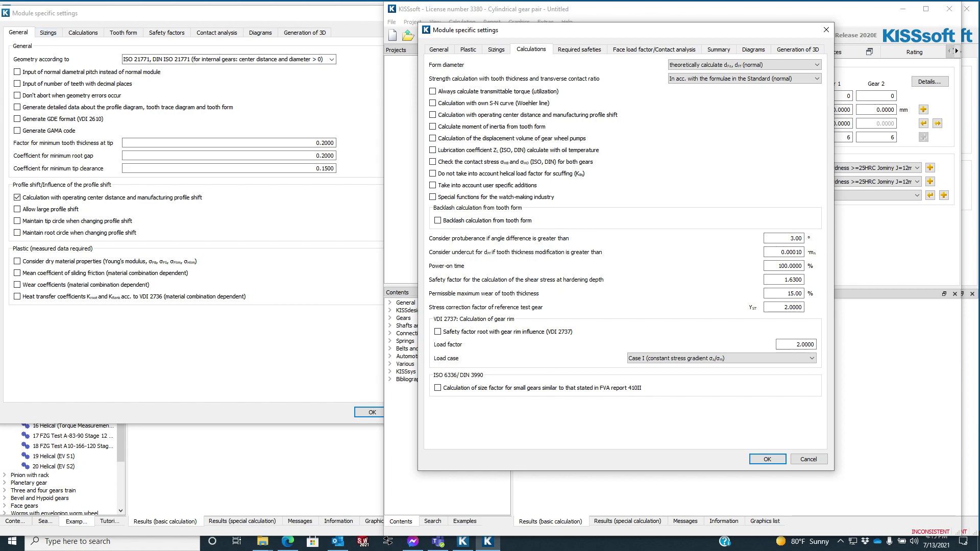
mouse_move(826, 30)
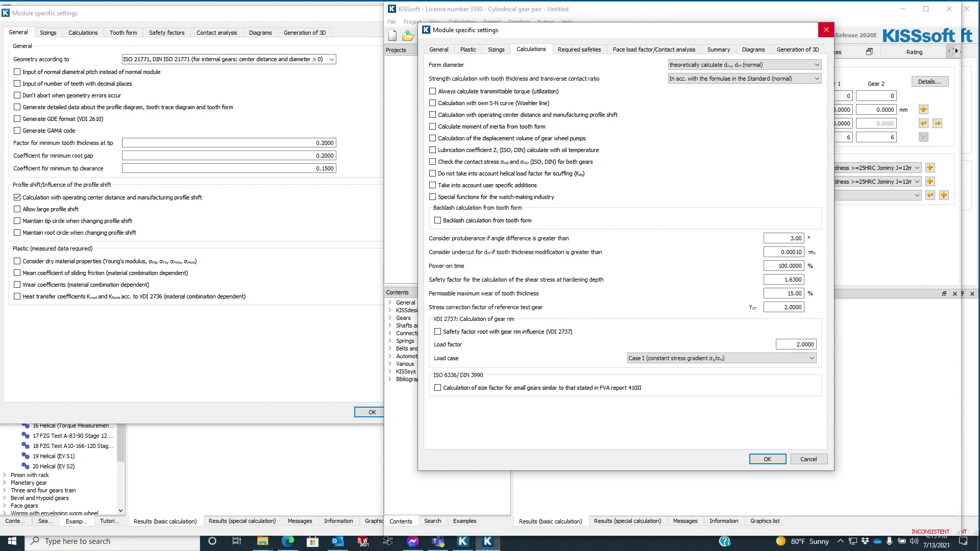
click(438, 49)
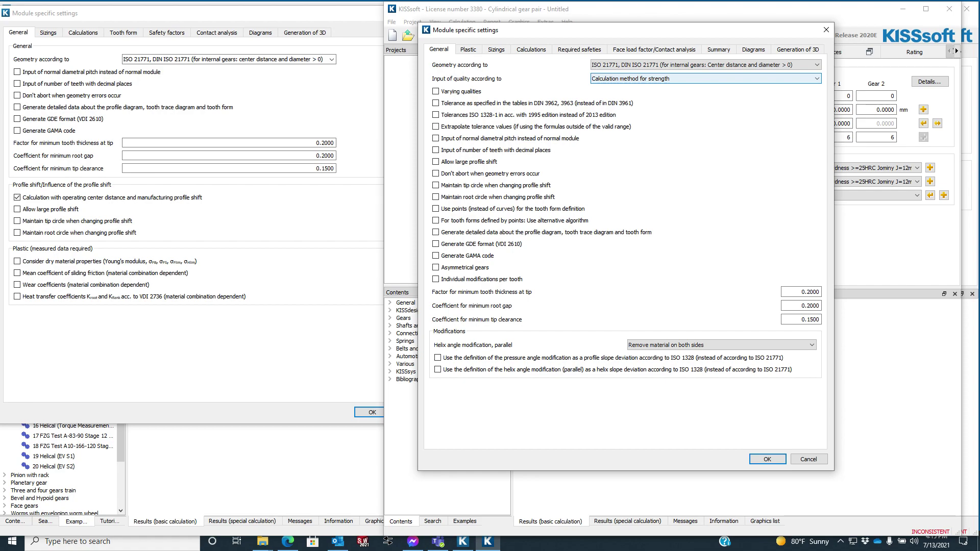
click(816, 78)
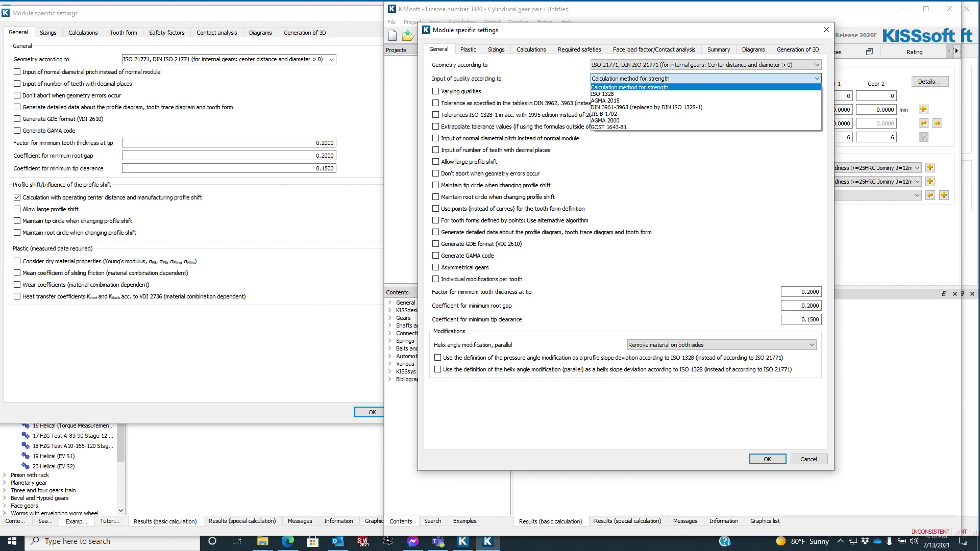
click(630, 87)
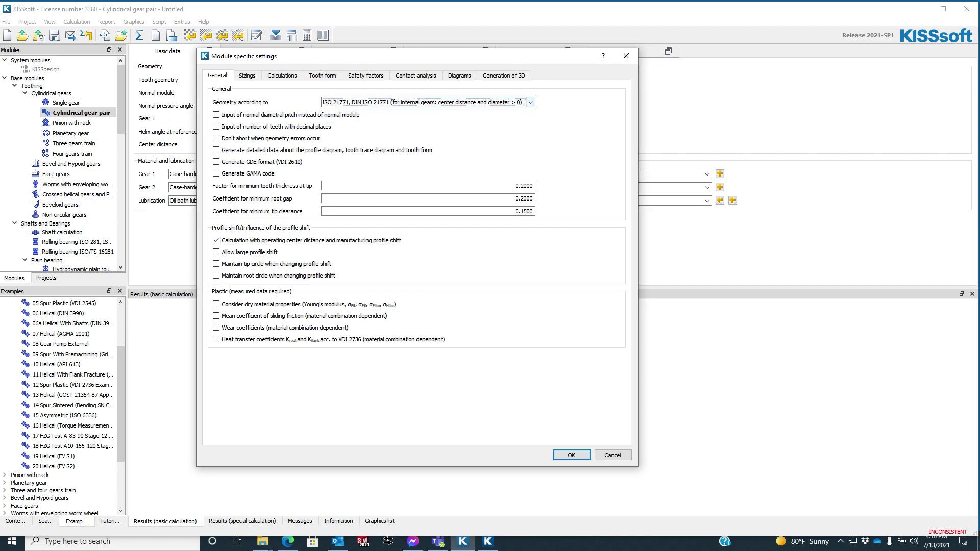
- Close module settings and set the quality input standard to AGMA 2015 in the quality settings
click(570, 454)
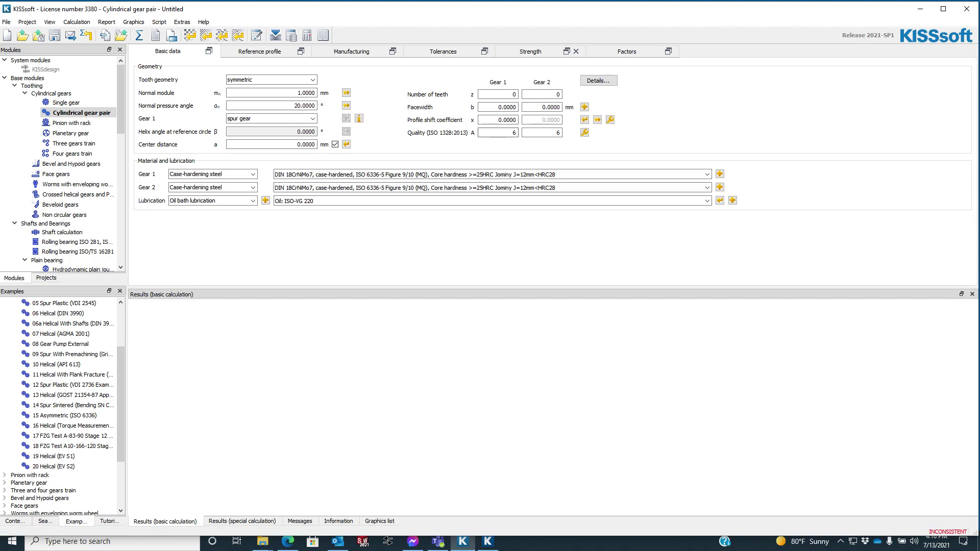
mouse_move(585, 133)
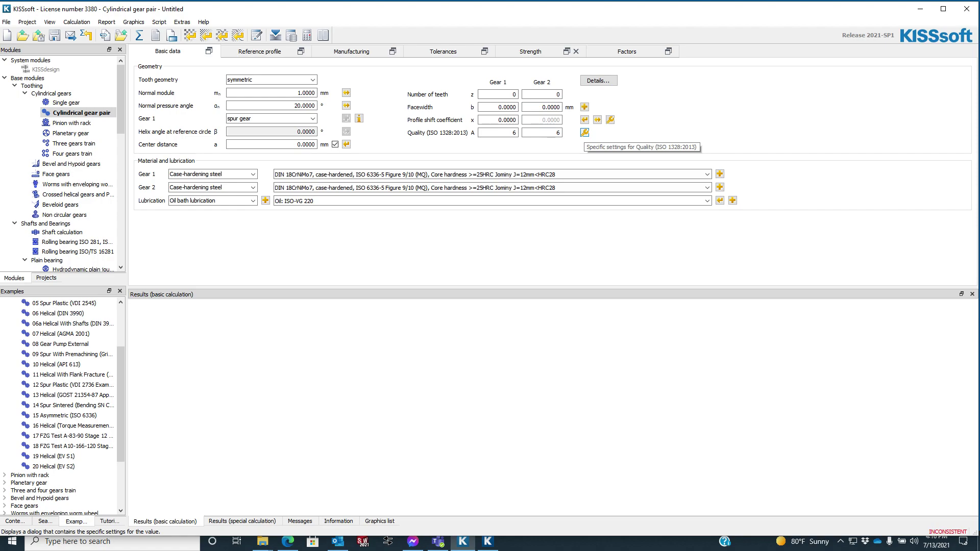
click(584, 132)
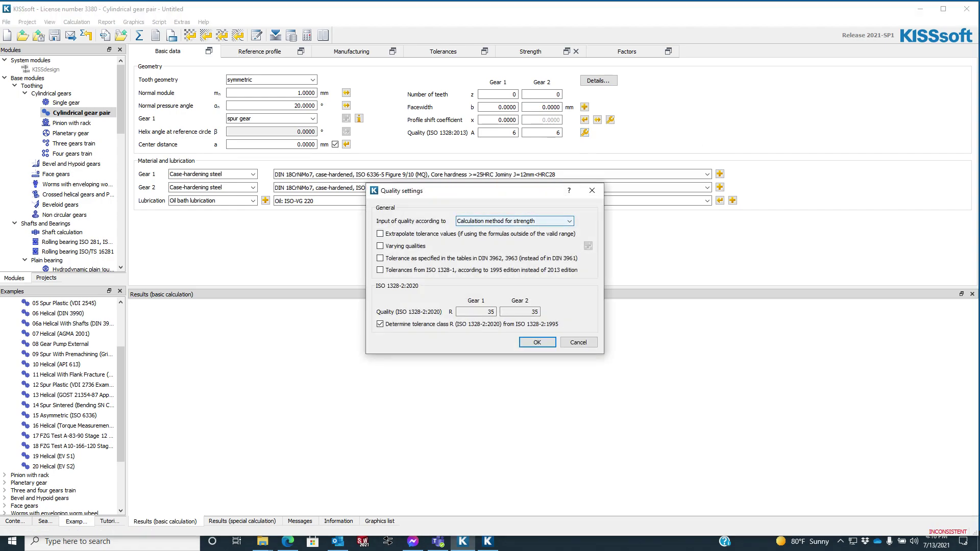
click(568, 221)
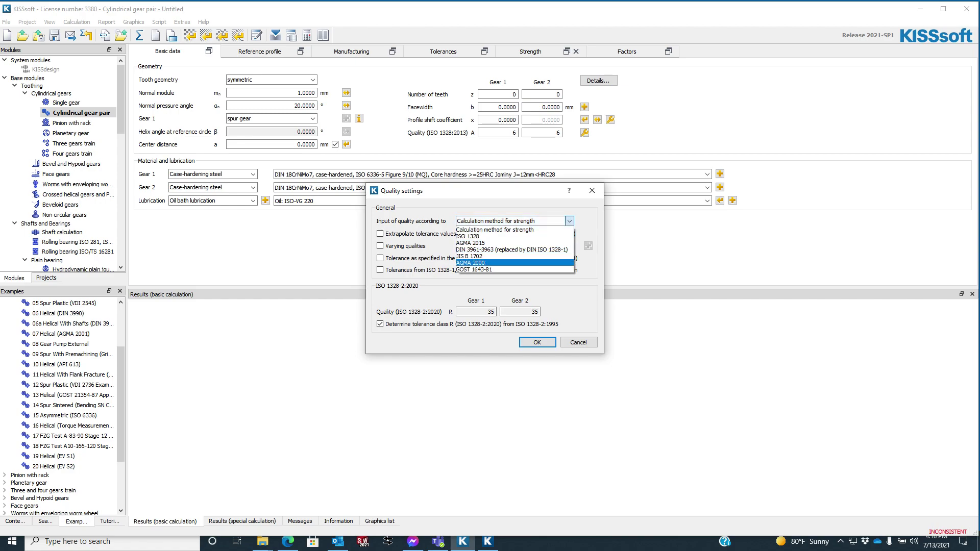
click(477, 243)
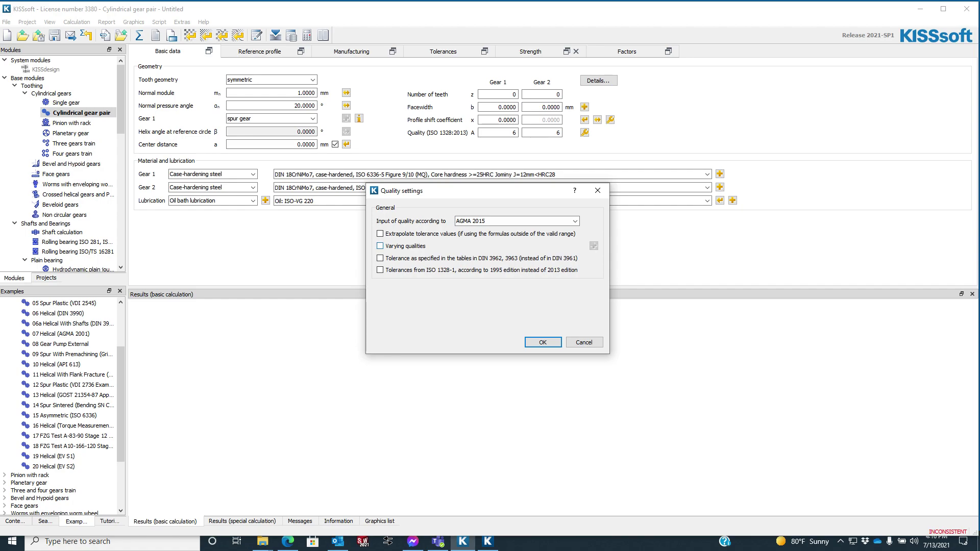
click(380, 245)
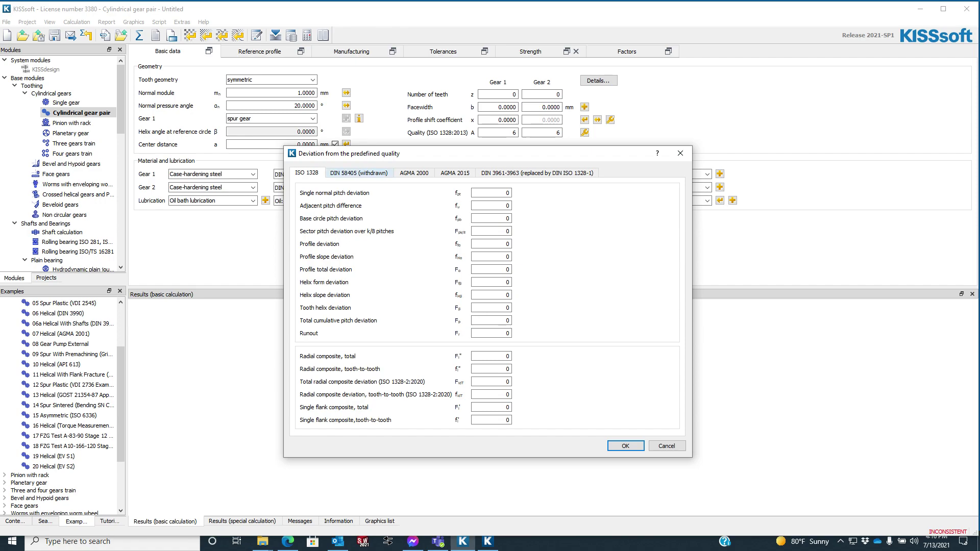
click(413, 173)
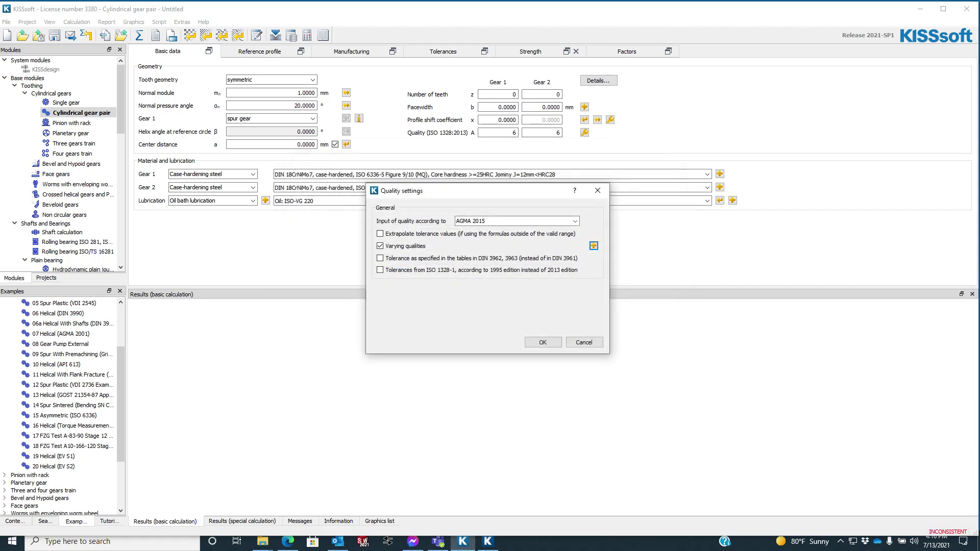
click(542, 343)
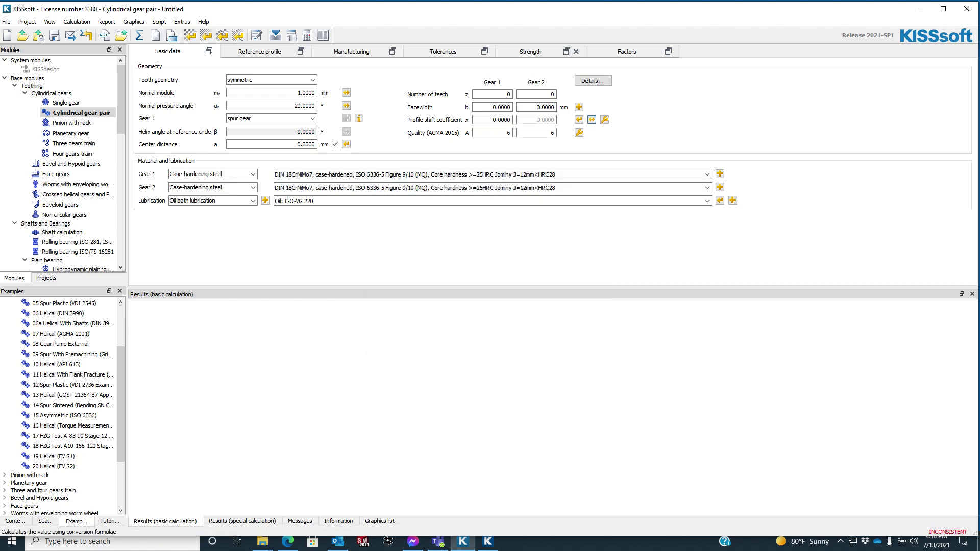
- Open and dismiss the profile shift conversion and profile shift settings, then open pressure angle conversion
click(603, 120)
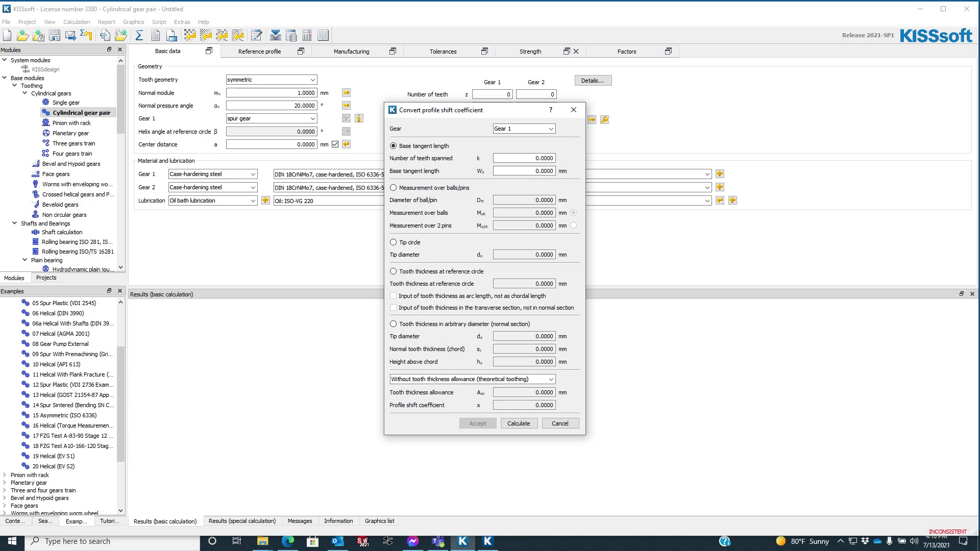
click(560, 424)
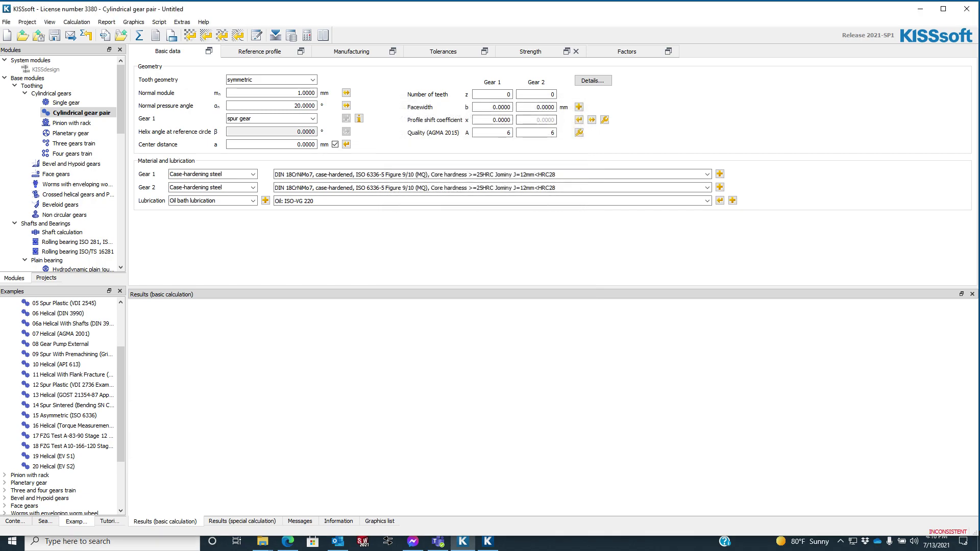
mouse_move(579, 119)
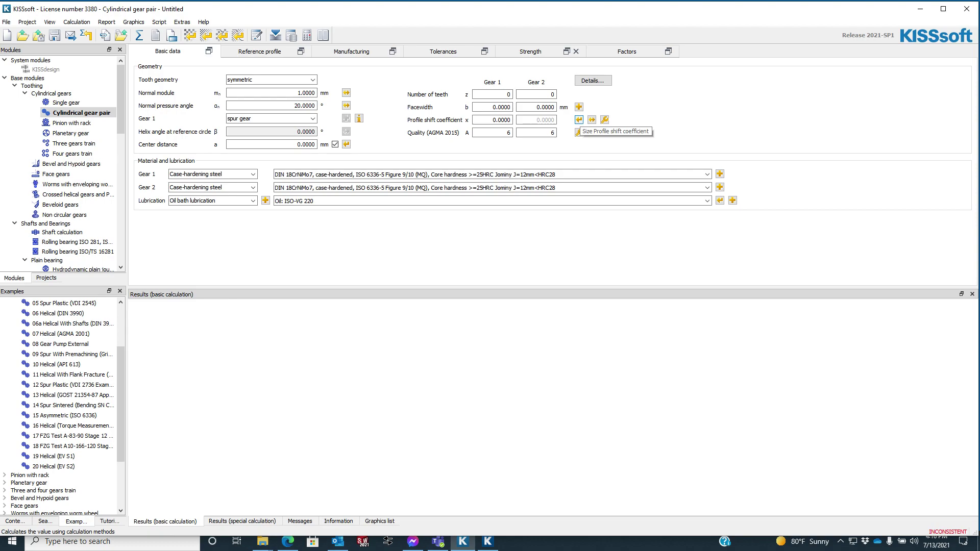
click(579, 119)
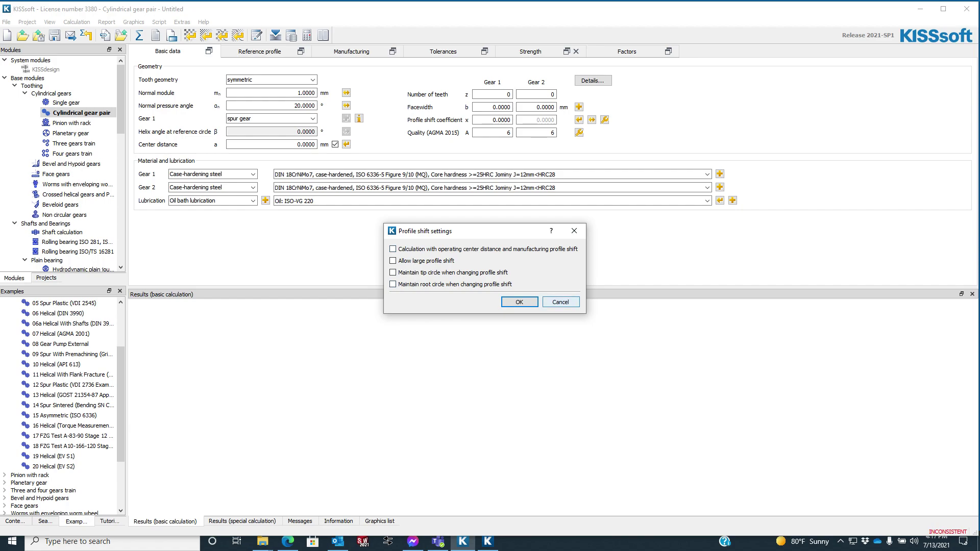
click(559, 302)
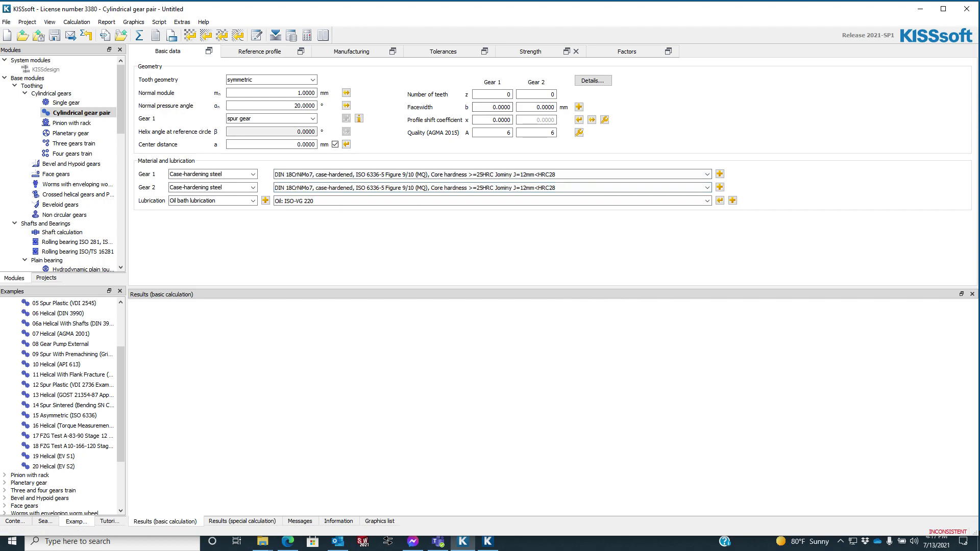
mouse_move(346, 92)
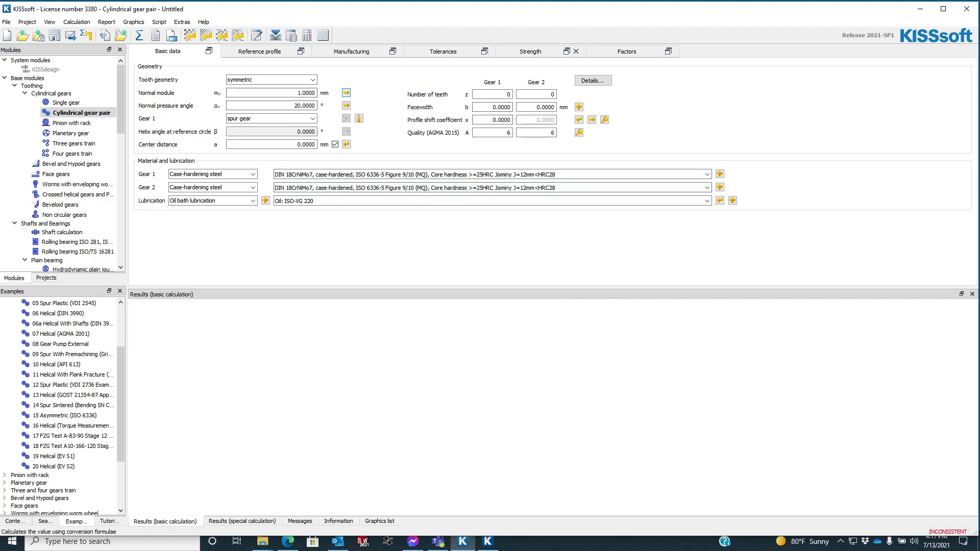
click(346, 106)
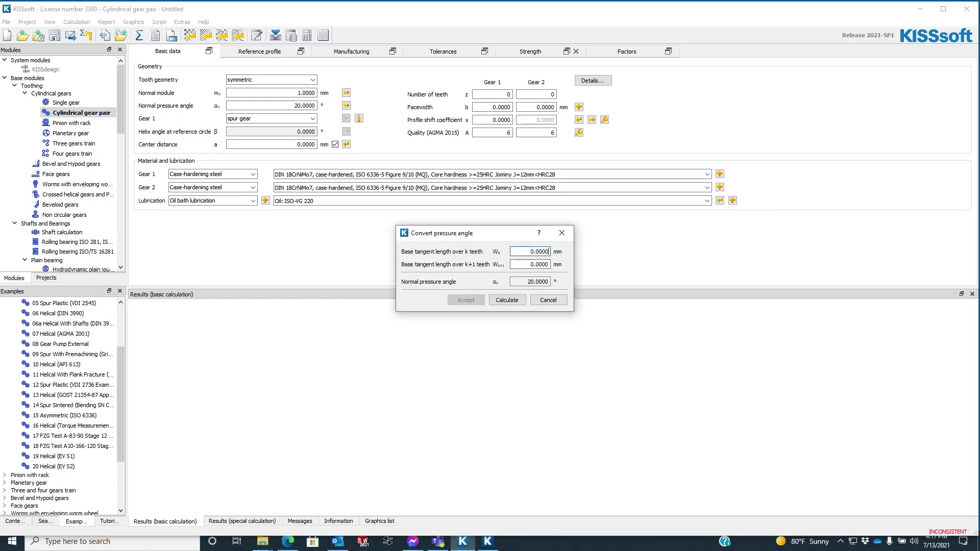
mouse_move(561, 233)
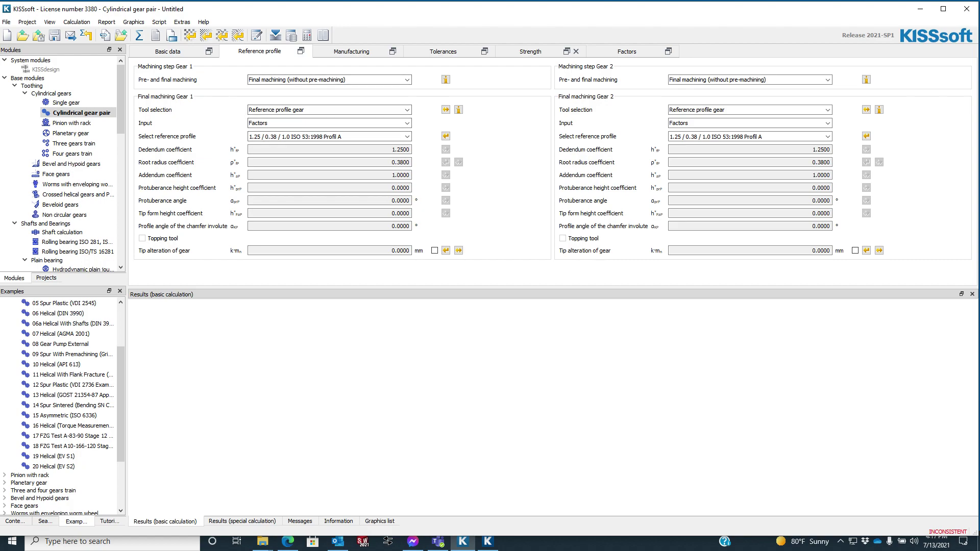
- Inspect Gear 1 machining (kept Not defined) and manufacturing process options, then bring 2021 back
click(351, 51)
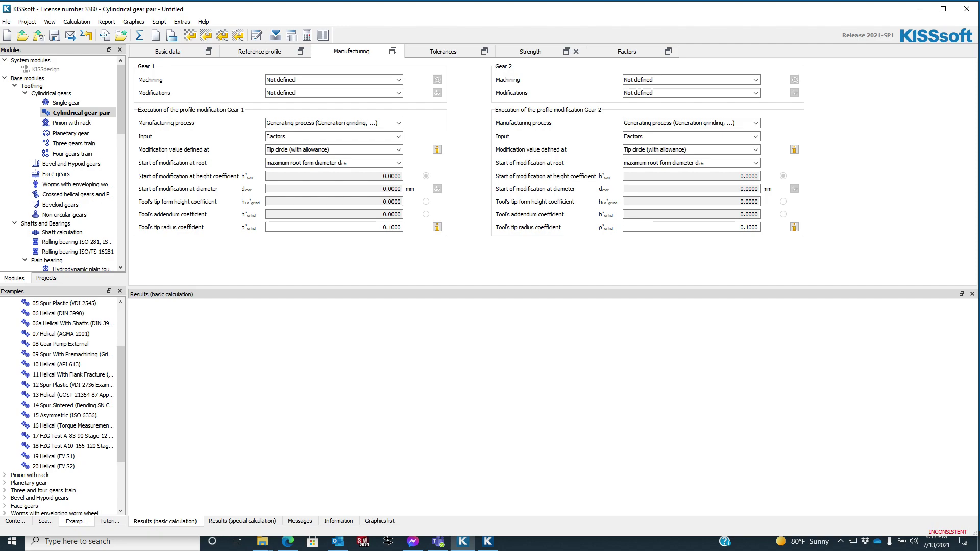
click(334, 80)
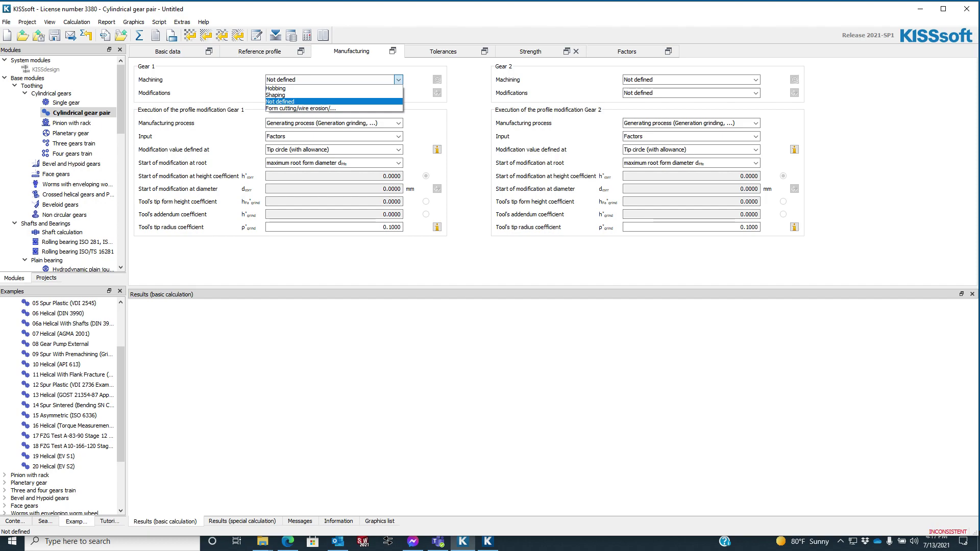
mouse_move(300, 108)
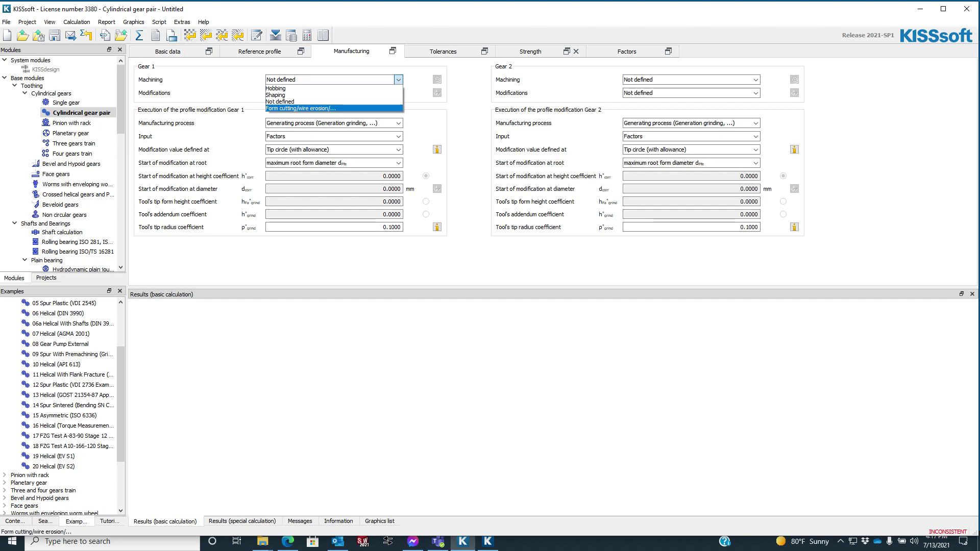
click(279, 79)
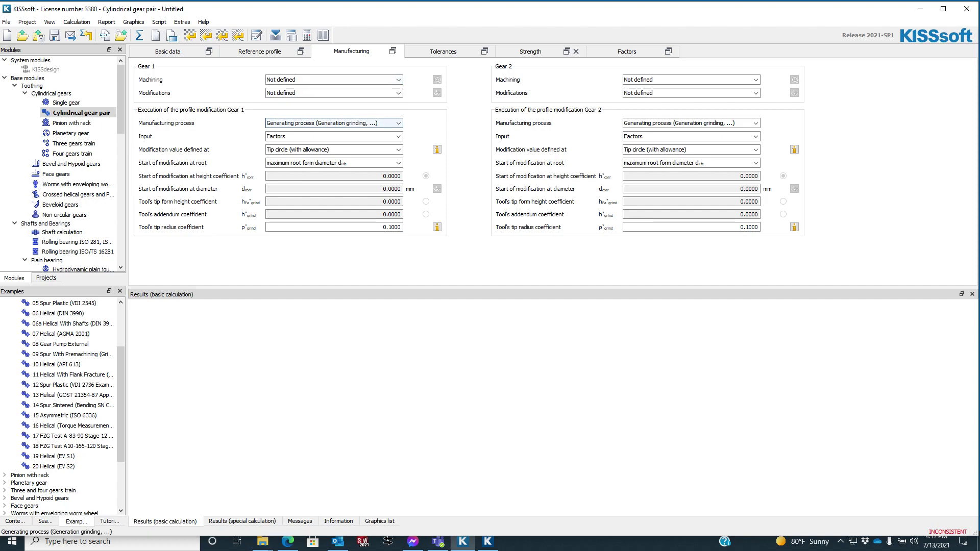
click(398, 123)
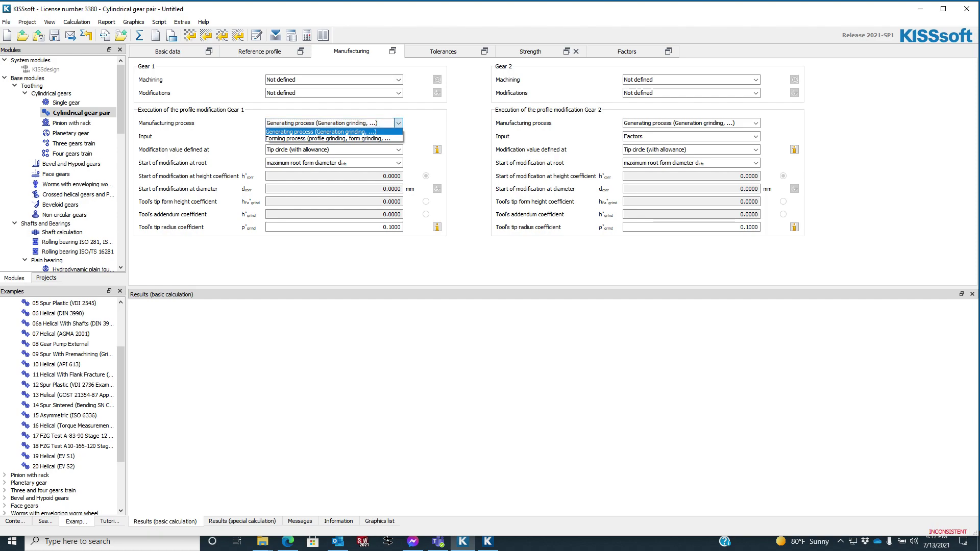
mouse_move(333, 138)
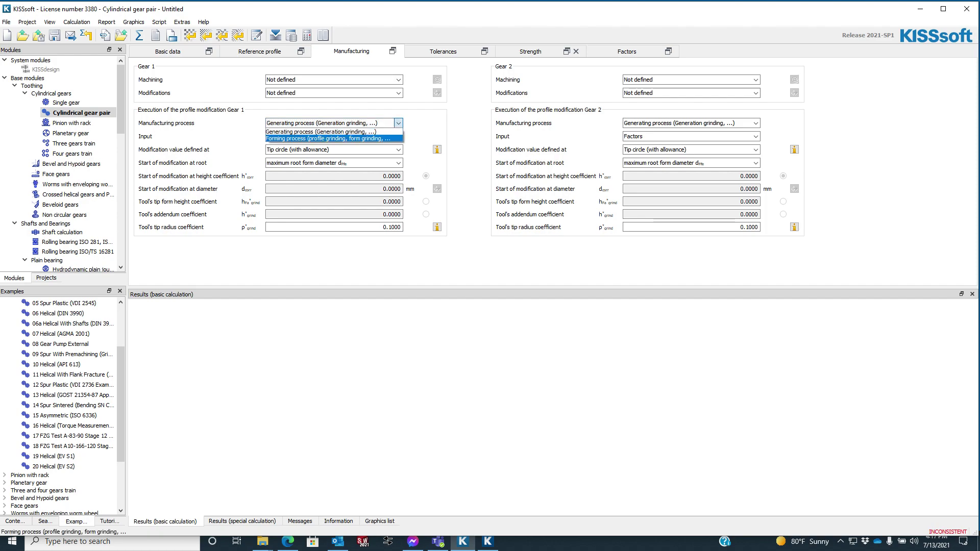
click(321, 132)
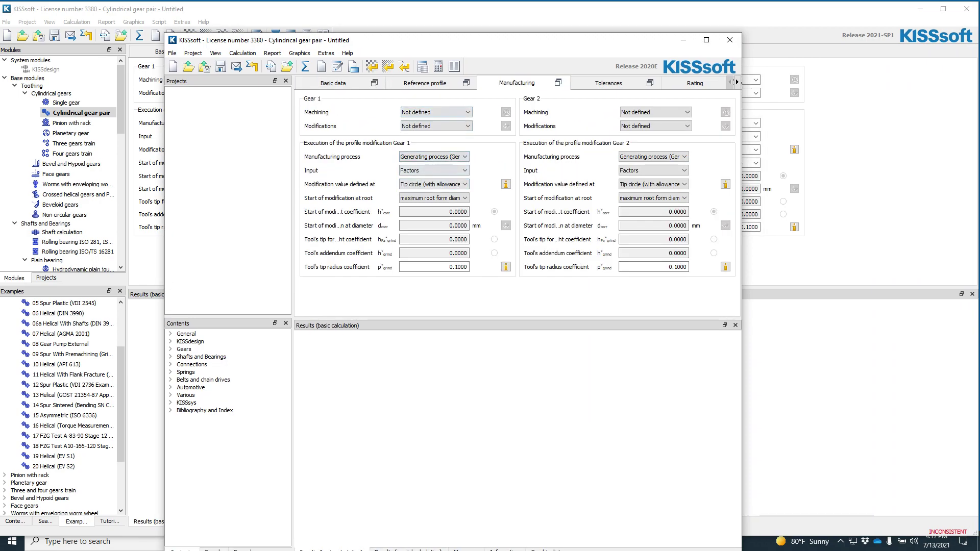
click(444, 51)
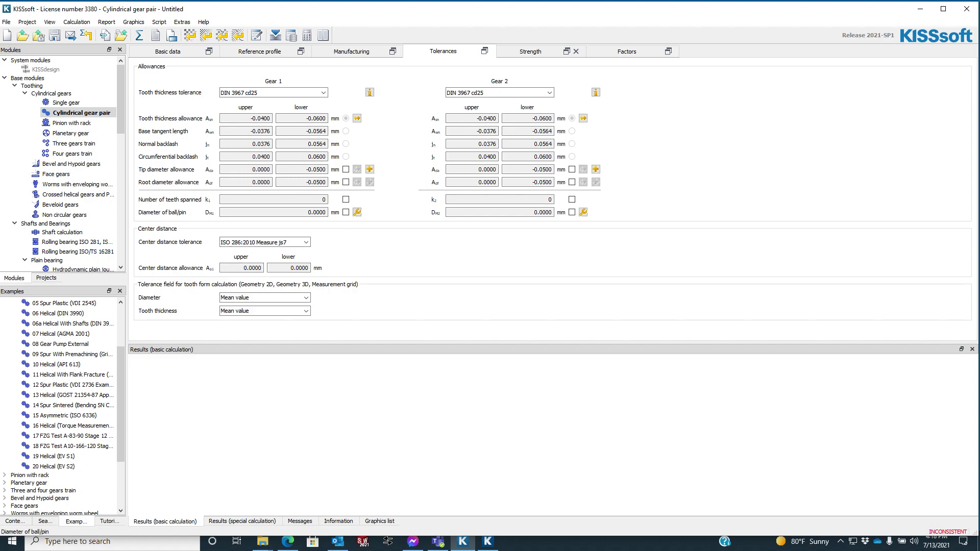
mouse_move(356, 212)
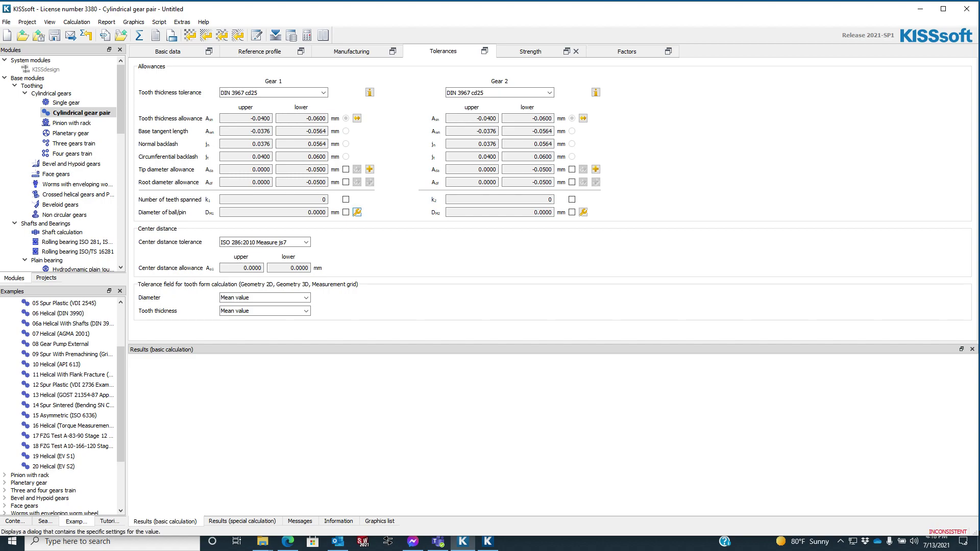
mouse_move(357, 212)
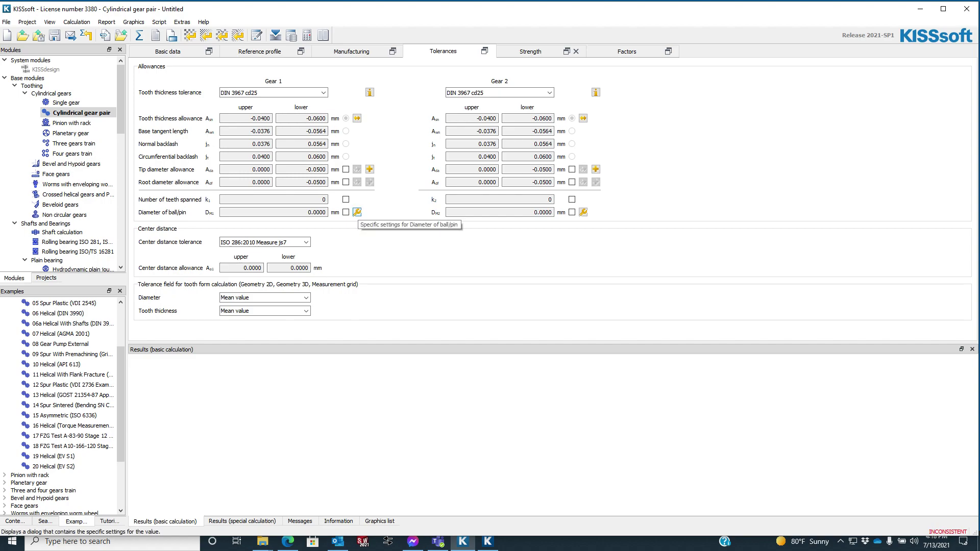
click(356, 211)
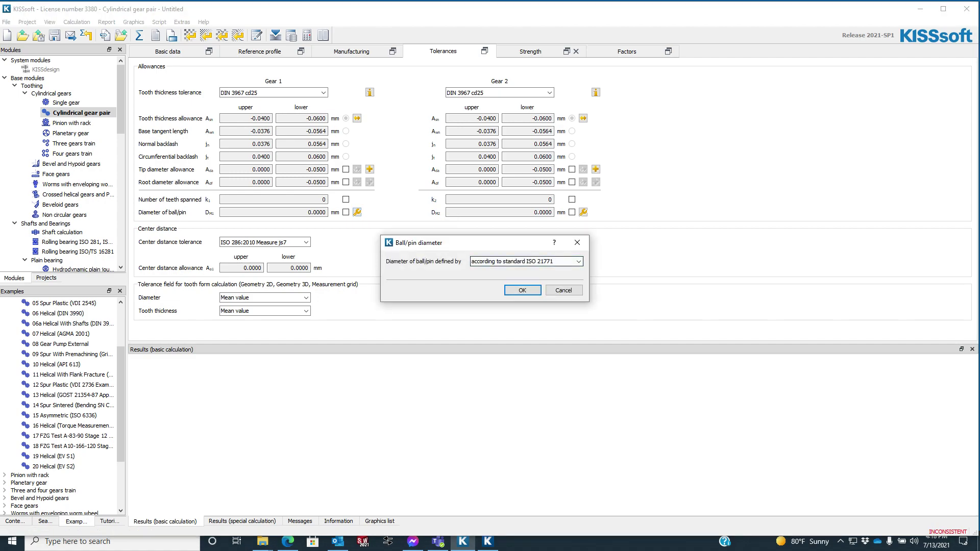
click(577, 261)
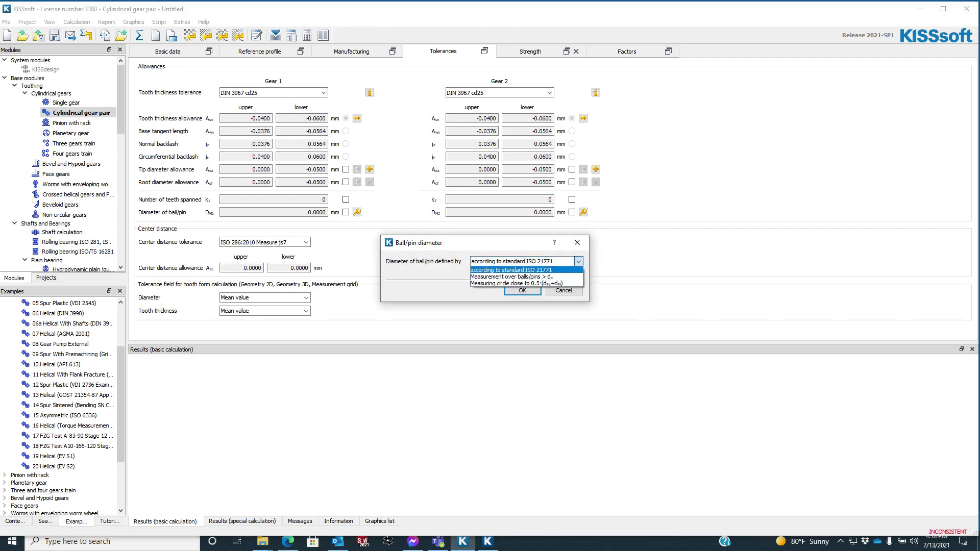
click(523, 291)
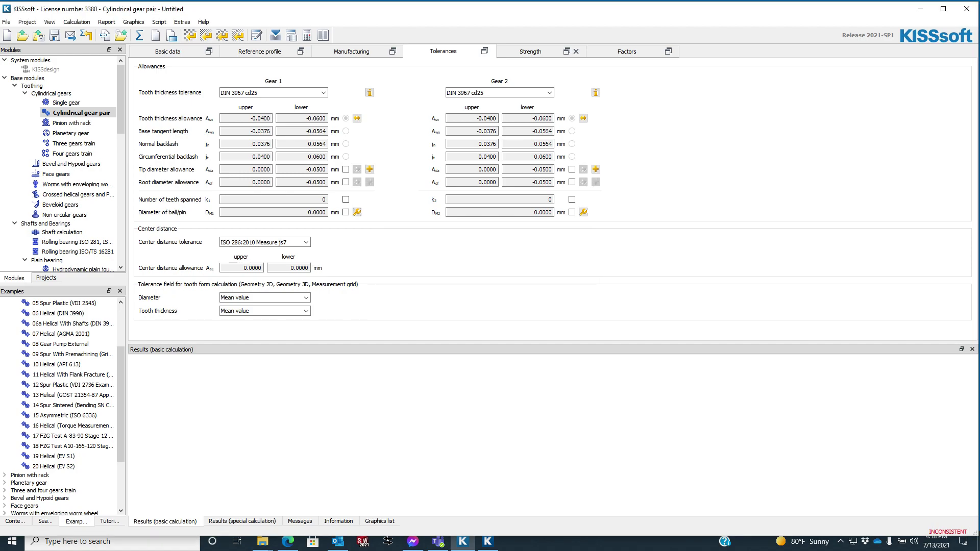
click(529, 51)
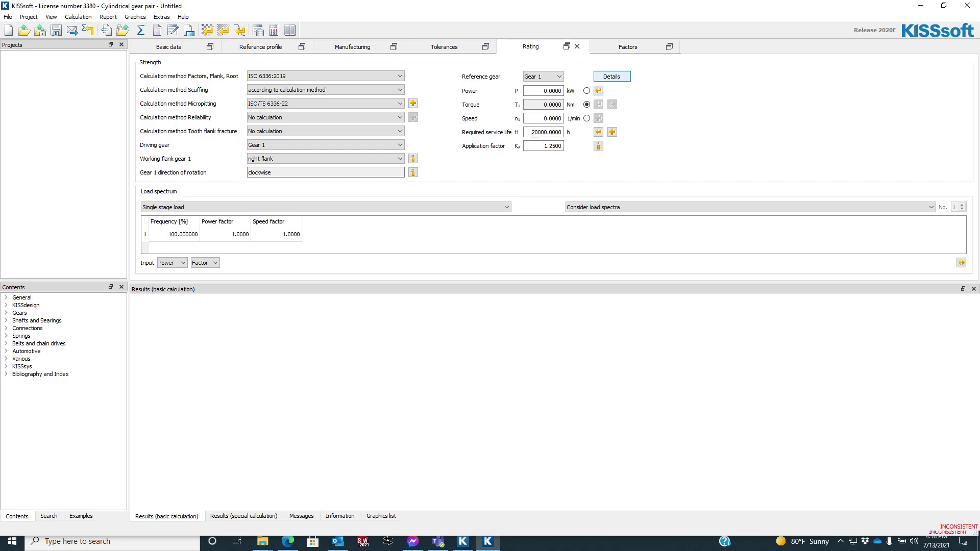
- Open the 2020 rating Details and view the Pair/gear data page, then System data
click(611, 76)
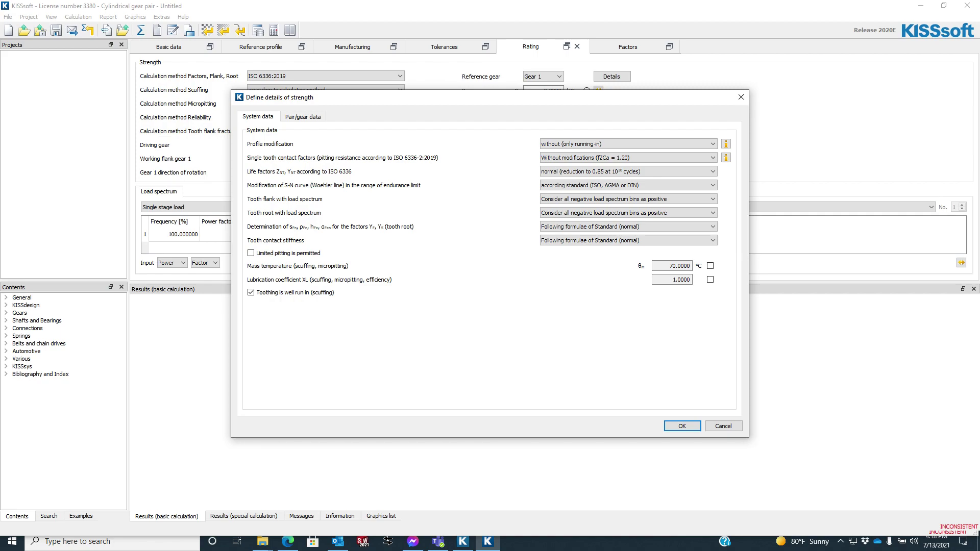
click(302, 117)
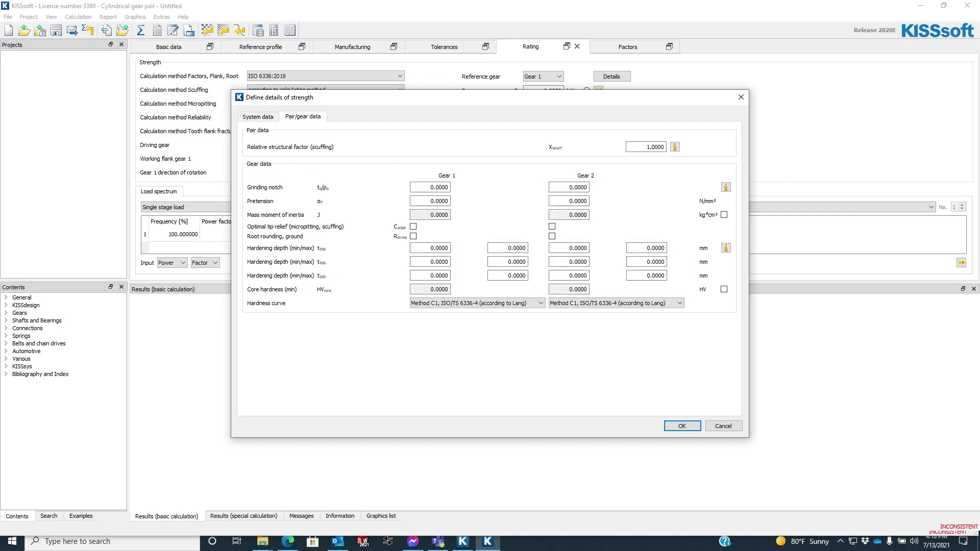
click(257, 117)
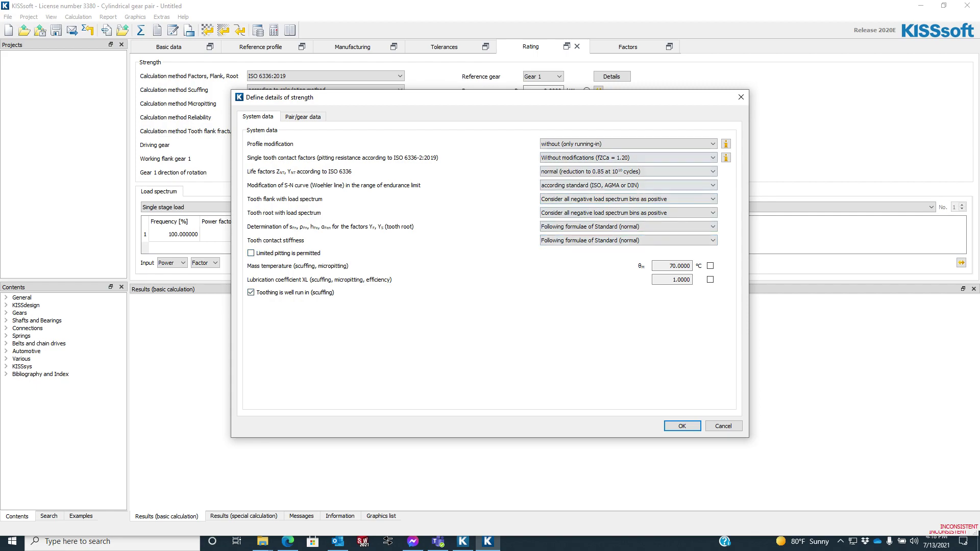
- Return to KISSsoft 2021 and open the root and flank strength calculation details
click(682, 425)
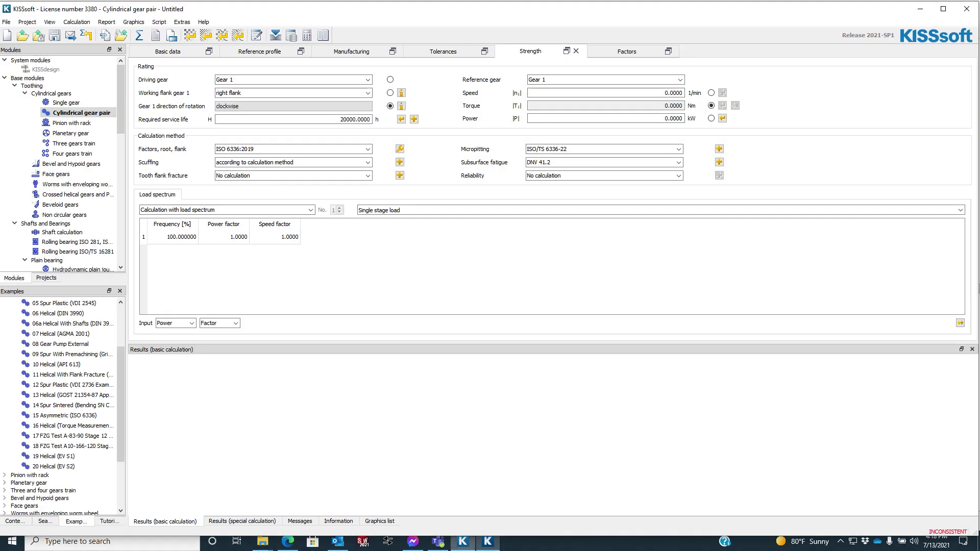
mouse_move(462, 541)
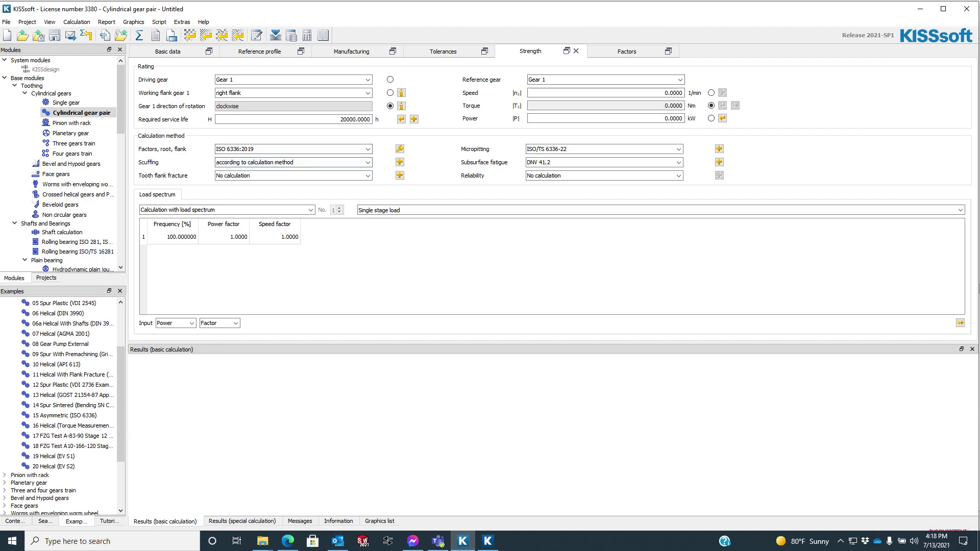
click(293, 149)
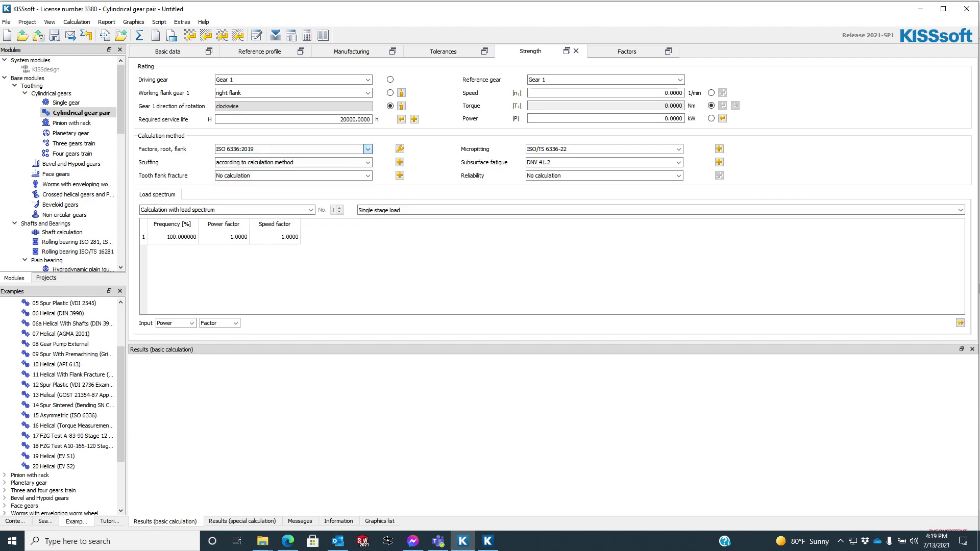
mouse_move(399, 149)
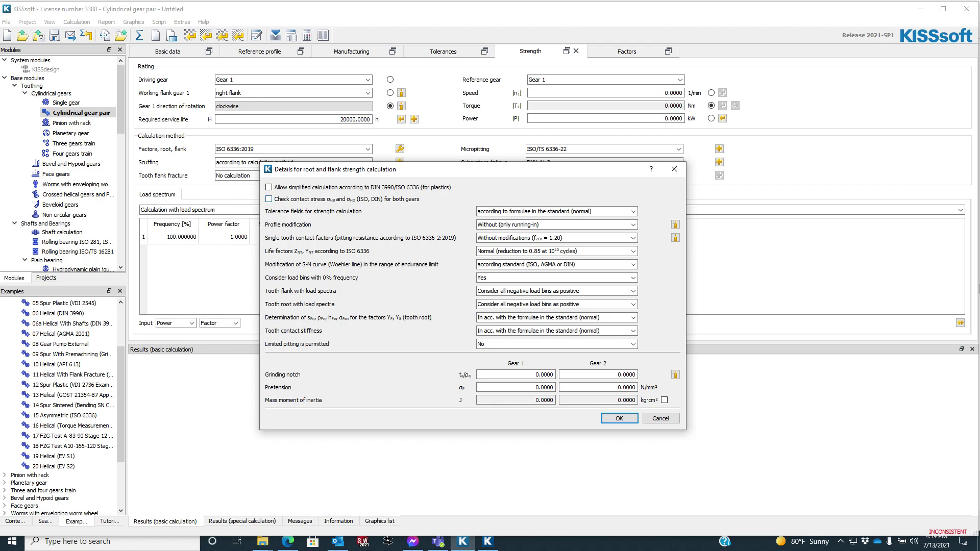
- Review the profile modification options and the load sharing factor explanation, then close it
click(555, 211)
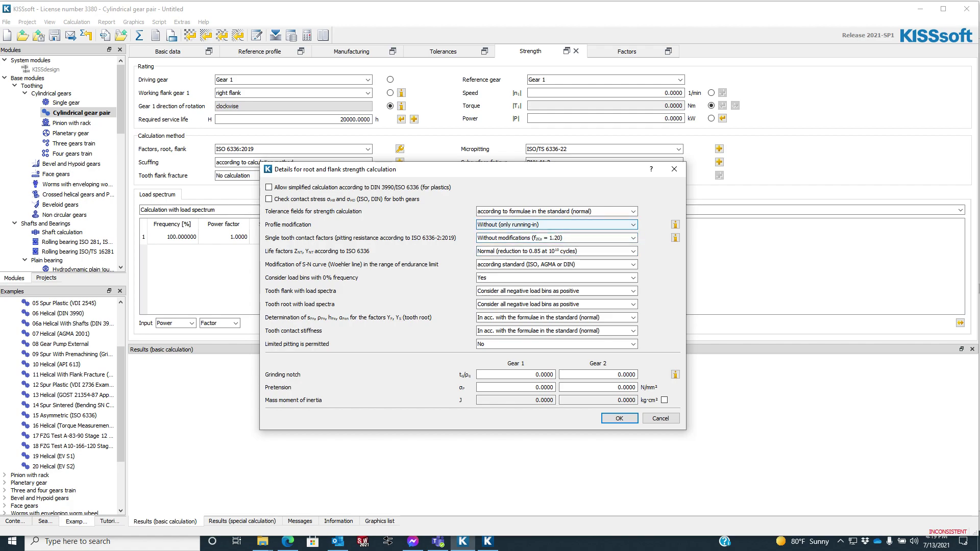
click(675, 225)
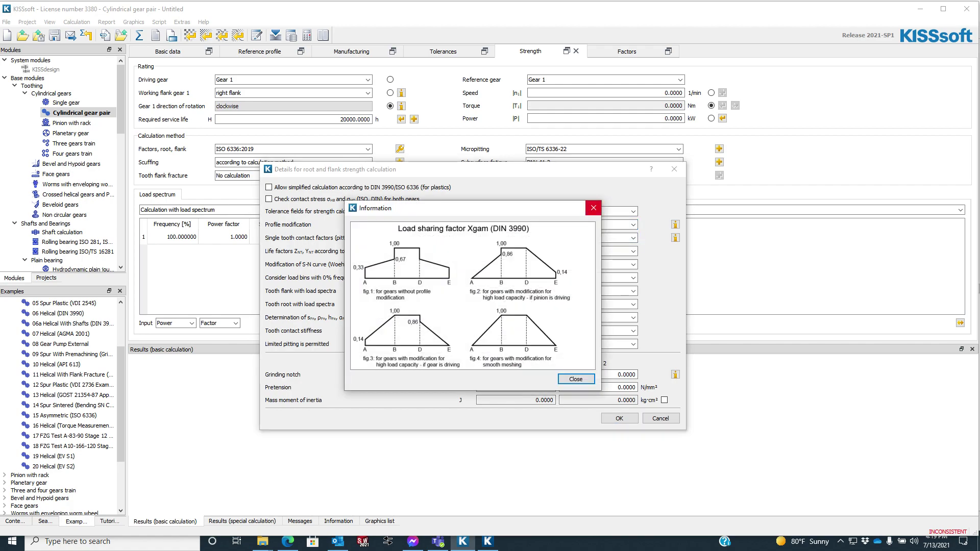
click(575, 379)
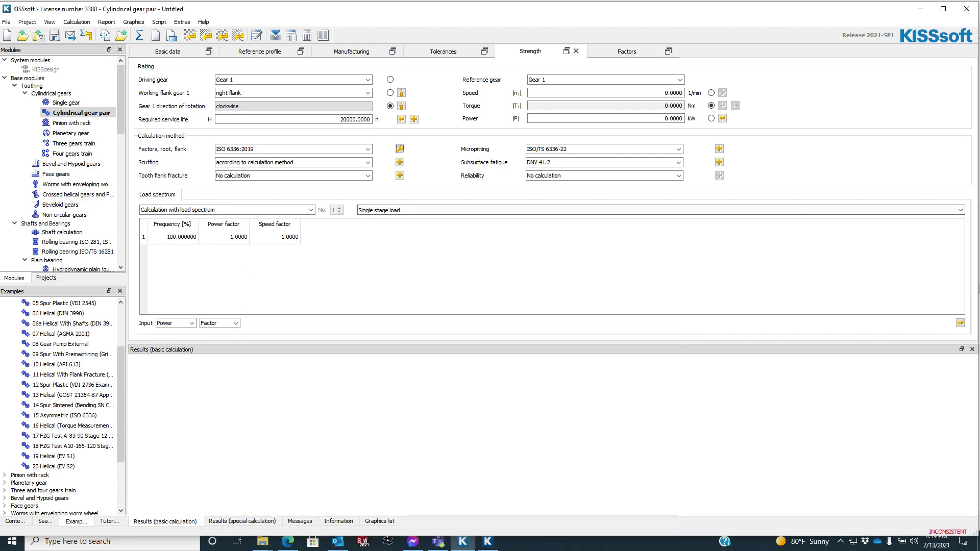
- Set the load spectrum to calculation with nominal load and reopen root/flank details
click(311, 209)
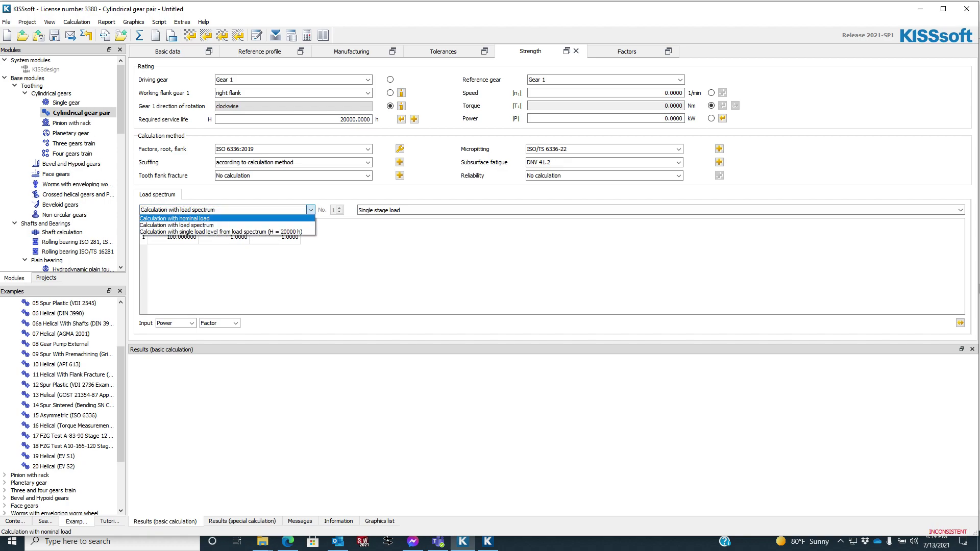
click(173, 218)
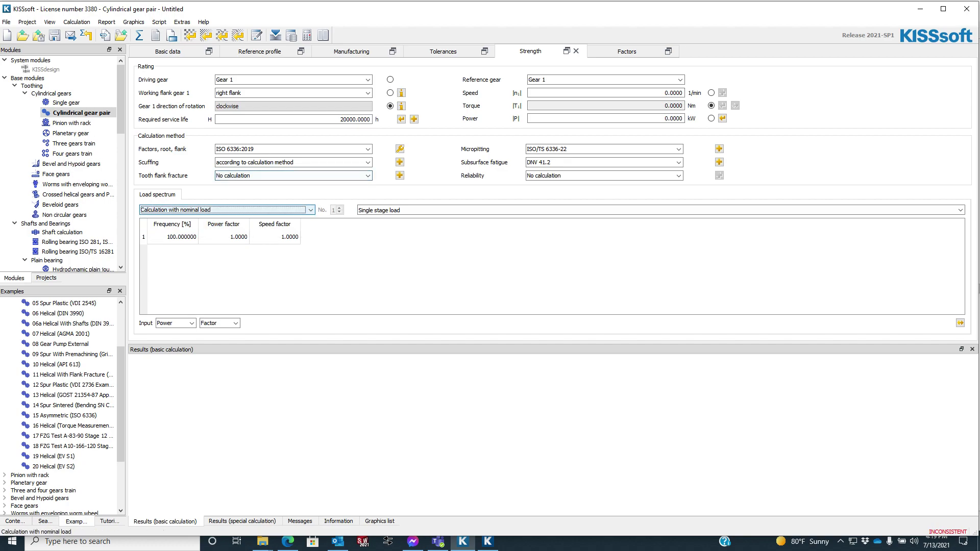
click(399, 148)
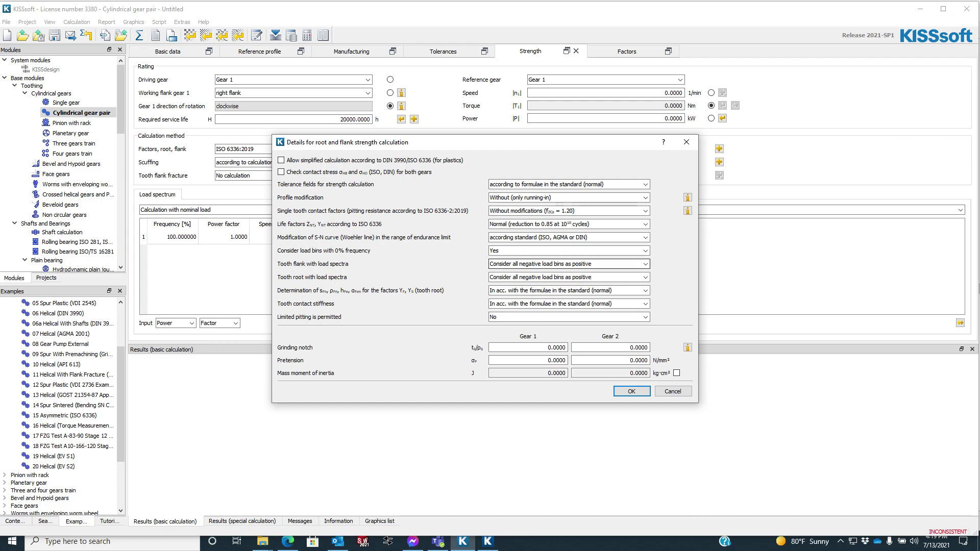
- Toggle the 0% frequency load bins option and browse tooth root factor methods
click(568, 250)
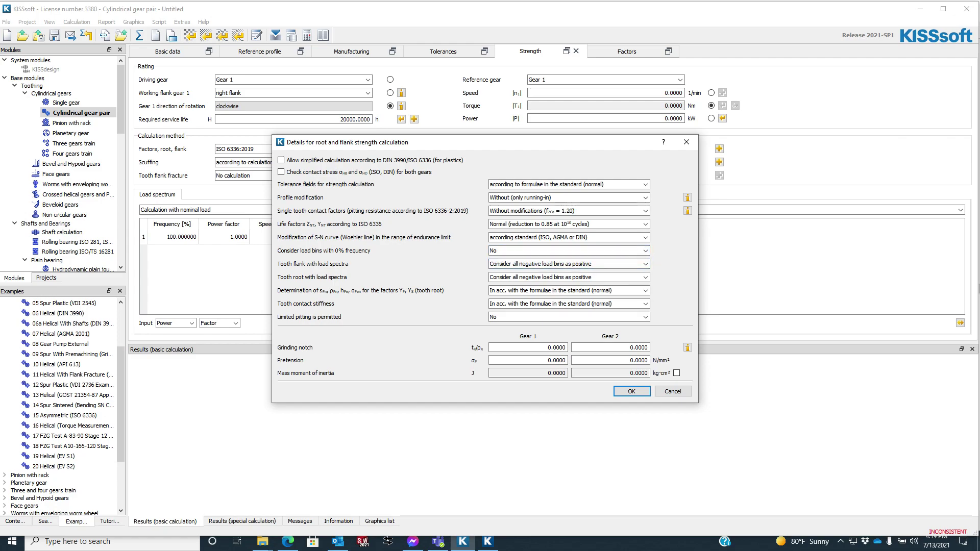
click(567, 251)
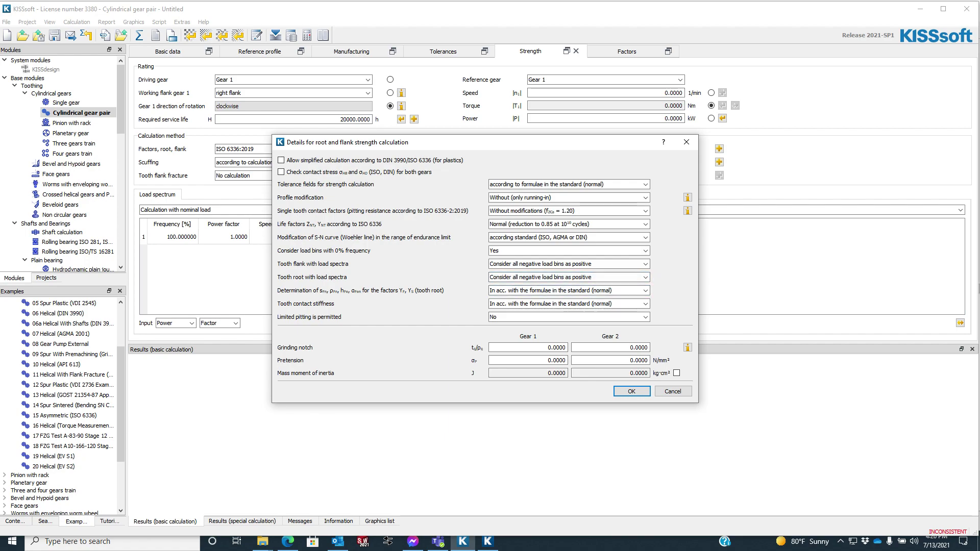
click(646, 290)
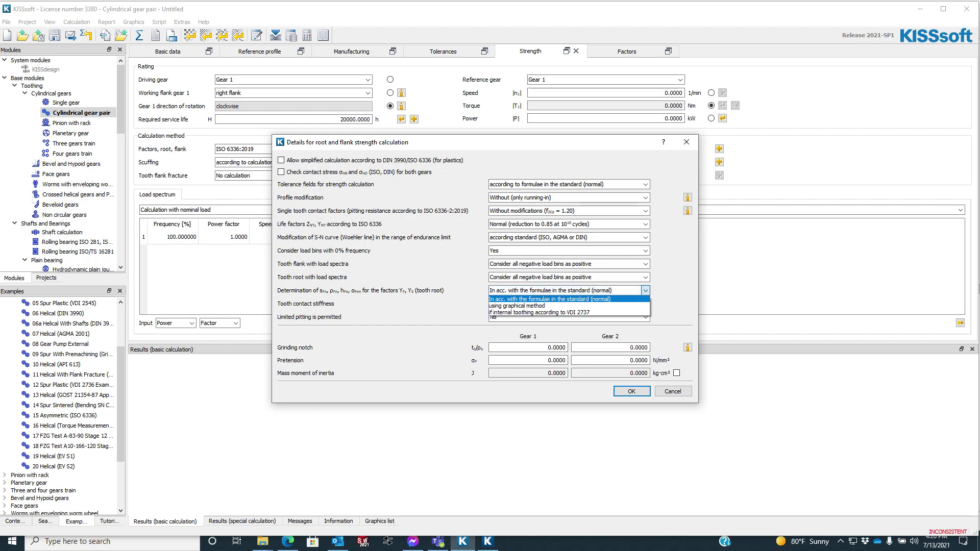
mouse_move(537, 306)
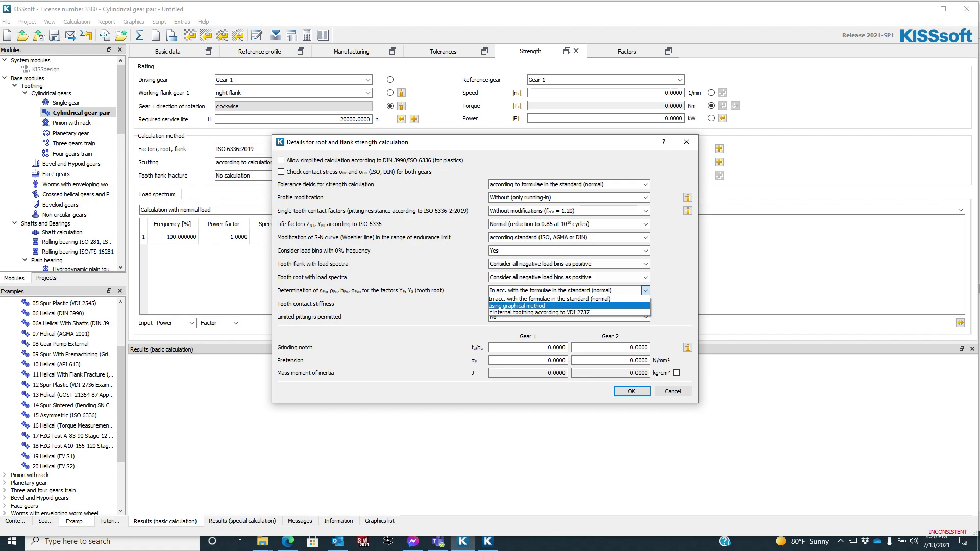
mouse_move(557, 312)
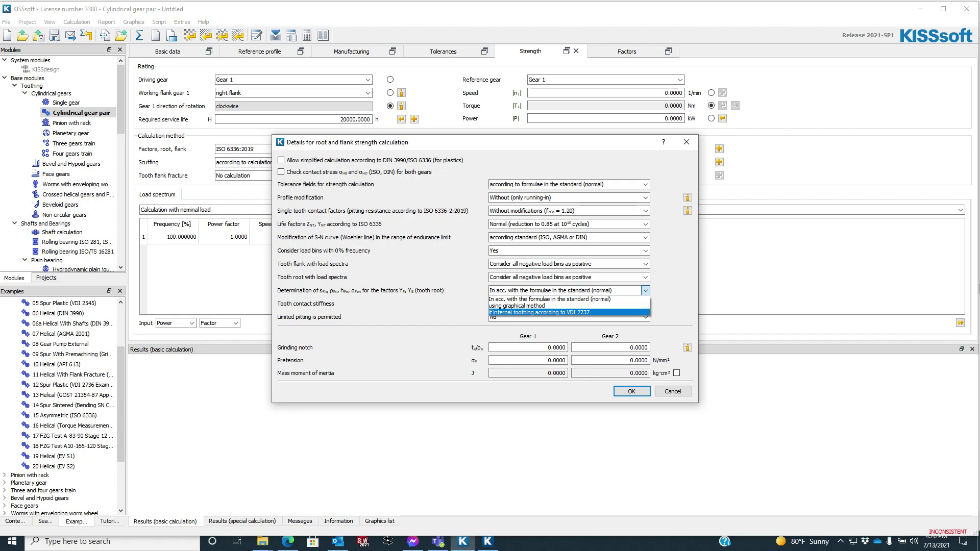
click(557, 290)
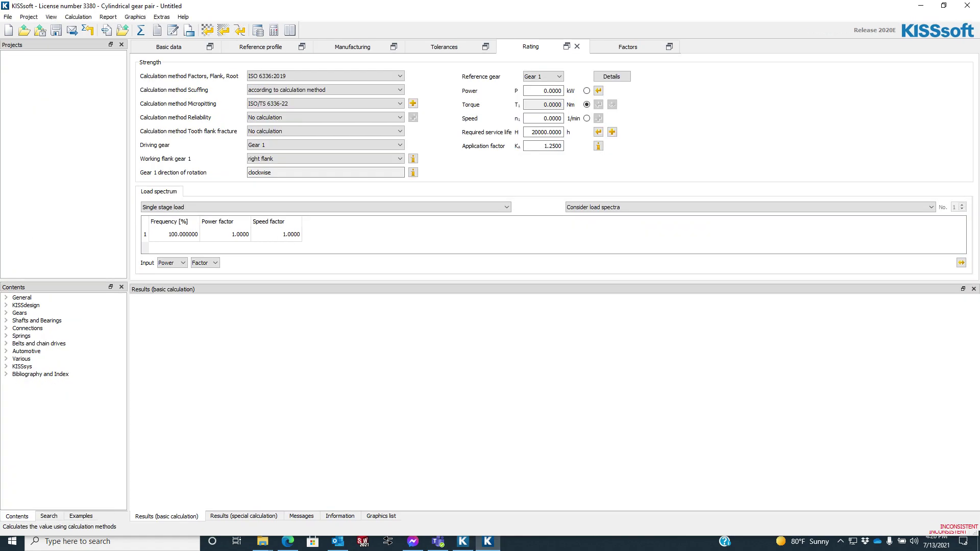
- Compare KISSsoft 2020's tooth root factor detail setting, then return to 2021
click(610, 76)
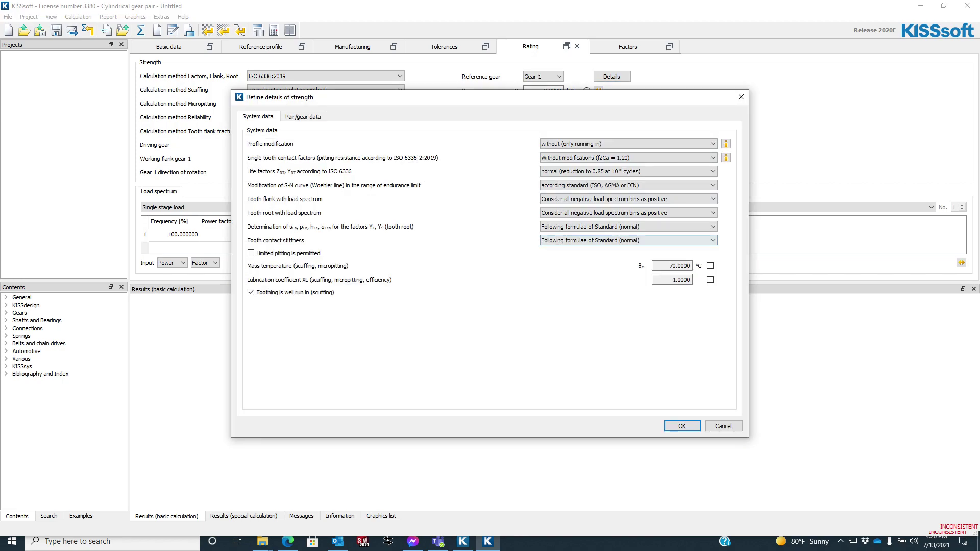
click(625, 226)
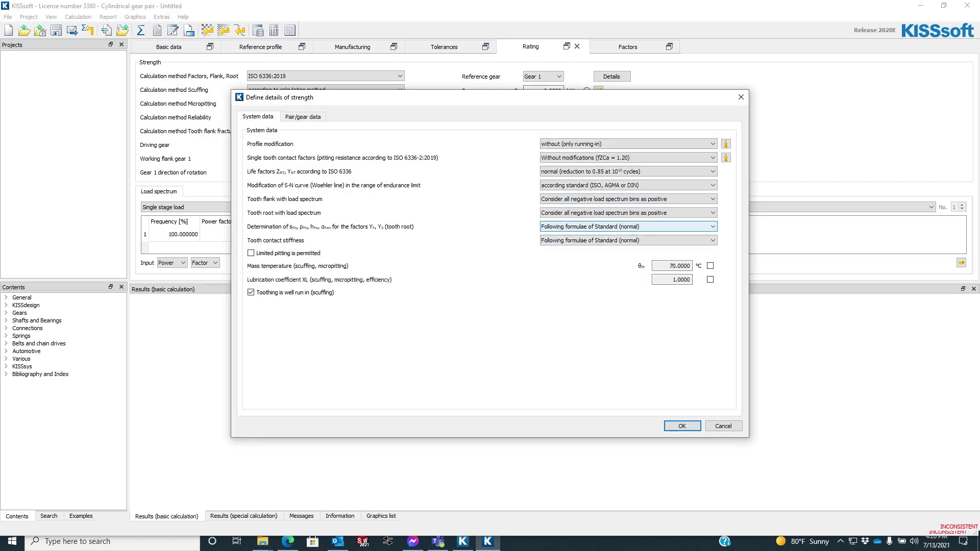
click(711, 227)
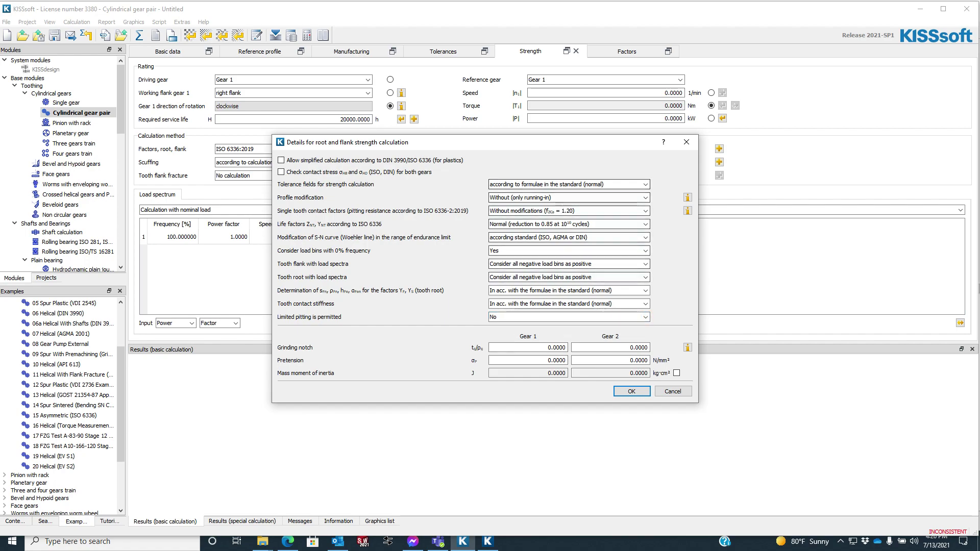
- Rate root and flank with AGMA 2001-D04, check its details, and use ISO/TS 6336-4 for flank fracture
click(368, 148)
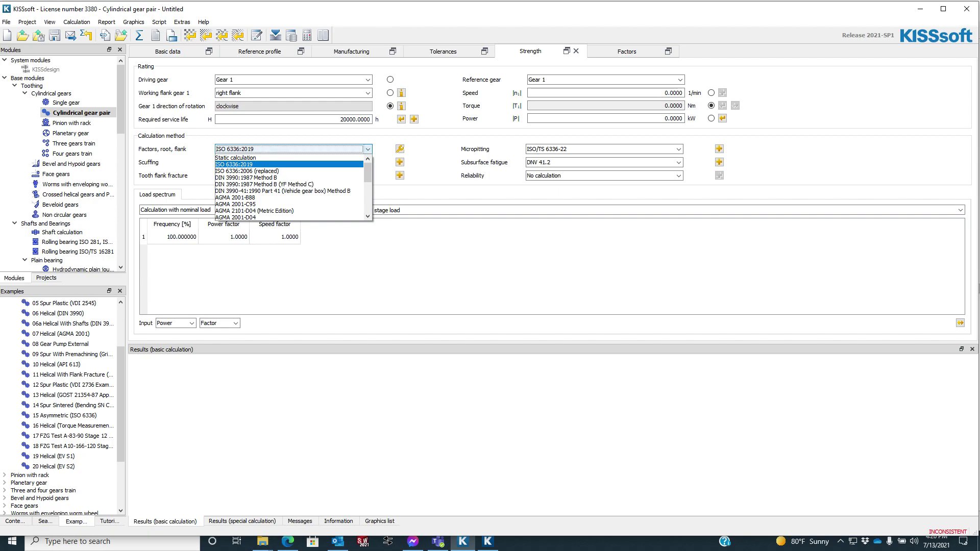
mouse_move(234, 217)
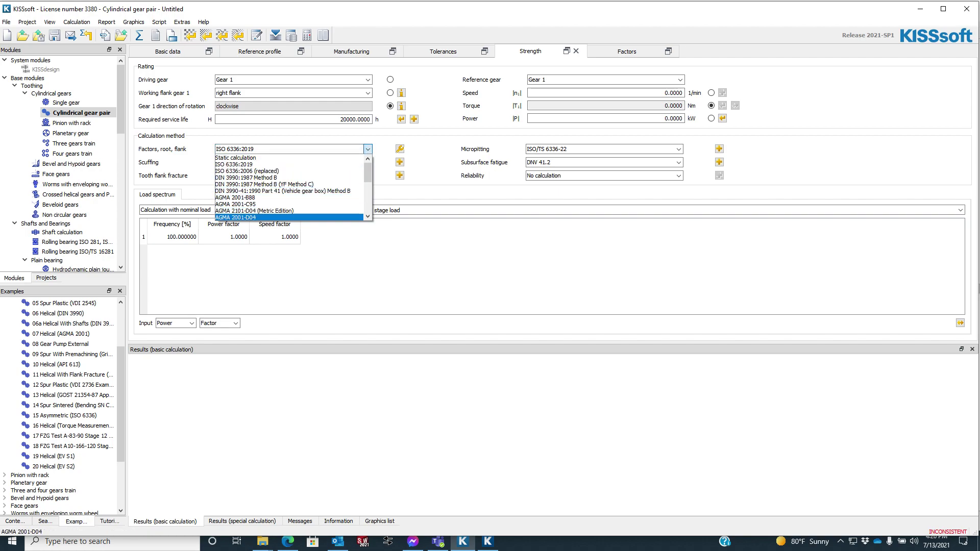
click(254, 217)
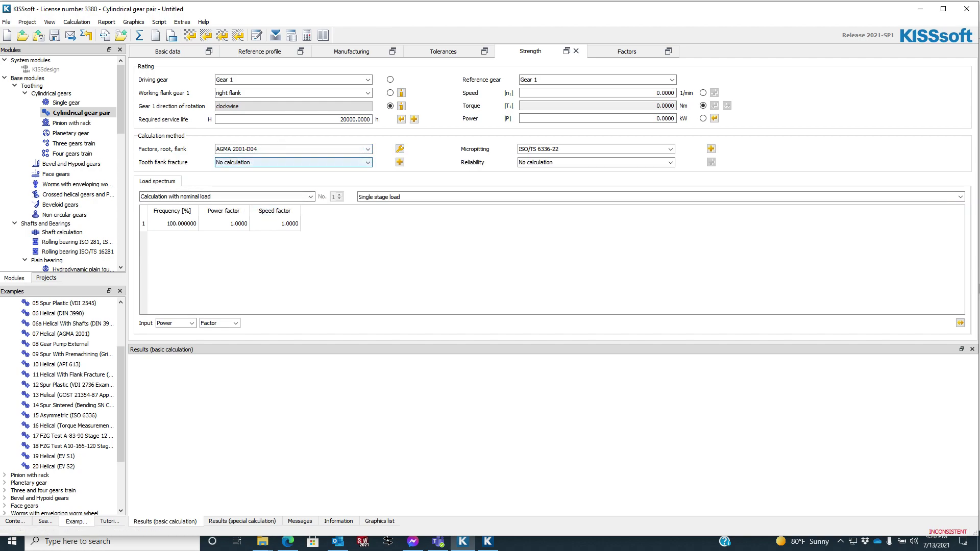
click(399, 149)
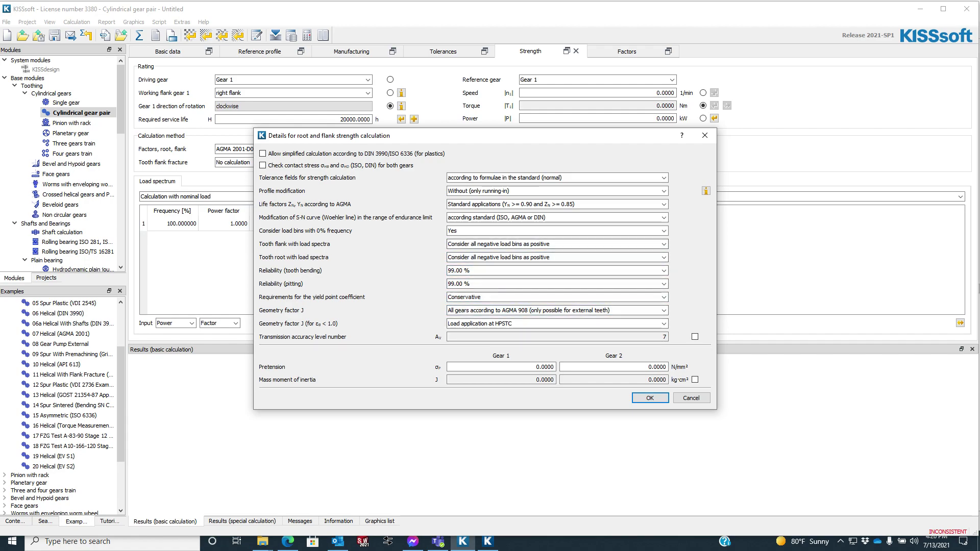
click(649, 398)
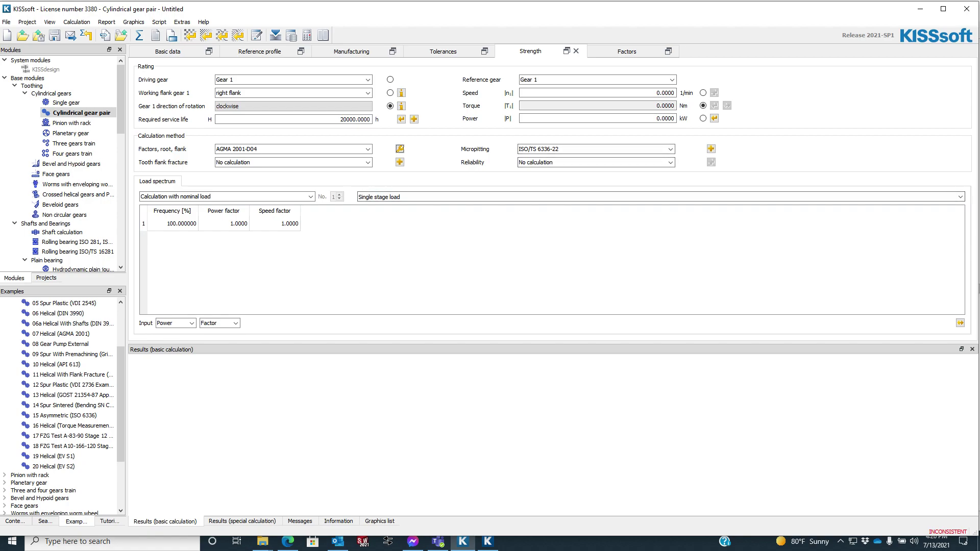
mouse_move(398, 149)
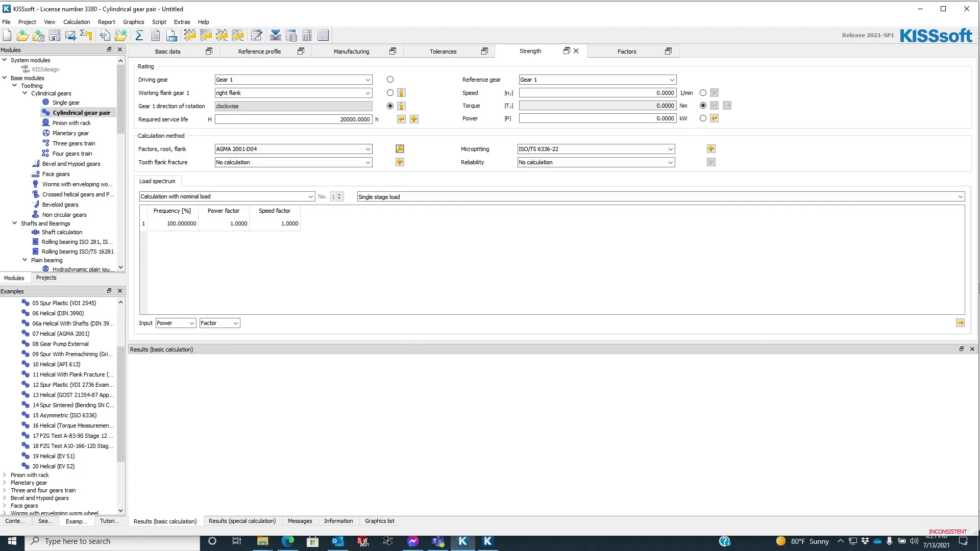
click(368, 162)
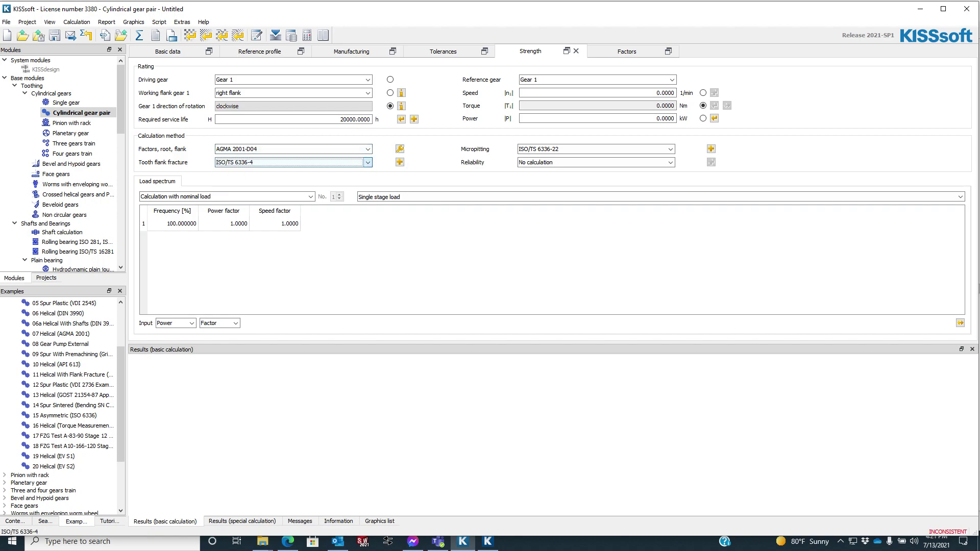
click(594, 148)
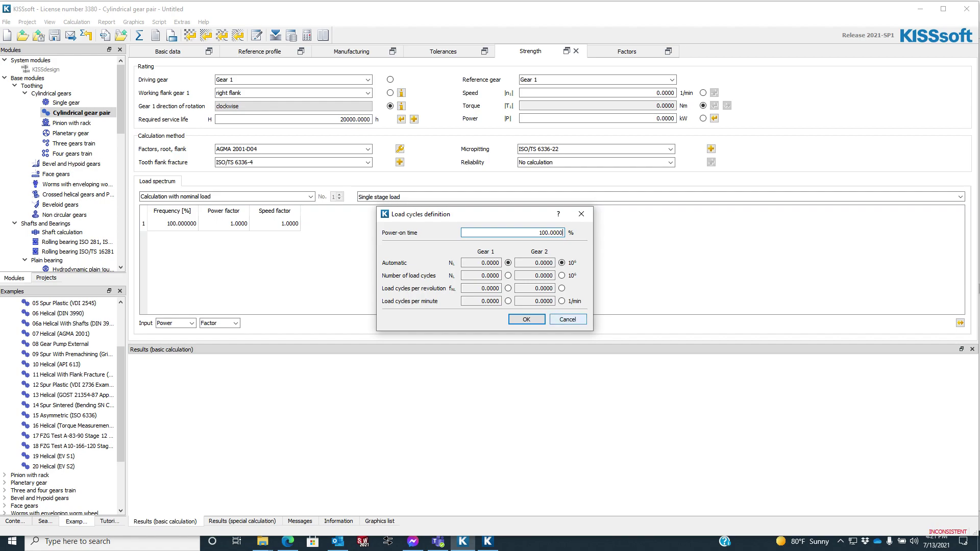
- Close load cycles, open micropitting details and view Gear 2 optimal tip relief options
click(567, 319)
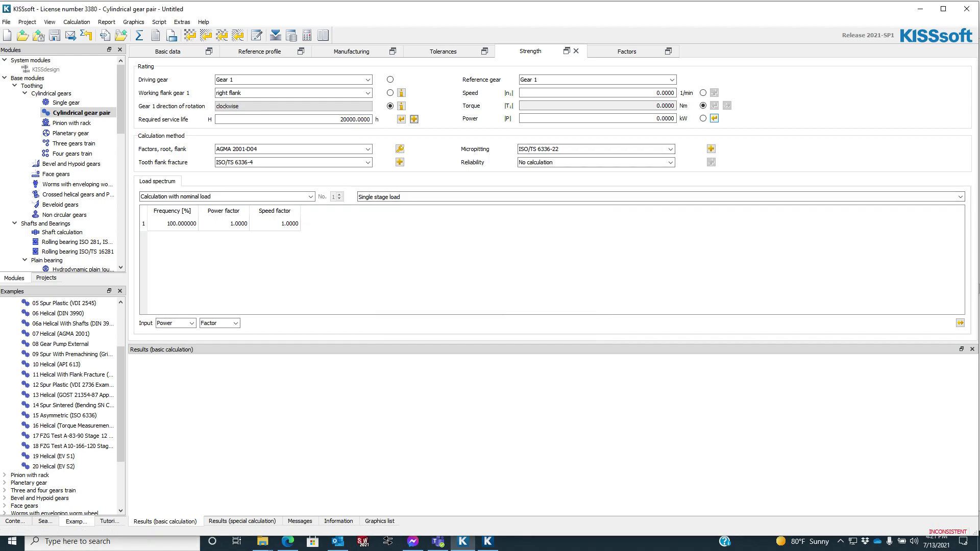
click(710, 148)
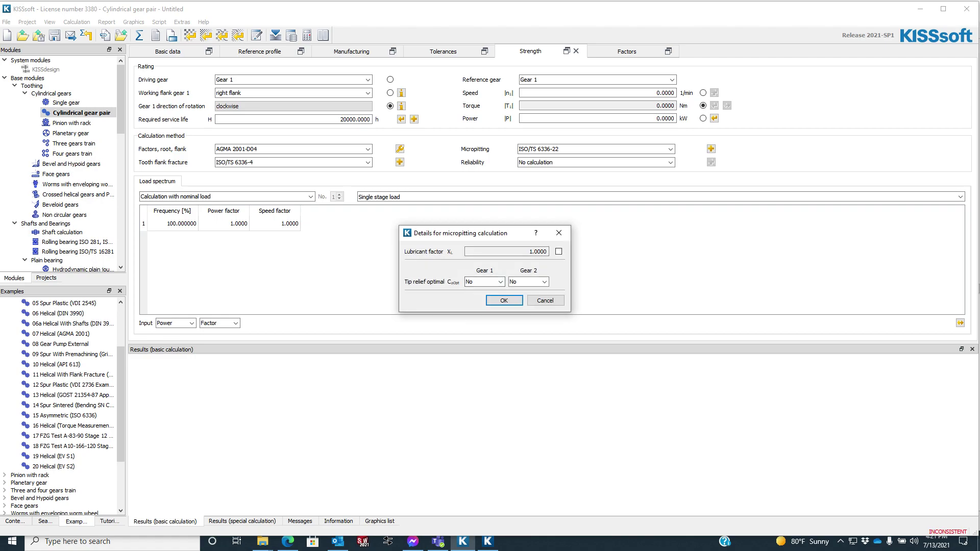
click(543, 282)
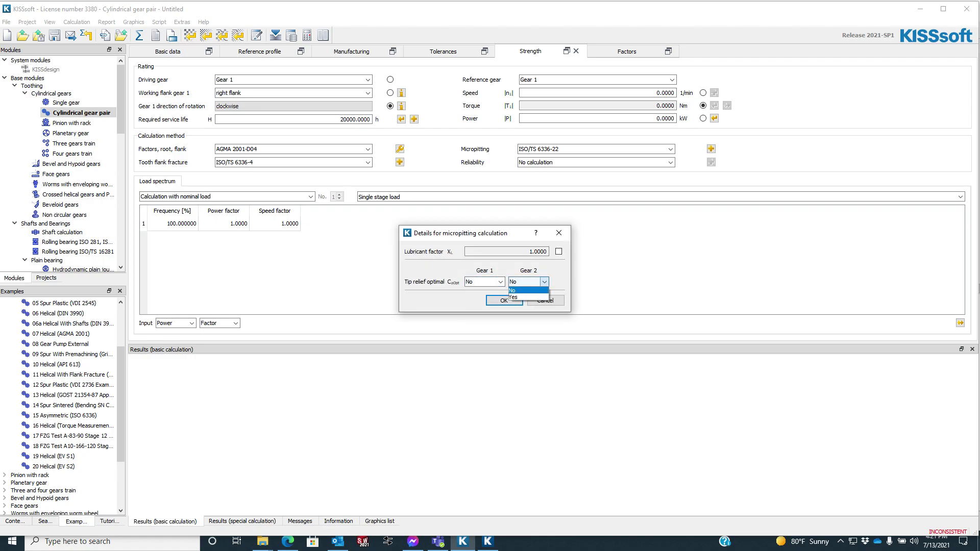
- Compare KISSsoft 2020's strength details, viewing pair and gear data, then close them
click(505, 301)
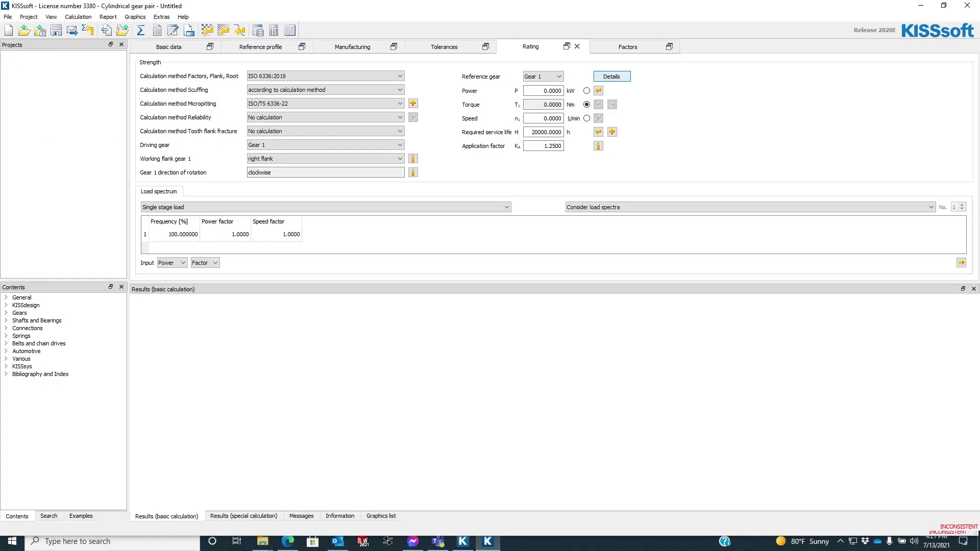
click(611, 76)
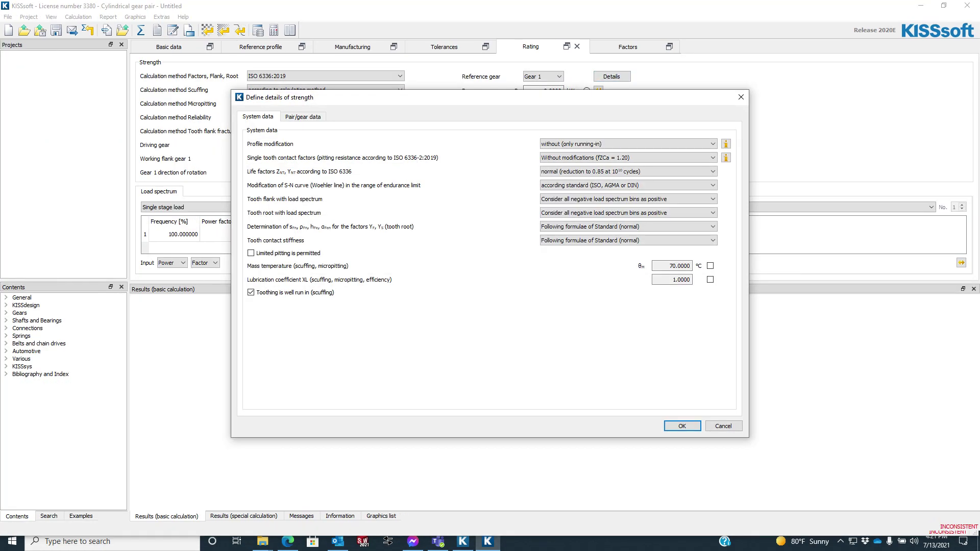
click(302, 116)
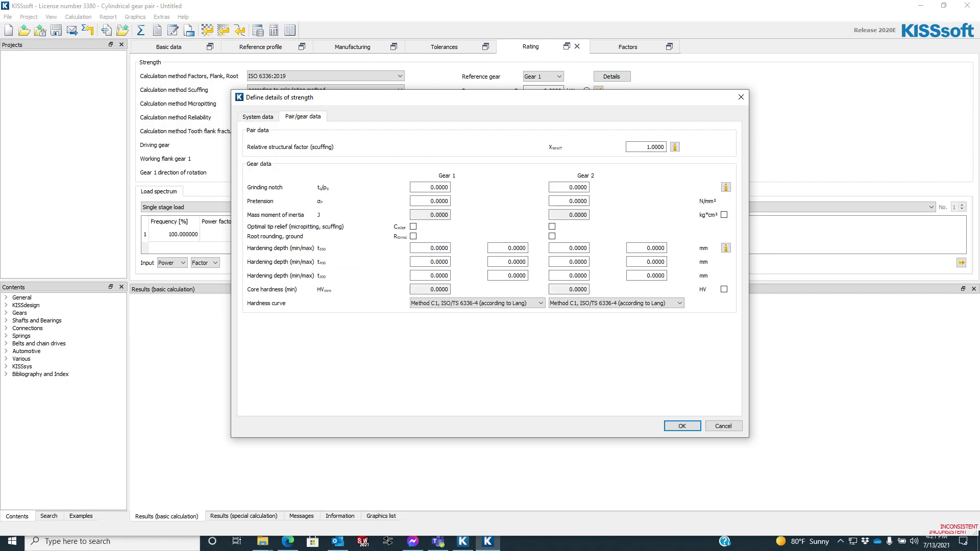
click(682, 426)
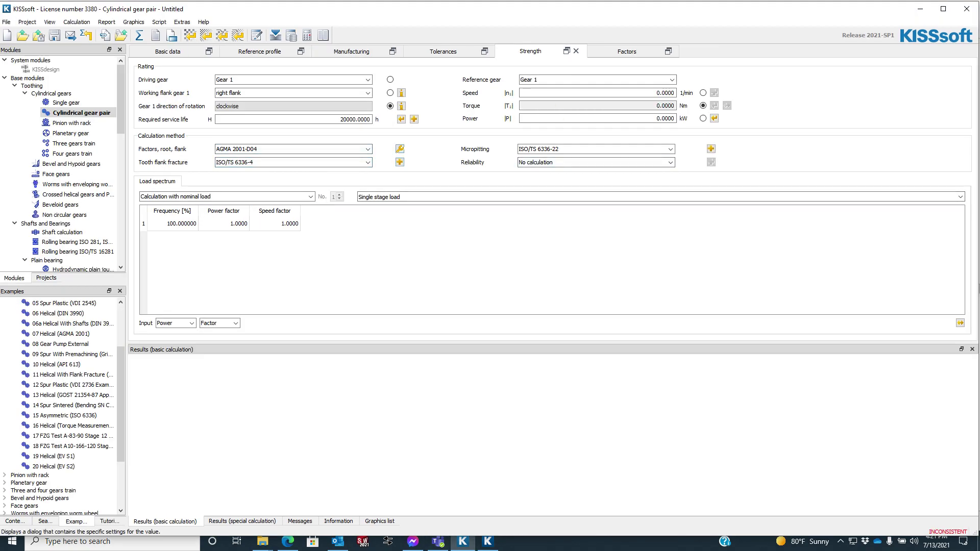
- Look over the AGMA root and flank strength details again and close them
click(399, 149)
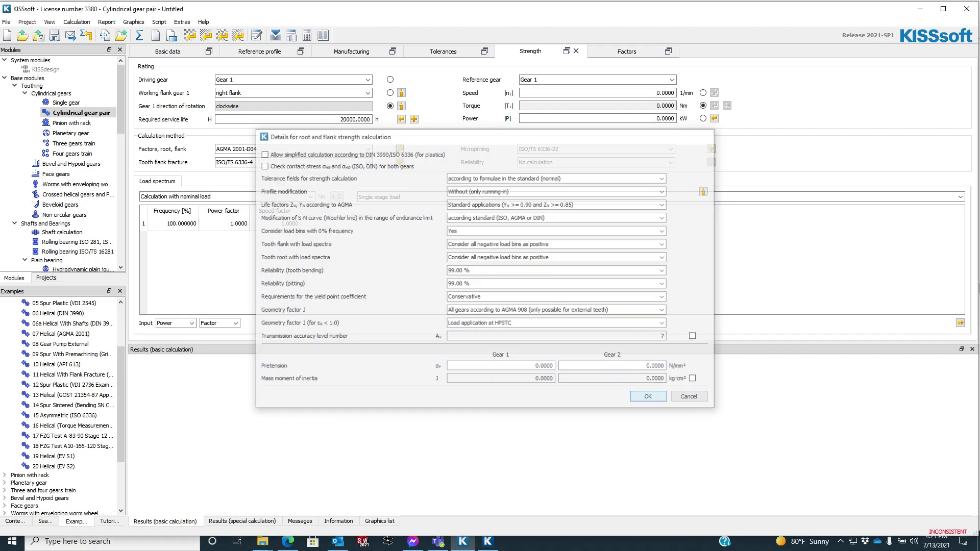
click(648, 396)
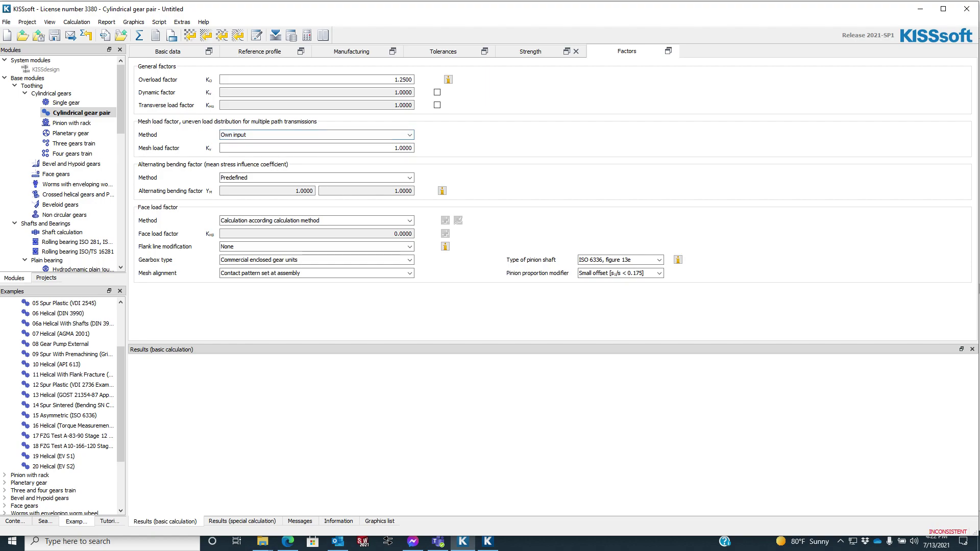
click(531, 46)
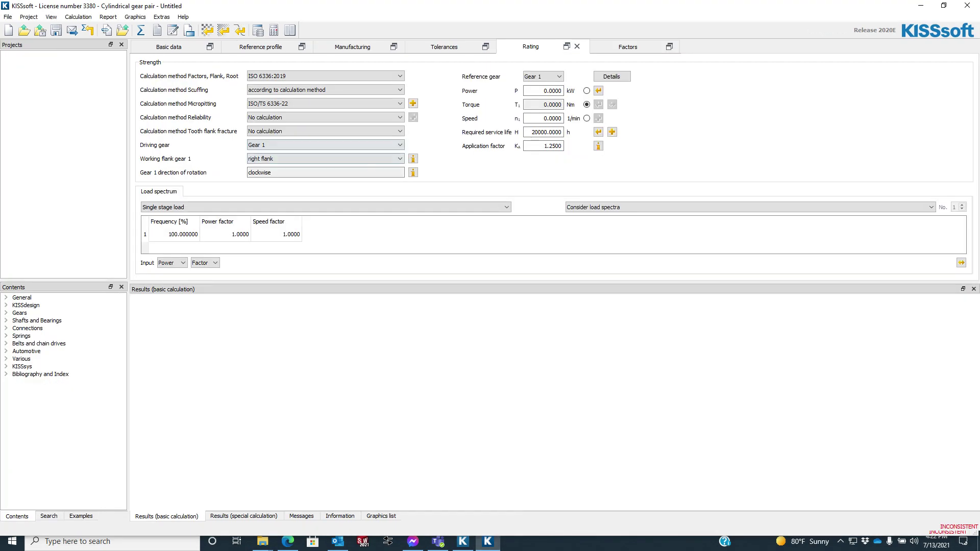
click(627, 47)
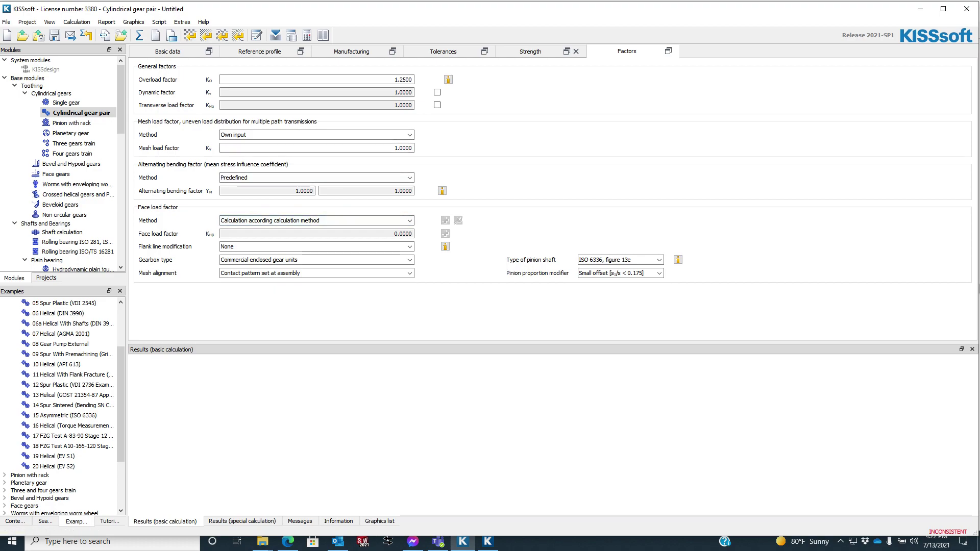
click(409, 259)
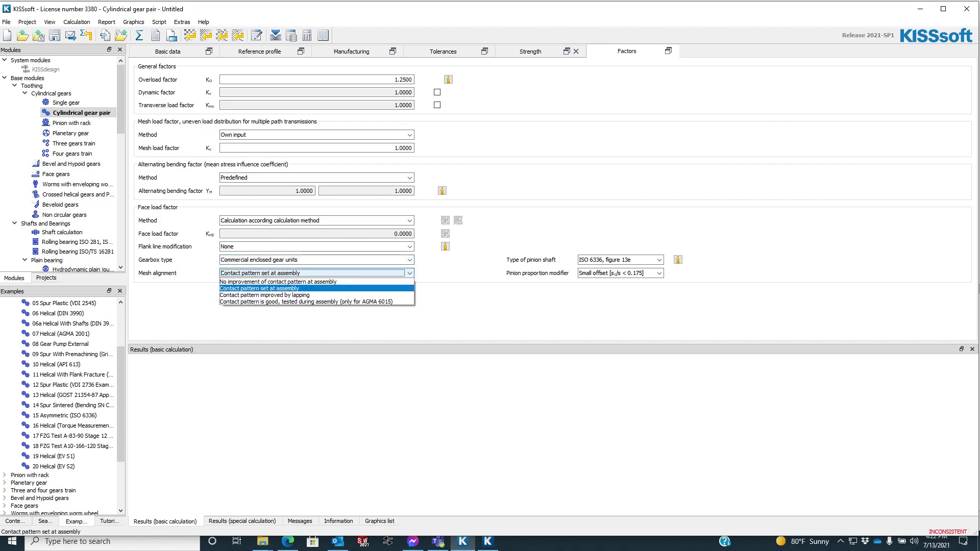
click(259, 288)
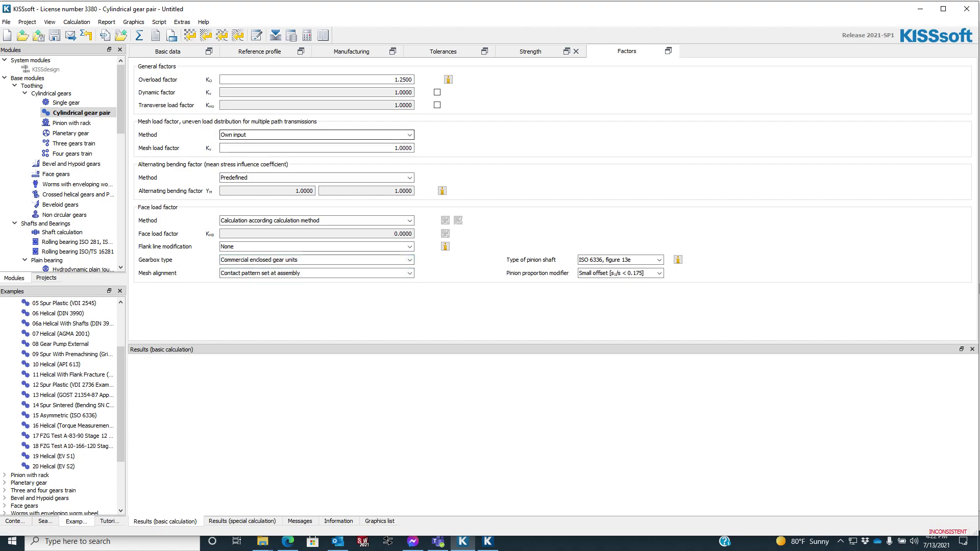
click(531, 51)
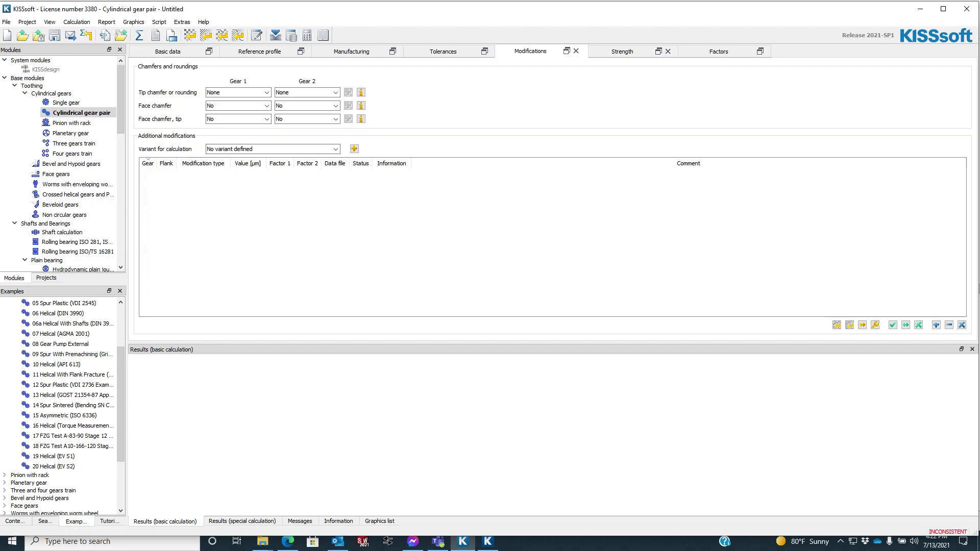
mouse_move(875, 325)
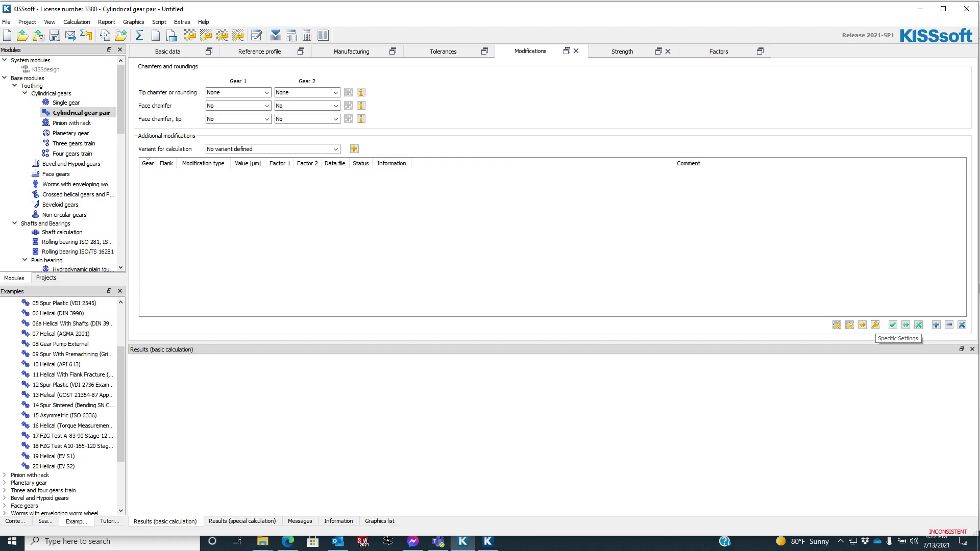
- Open and close the Modifications module's specific settings dialog without changes
click(875, 325)
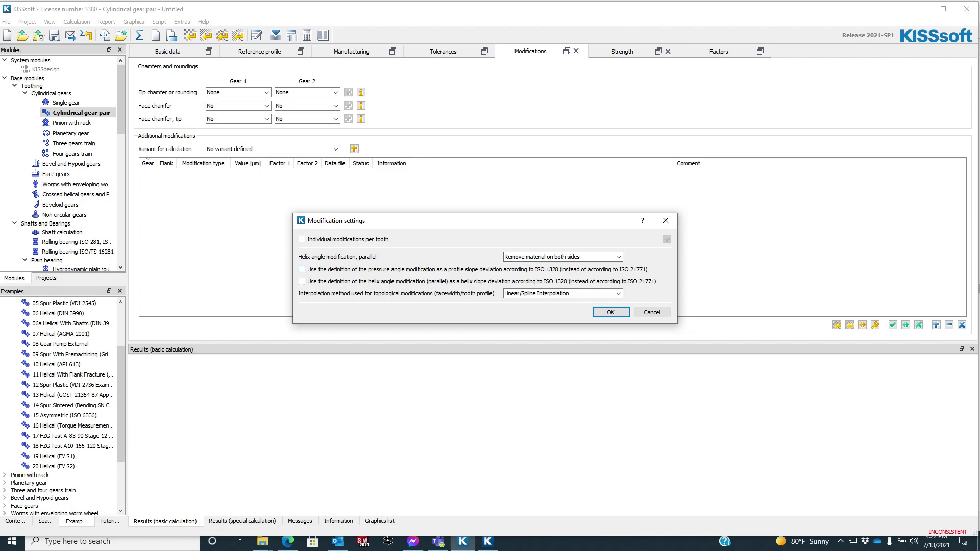
click(609, 312)
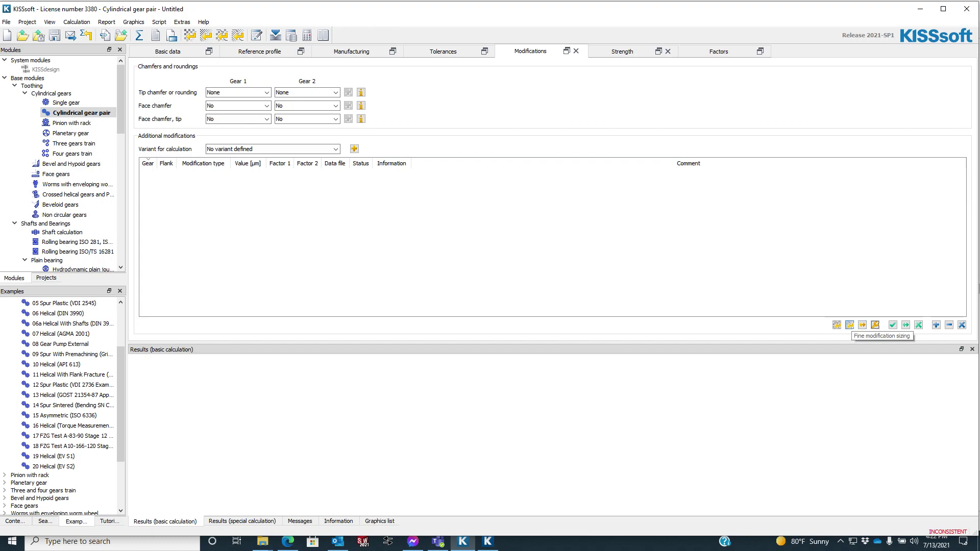
mouse_move(850, 325)
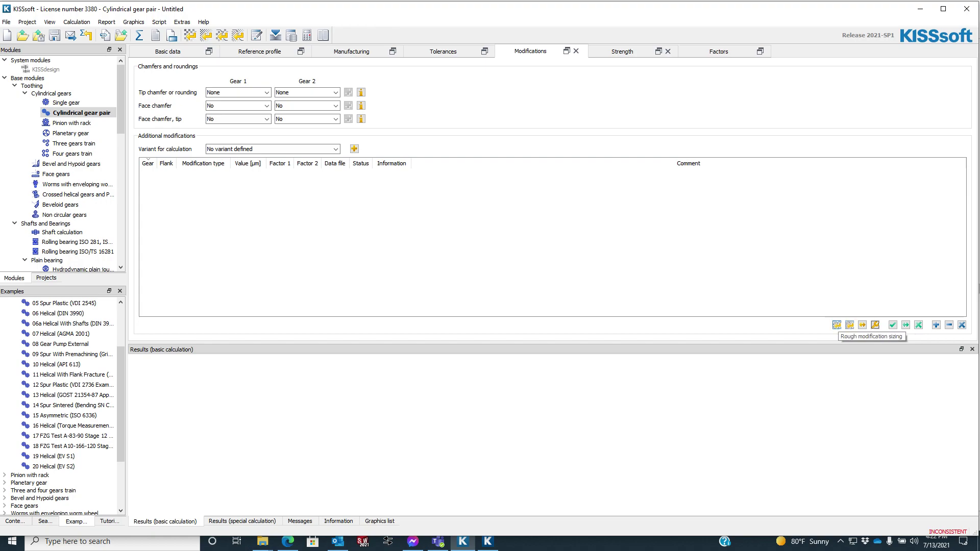
mouse_move(256, 36)
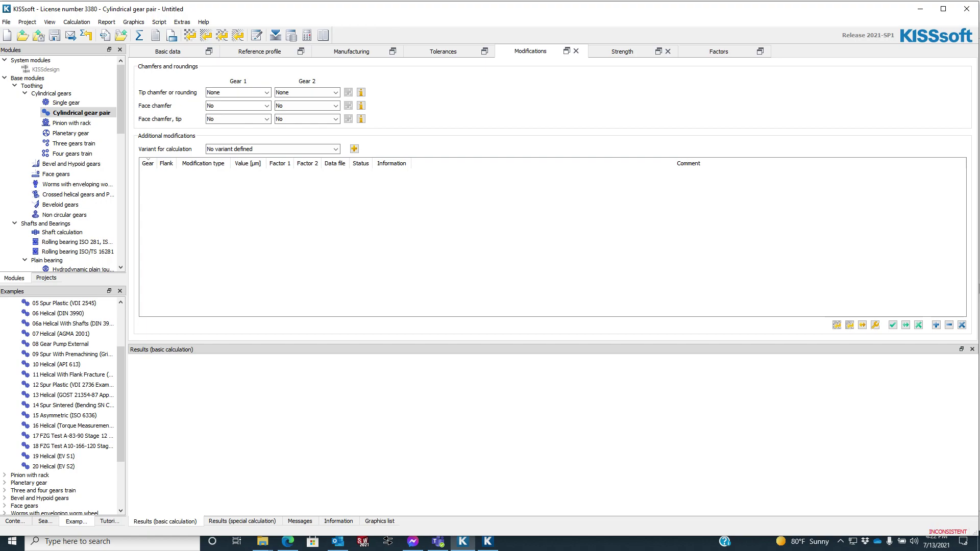
- Turn on the Tooth form and Contact analysis calculation modules
click(76, 21)
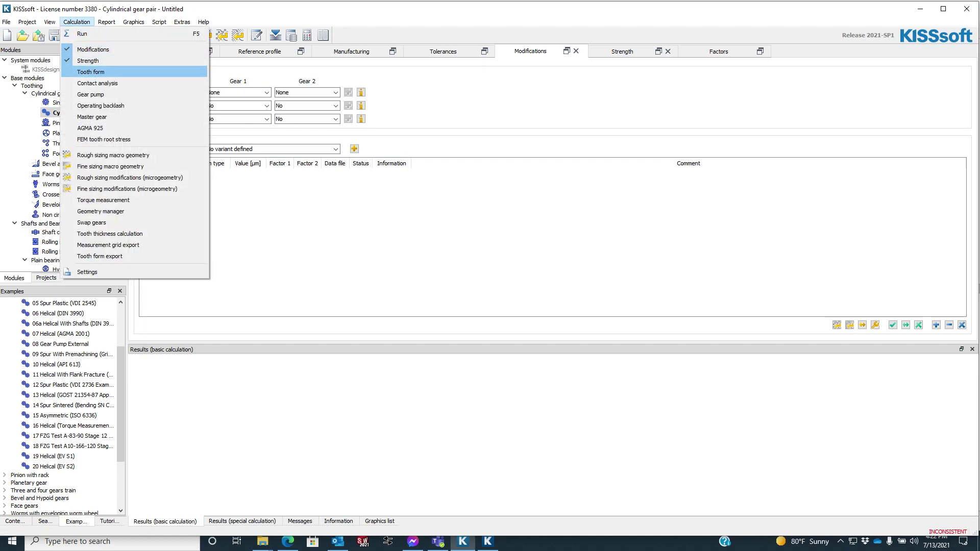
click(91, 72)
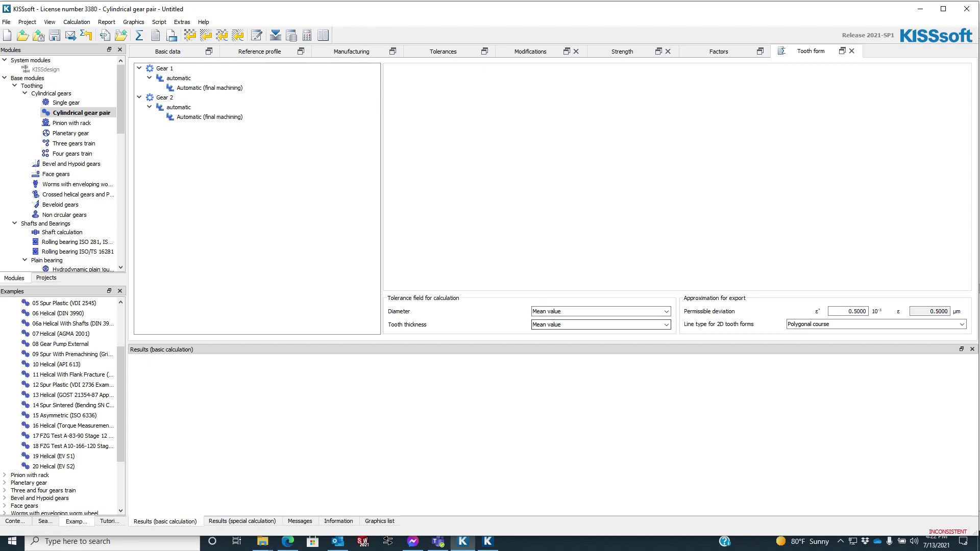
click(76, 21)
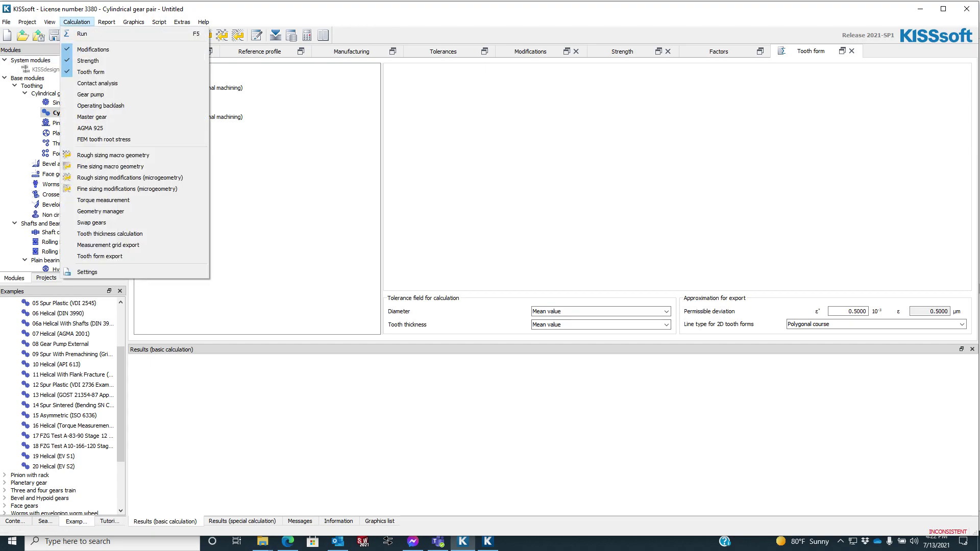
click(97, 83)
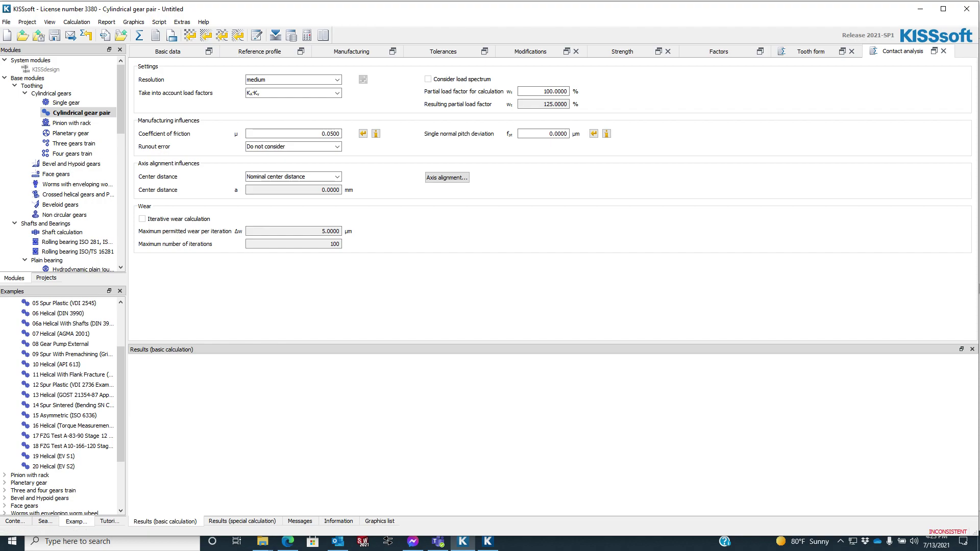
- Browse the axis alignment definitions, including gear body inputs, and close with OK
click(446, 177)
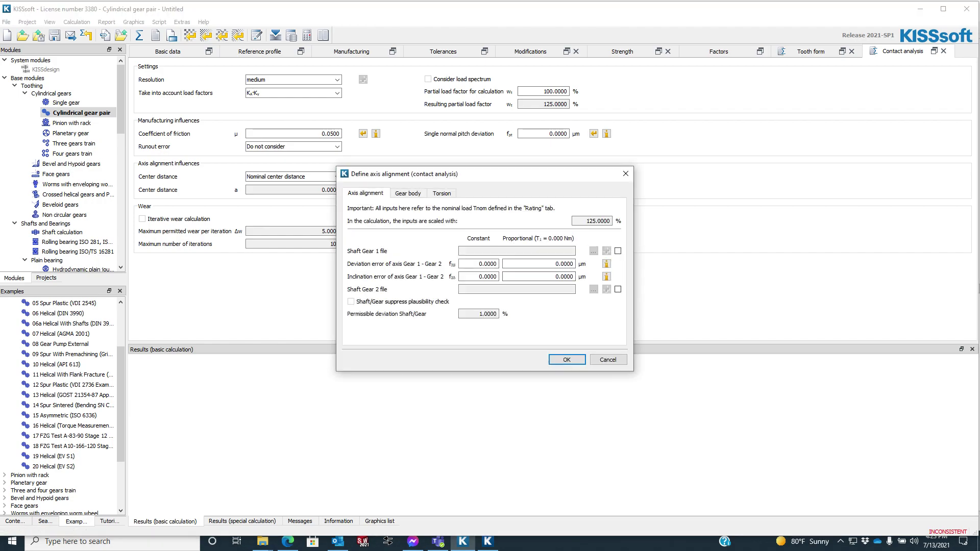
click(407, 193)
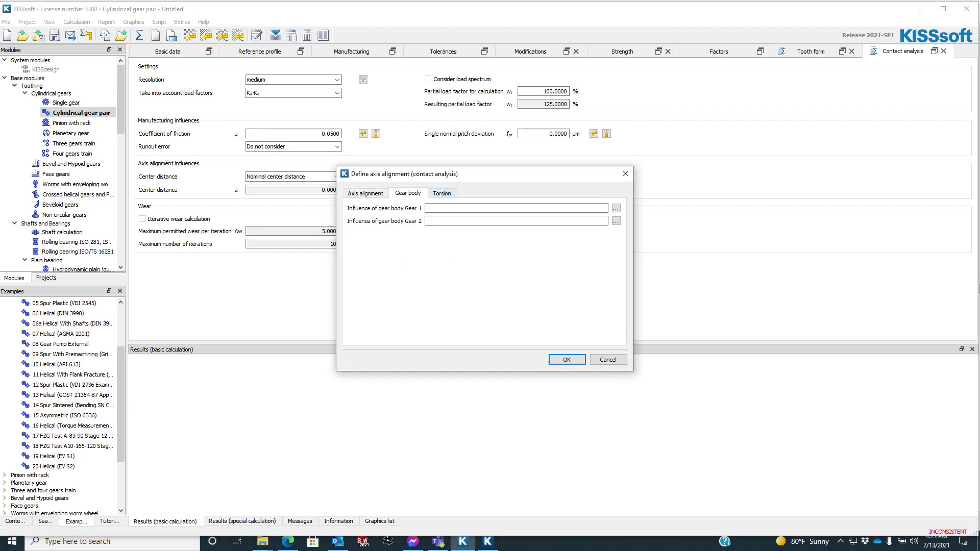
click(365, 192)
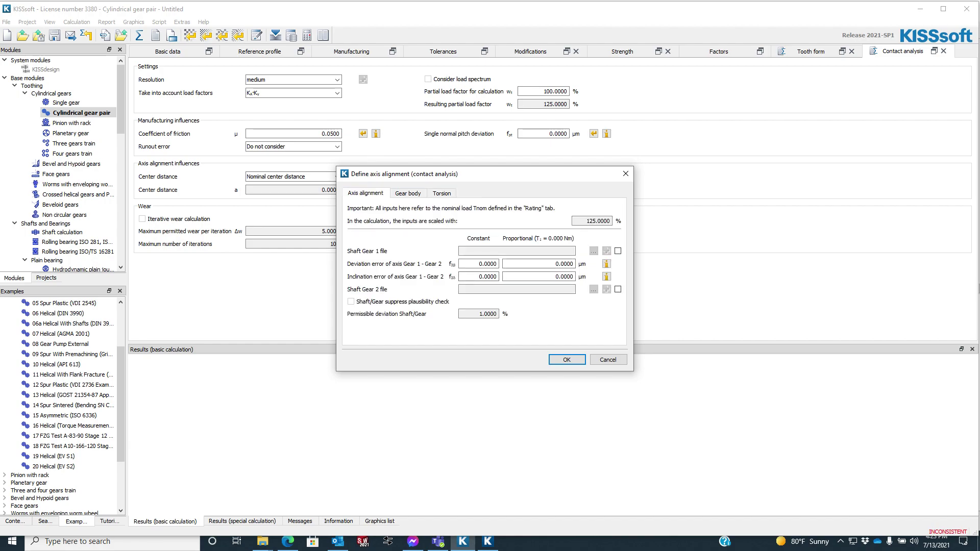
click(566, 360)
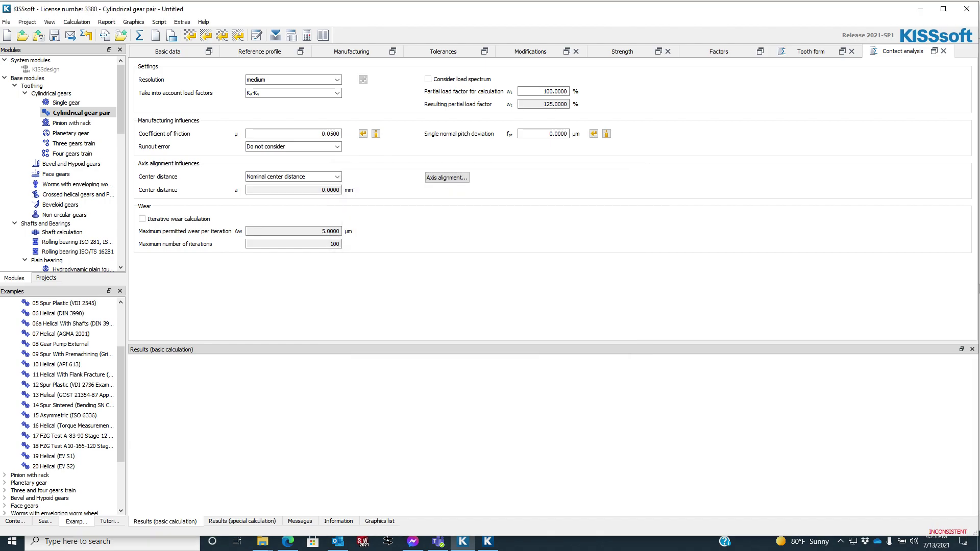
- Switch to KISSsoft 2020 and inspect its calculation module list for comparison
click(337, 177)
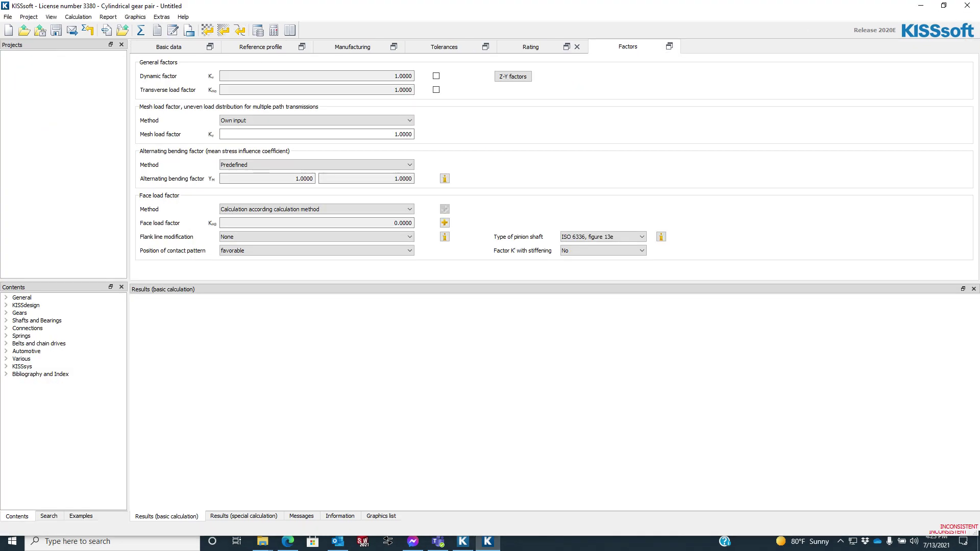
click(78, 17)
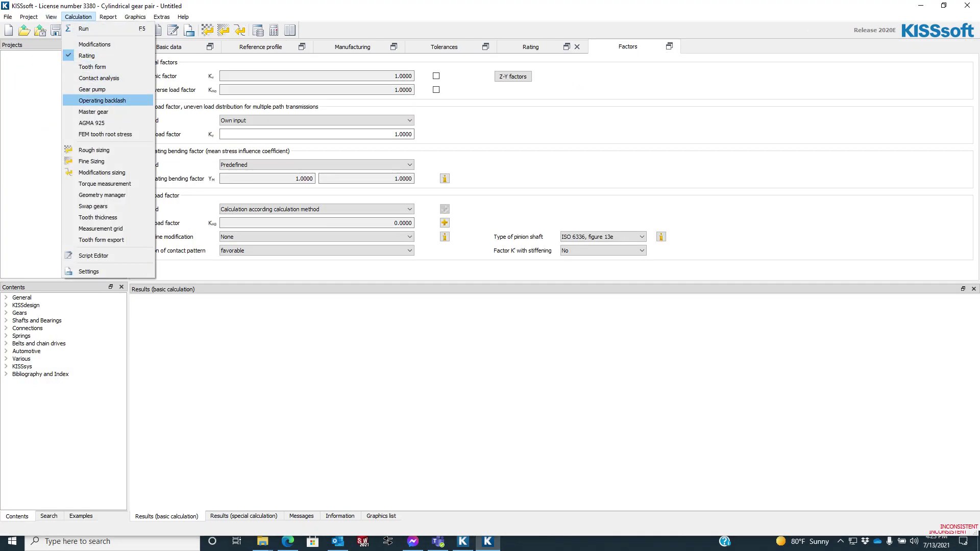
click(101, 100)
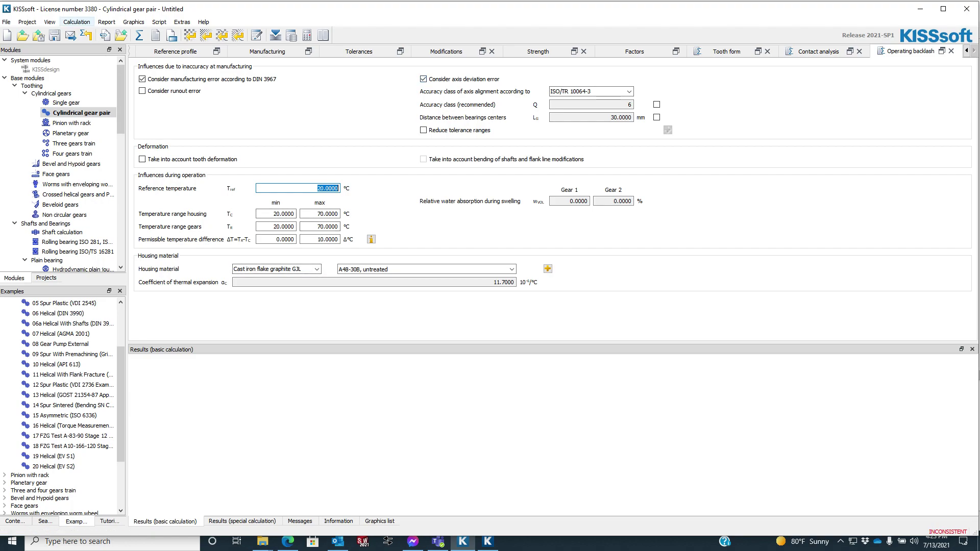
- Tick Master gear in the Calculation menu, then reopen the menu to confirm it's enabled
click(76, 21)
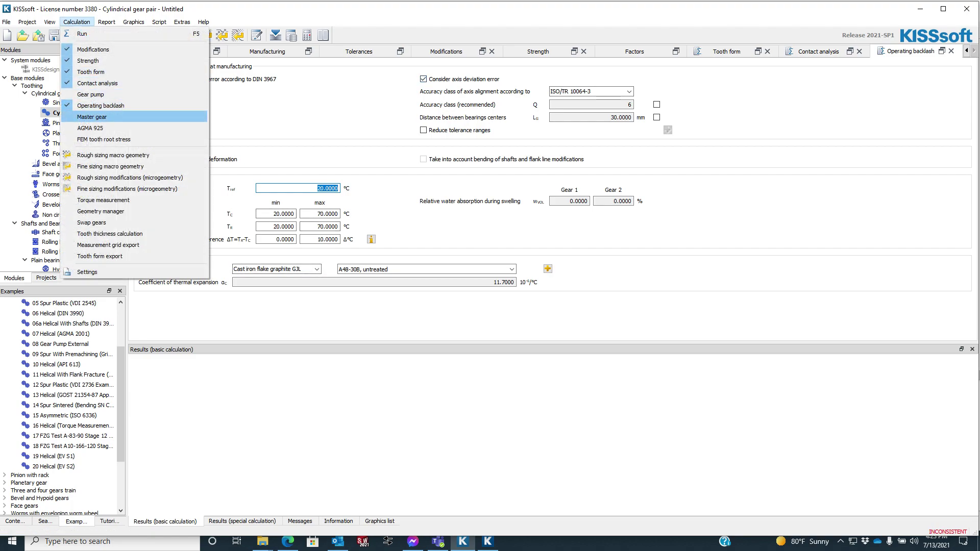
click(92, 117)
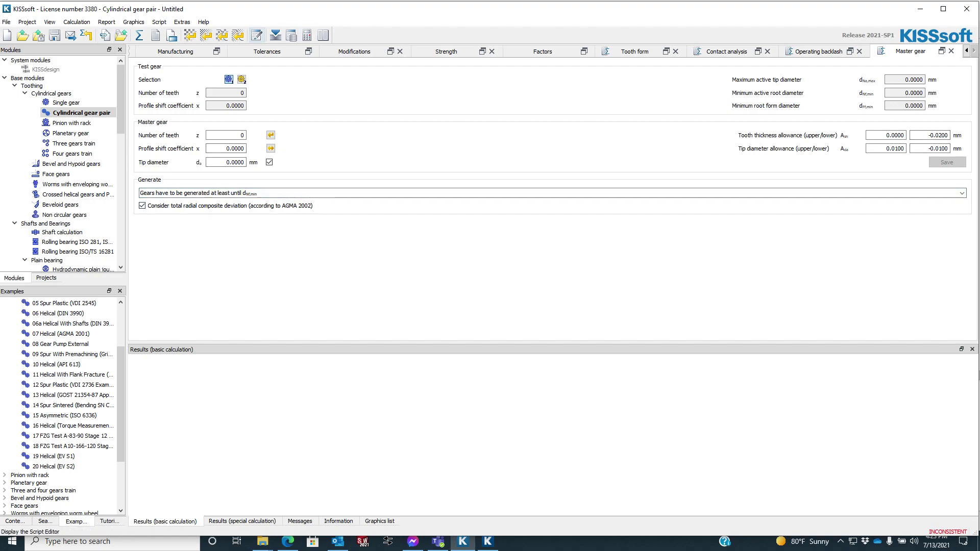
click(76, 21)
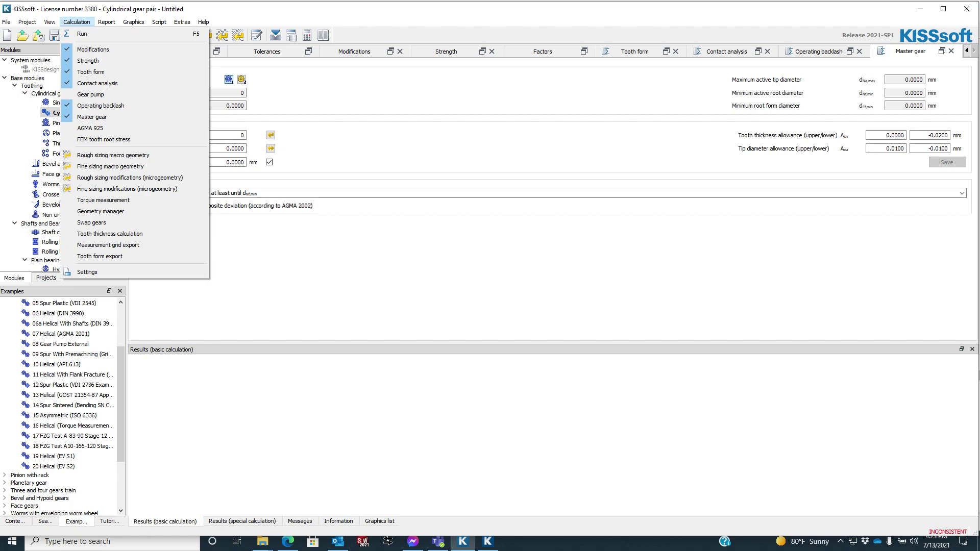
mouse_move(103, 139)
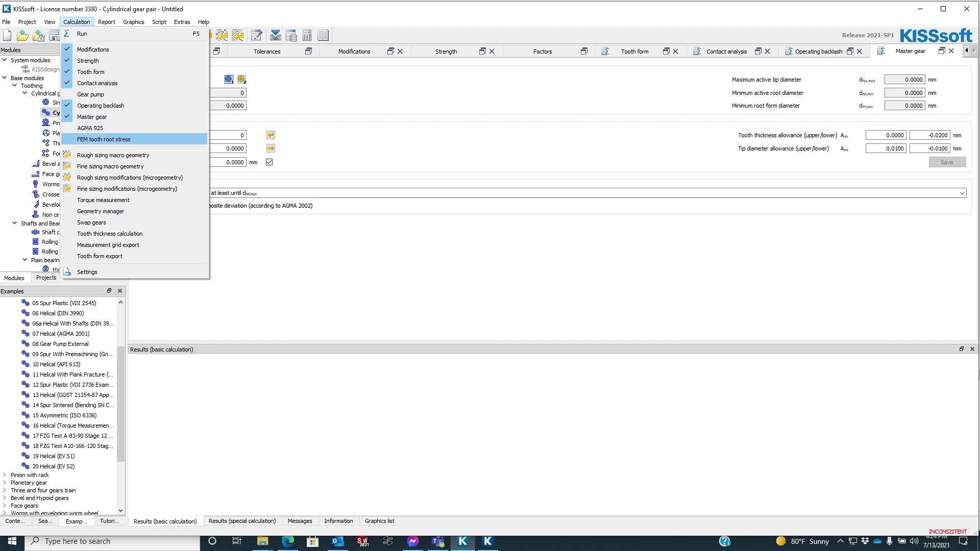
mouse_move(101, 105)
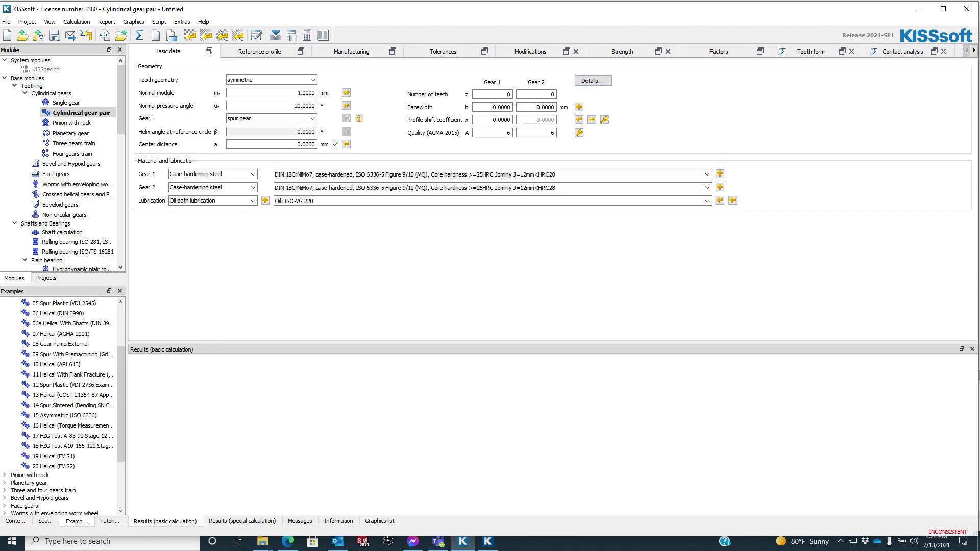
- Glance at the reference profile, then view and close the basic data Details dialog
click(259, 51)
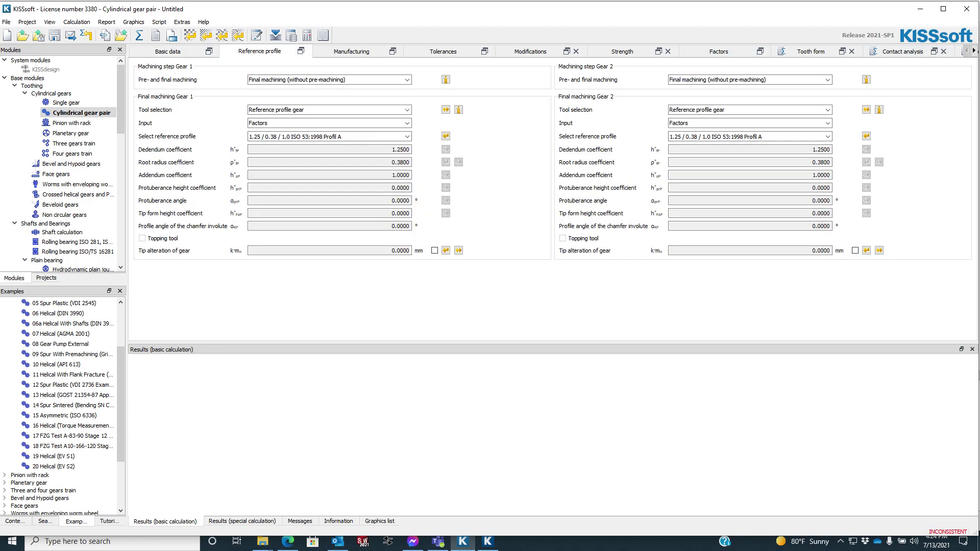
click(167, 51)
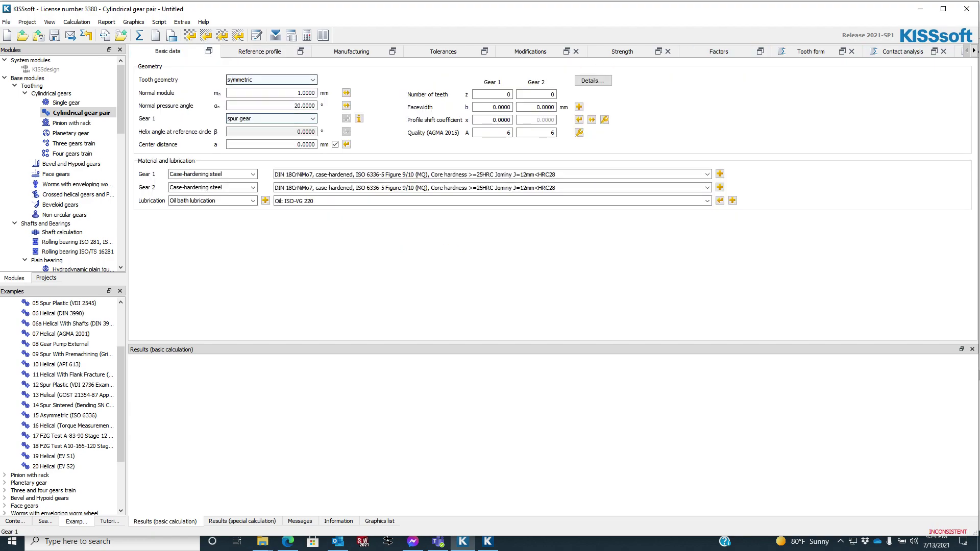
click(591, 80)
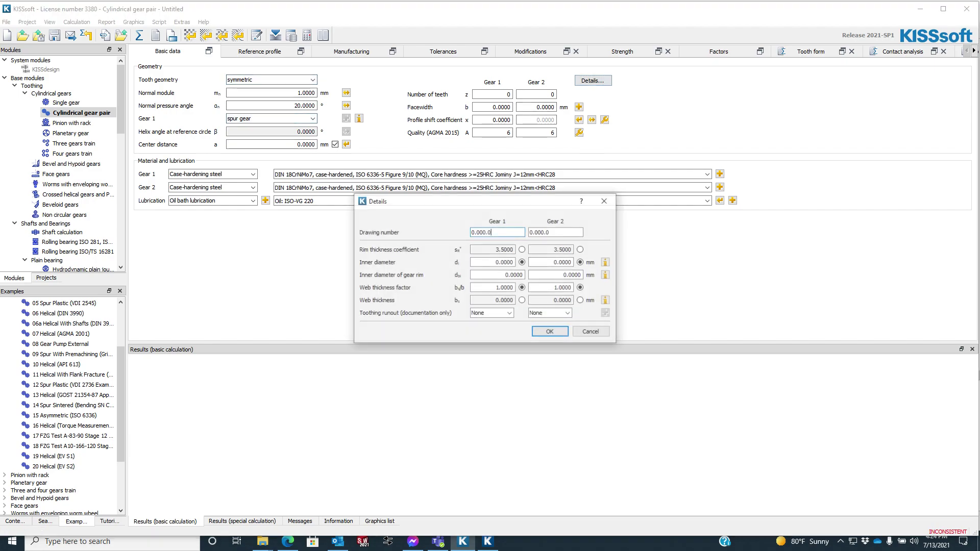
click(548, 332)
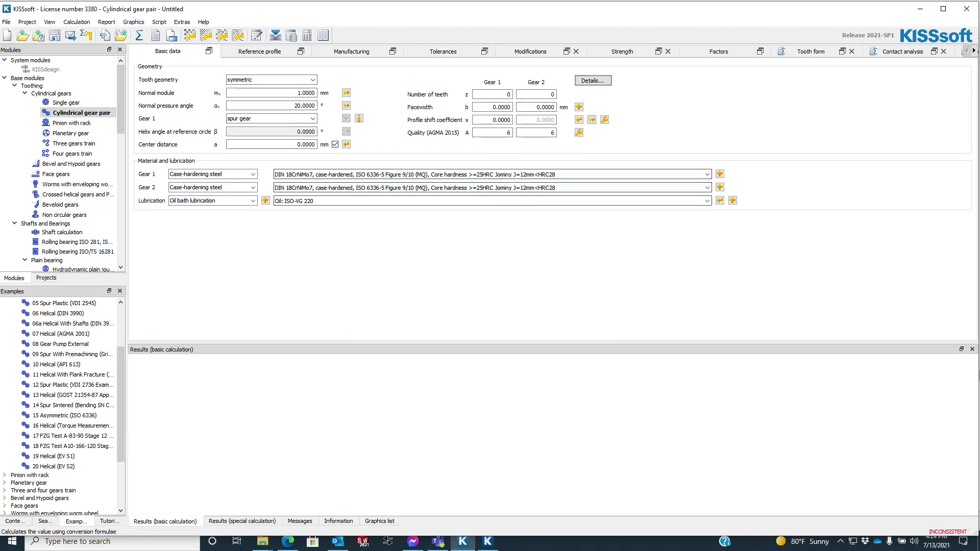
mouse_move(602, 119)
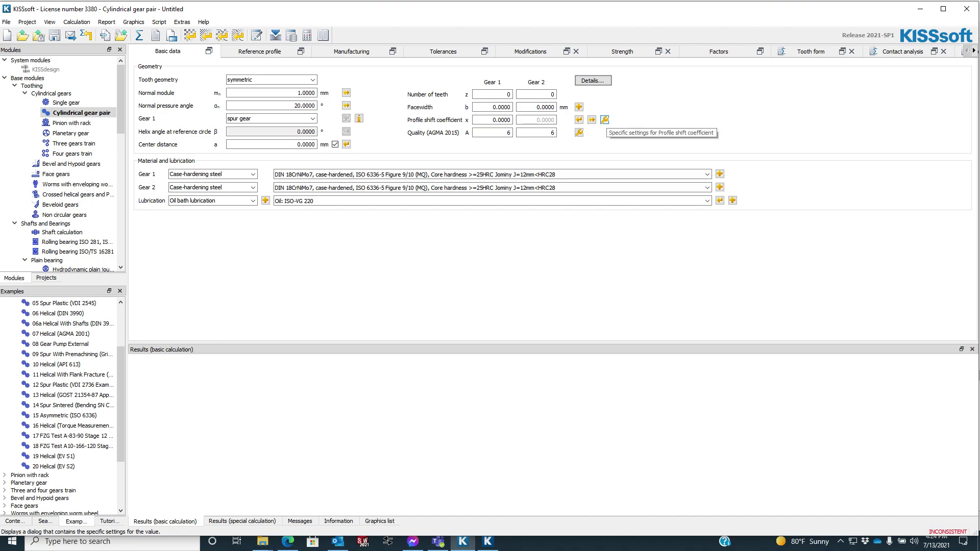
mouse_move(578, 133)
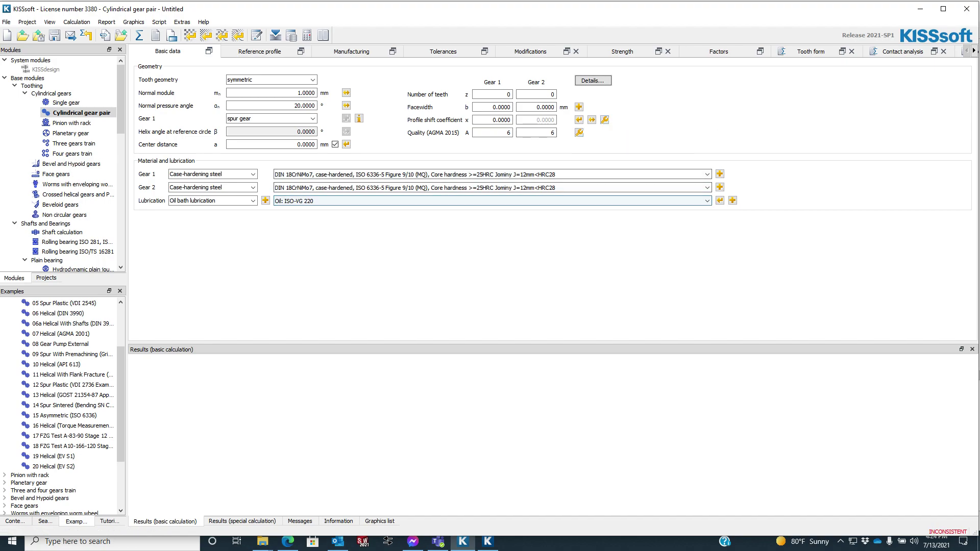
- Show gear 1's Tool selection options, then step to the Tolerances and Modifications pages
click(259, 51)
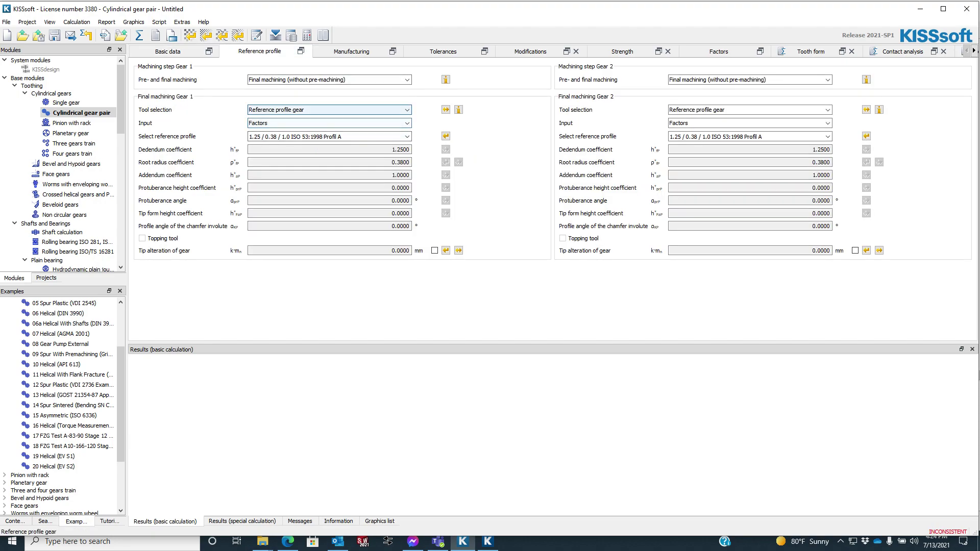
click(407, 110)
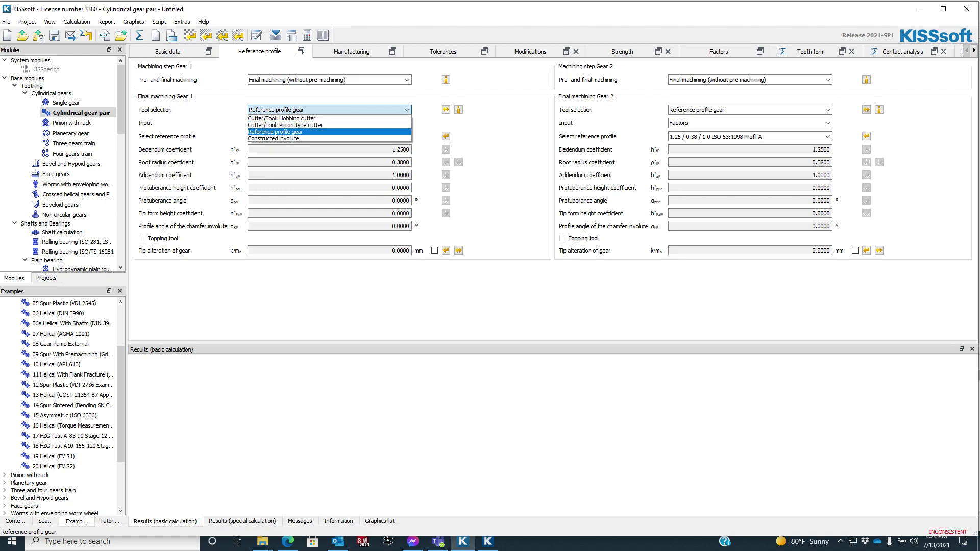
mouse_move(274, 139)
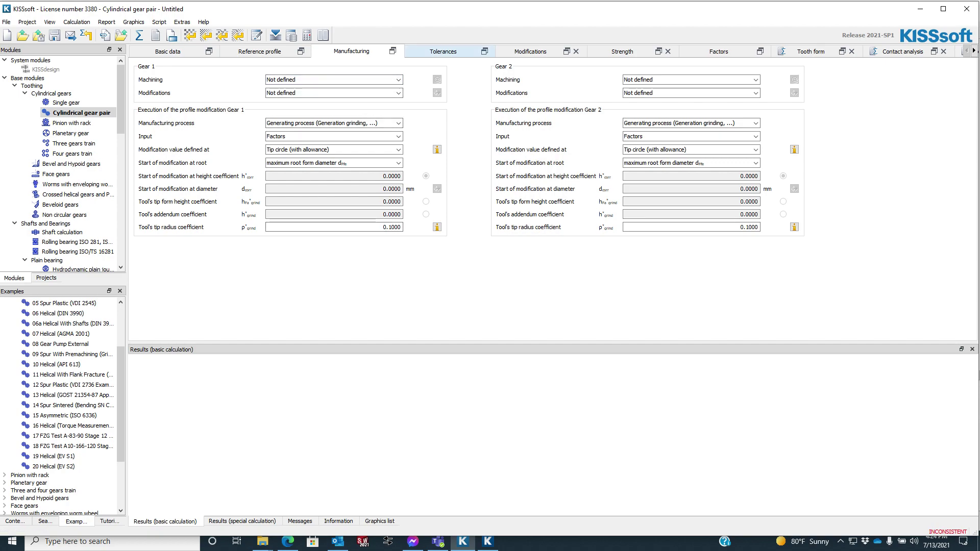
click(442, 51)
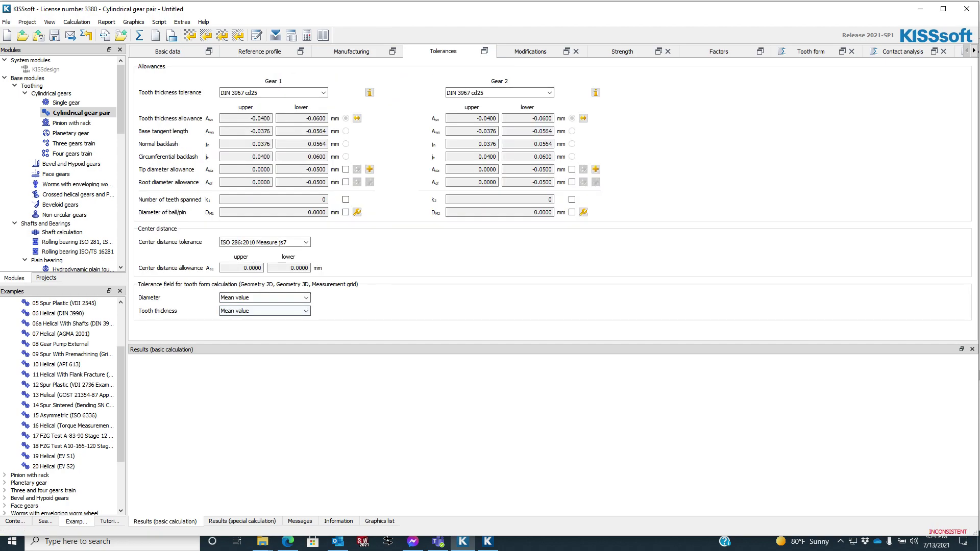
click(529, 51)
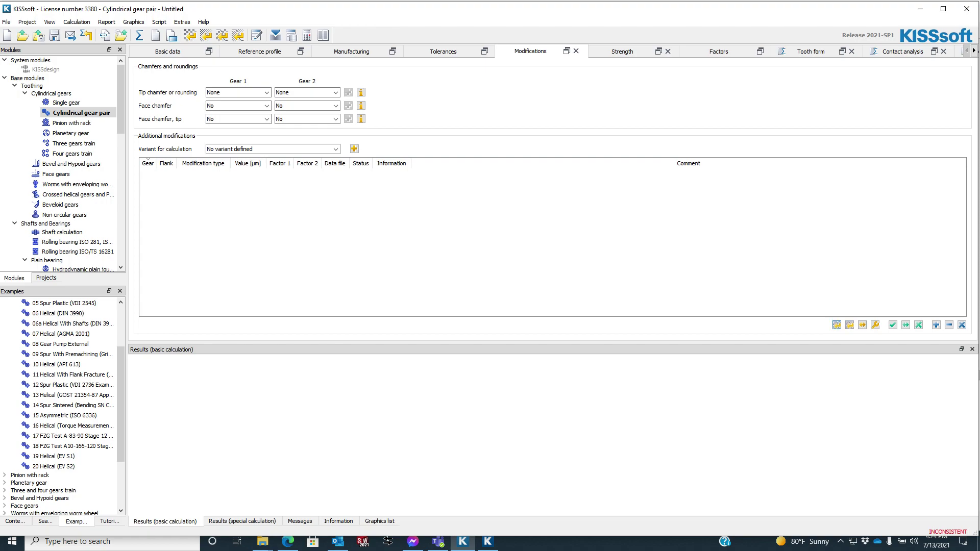
mouse_move(875, 325)
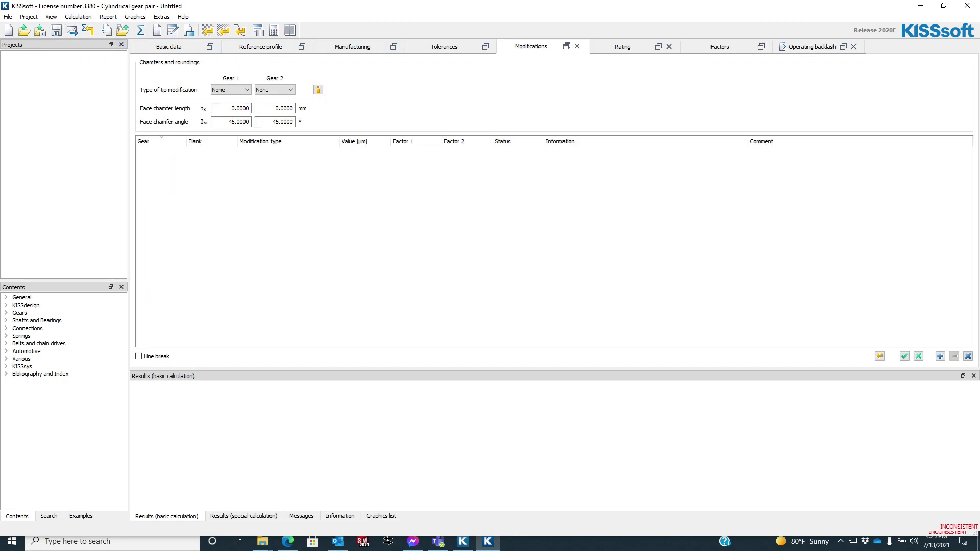
mouse_move(879, 355)
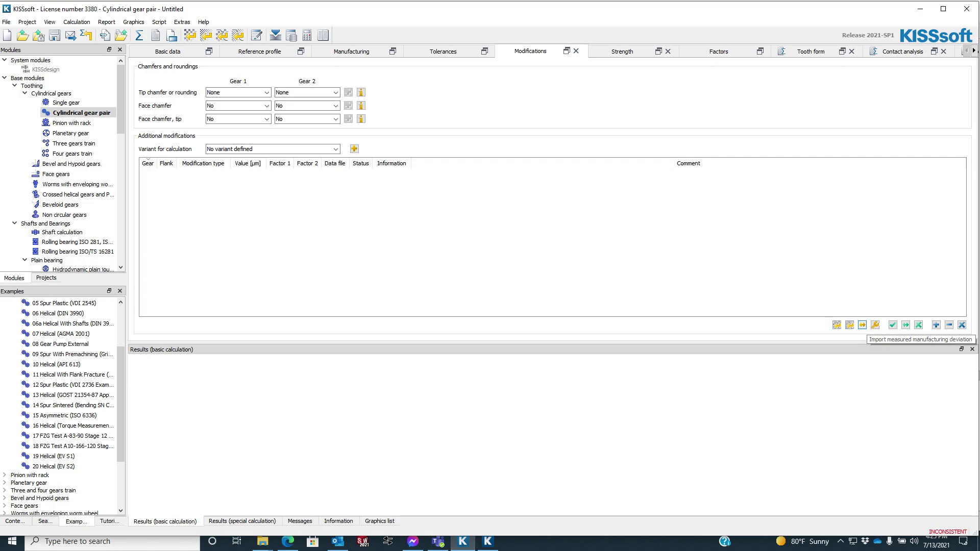
mouse_move(850, 325)
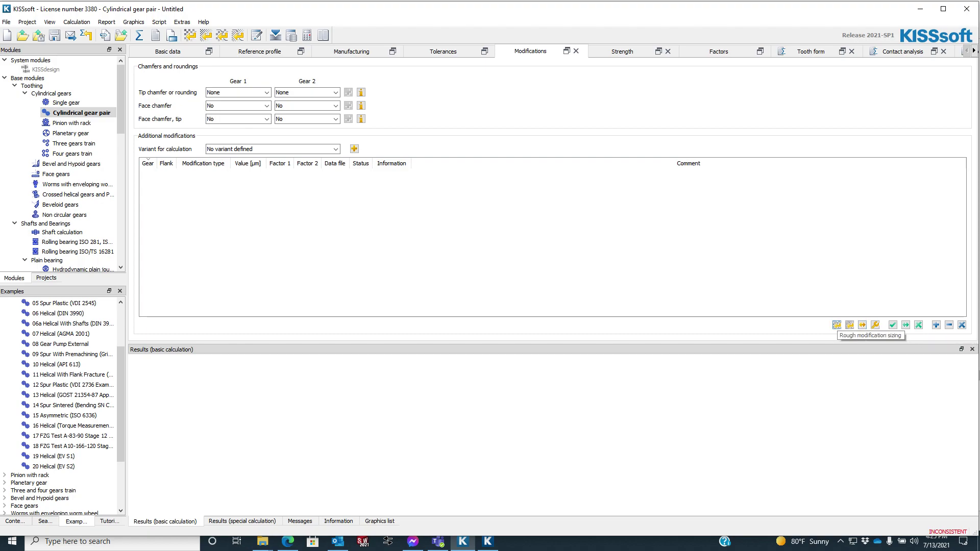
mouse_move(893, 325)
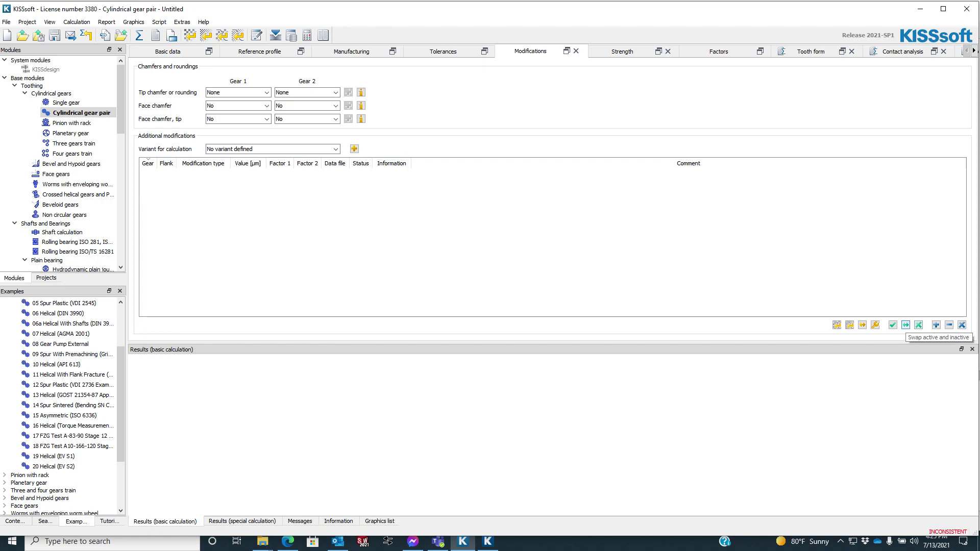
mouse_move(913, 324)
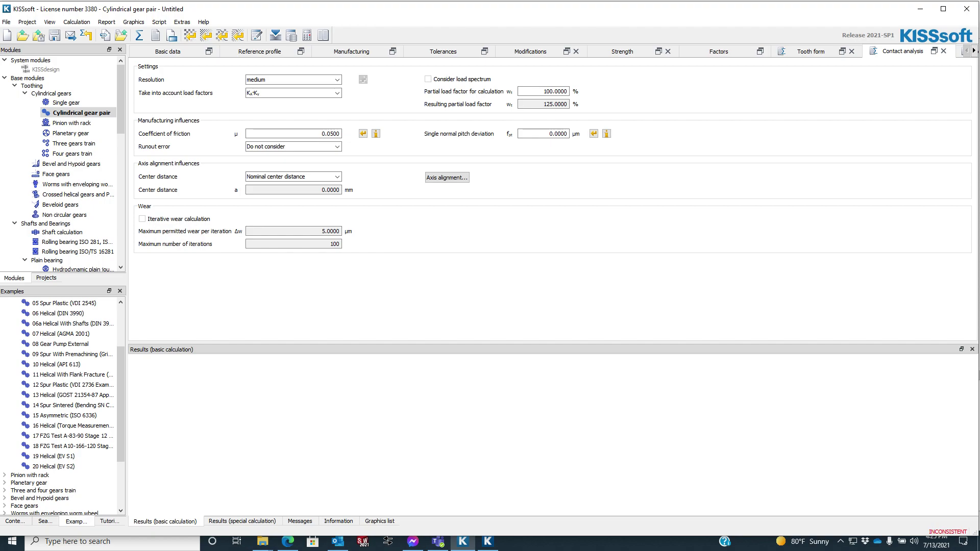
- Show the basic data page and close the module-specific settings dialog with OK
click(167, 51)
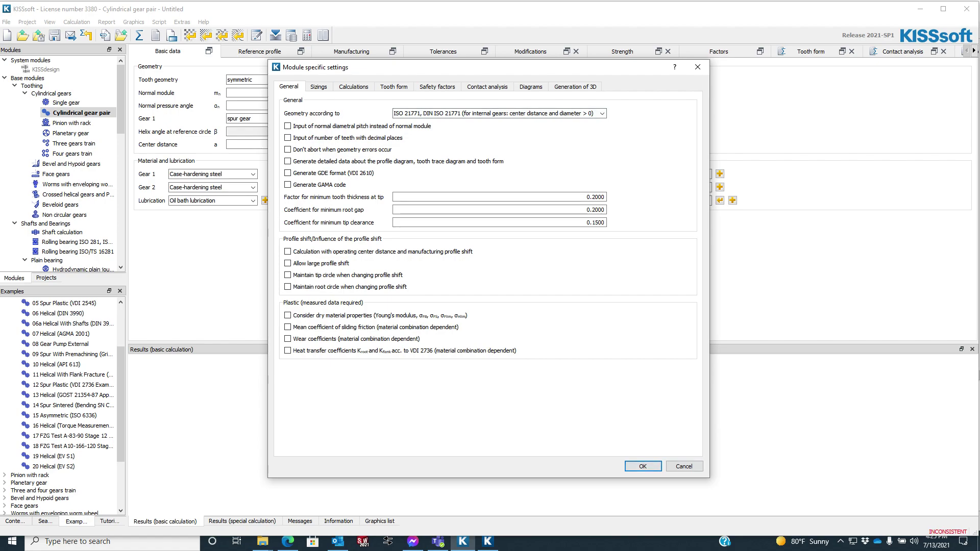
click(642, 466)
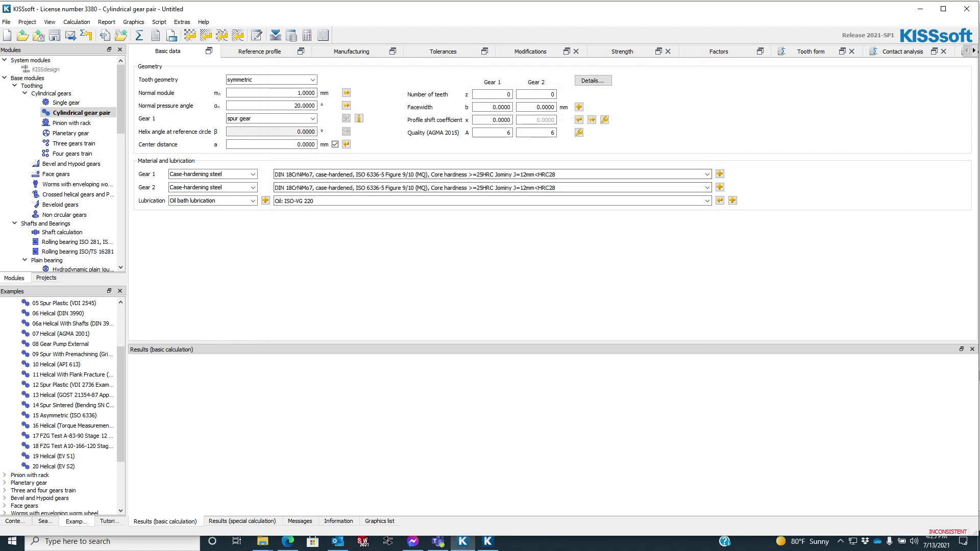